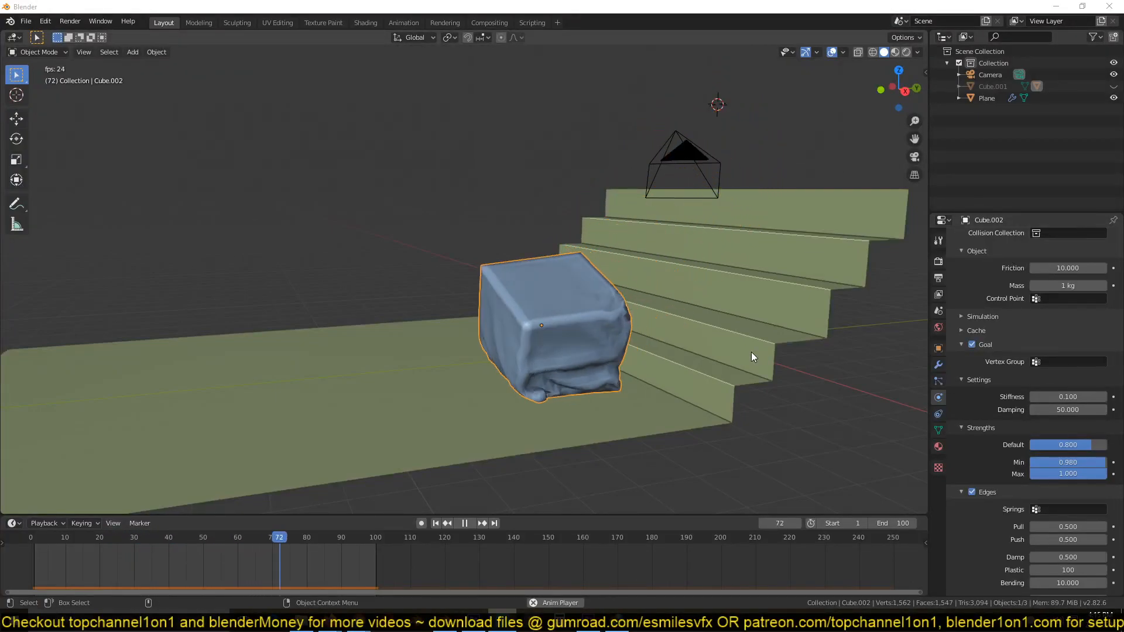
Start a new General file and set the cube's viewport display colour to light blue
{"action": "left_click", "coordinate": [100, 537]}
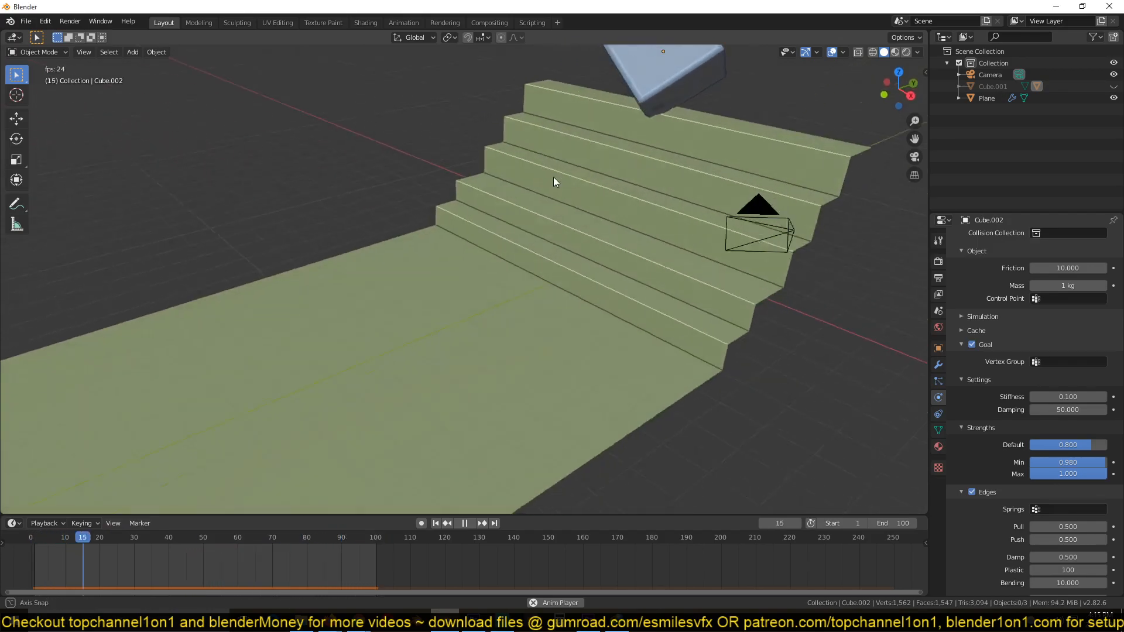
{"action": "left_click", "coordinate": [464, 523]}
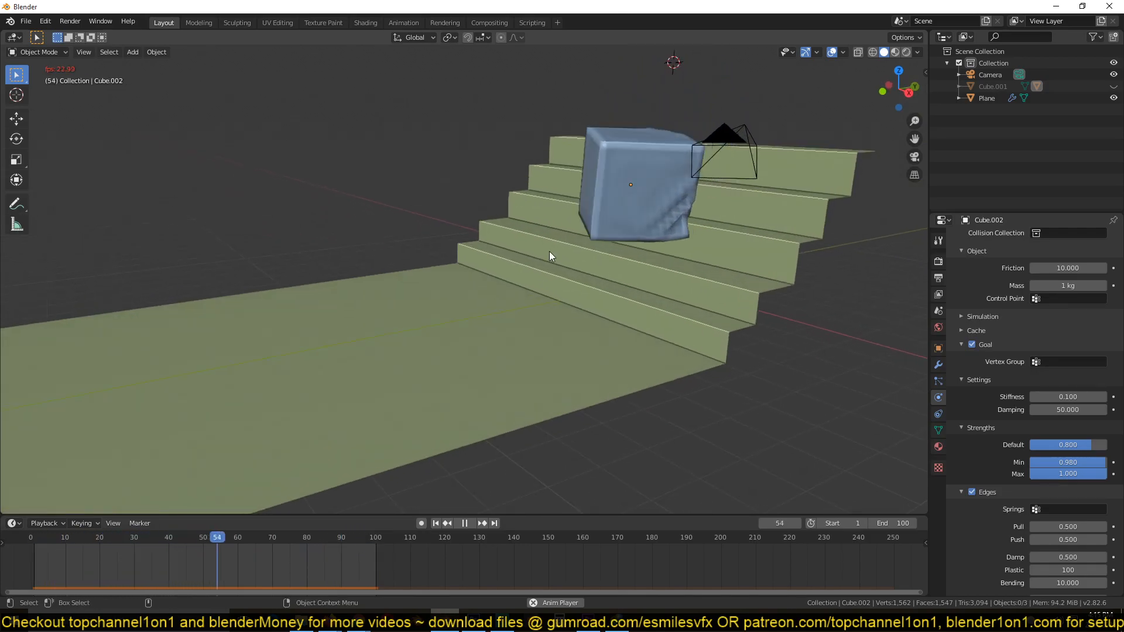
{"action": "left_click", "coordinate": [434, 522]}
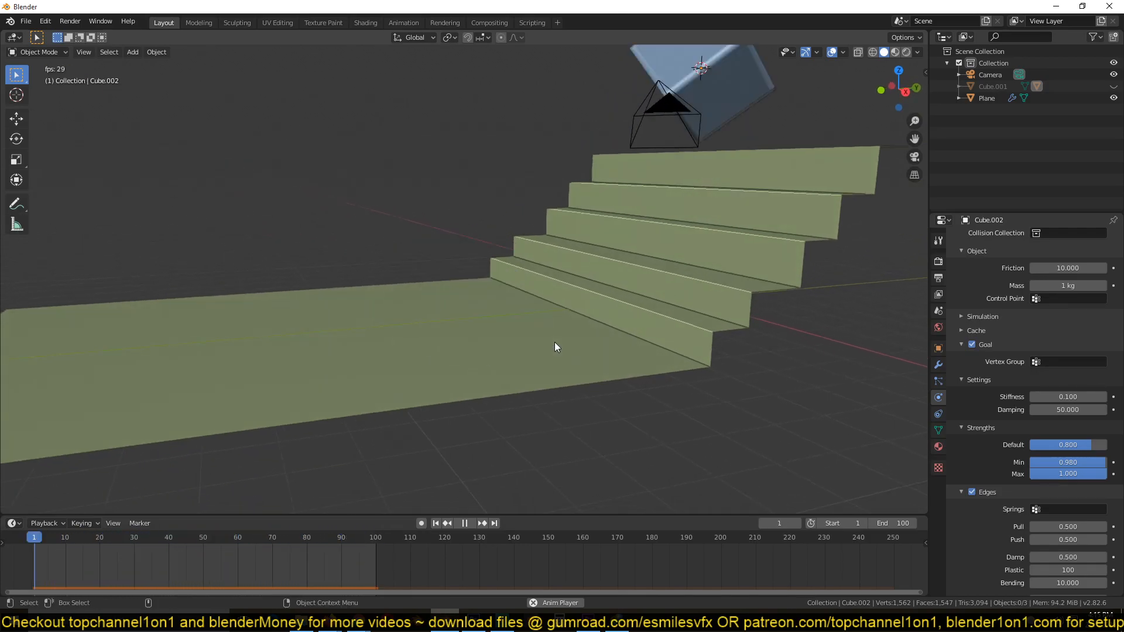
{"action": "left_click", "coordinate": [464, 522]}
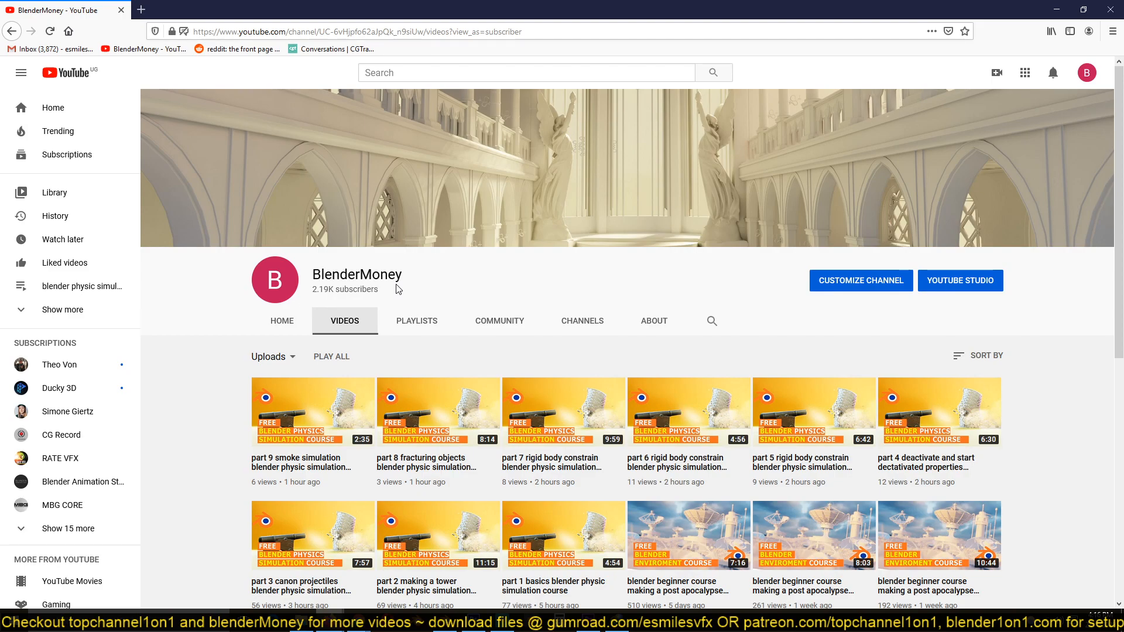
{"action": "mouse_move", "coordinate": [472, 416]}
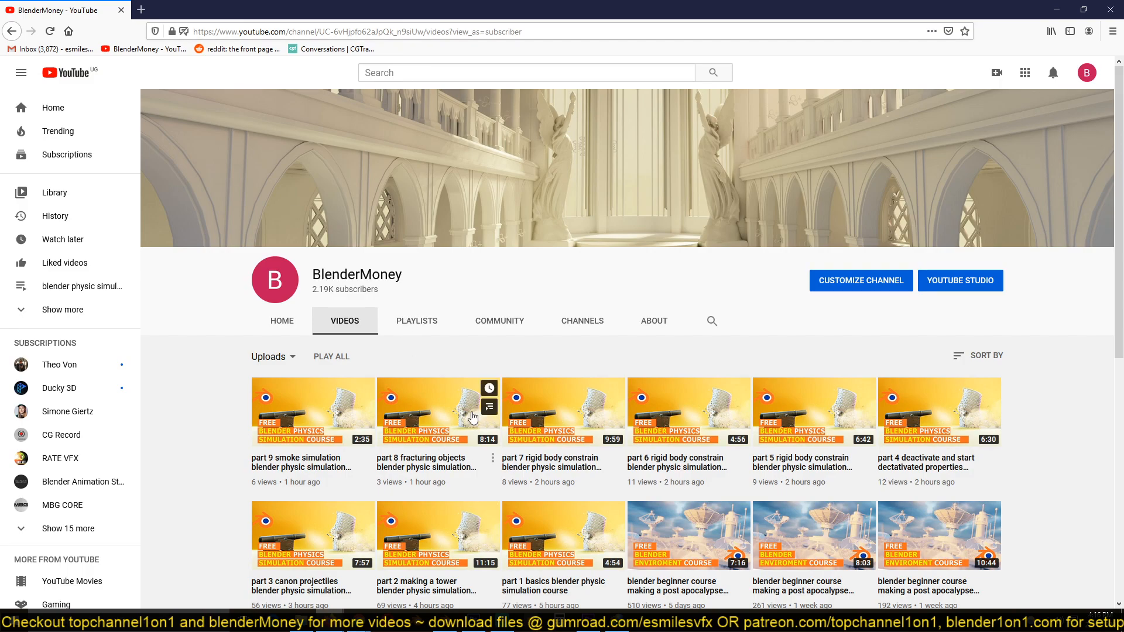
{"action": "mouse_move", "coordinate": [585, 392]}
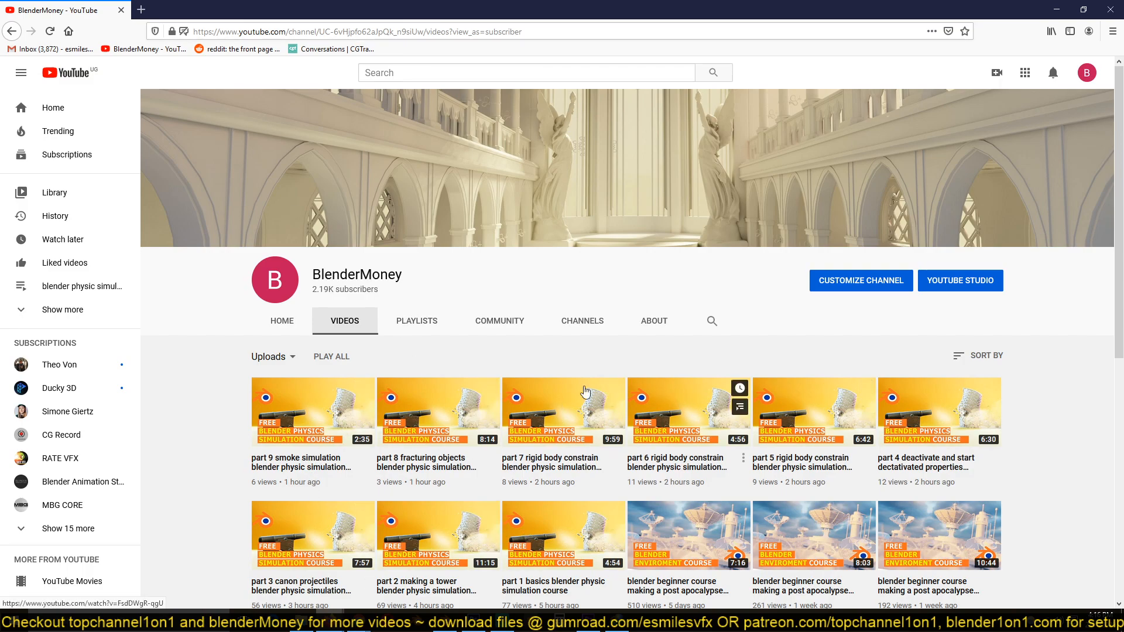
{"action": "mouse_move", "coordinate": [539, 344]}
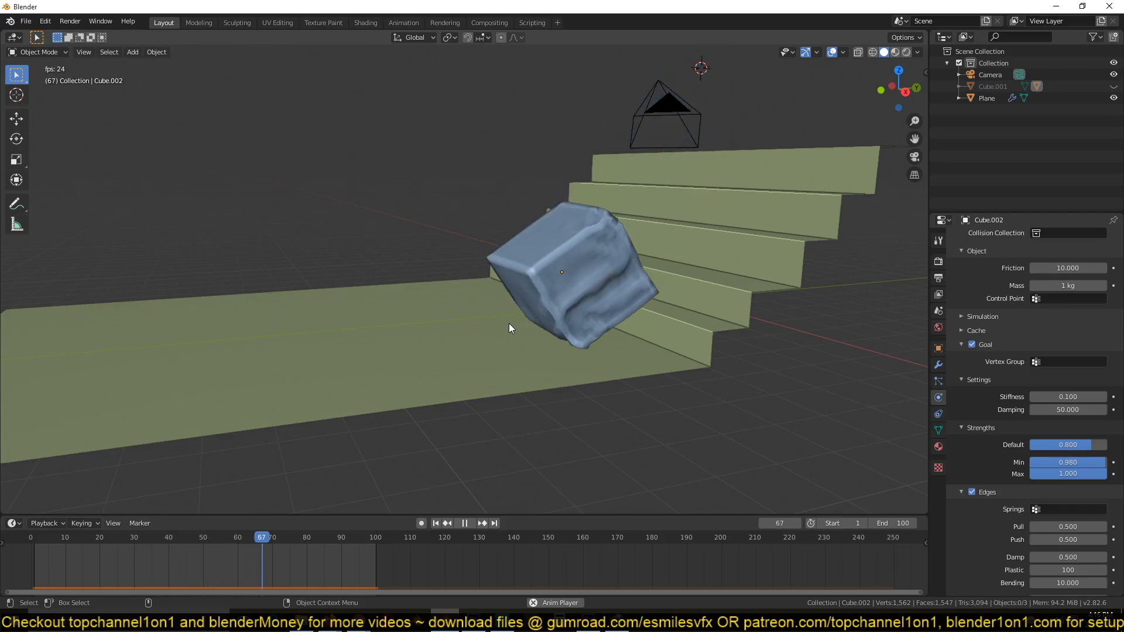
{"action": "left_click", "coordinate": [79, 537]}
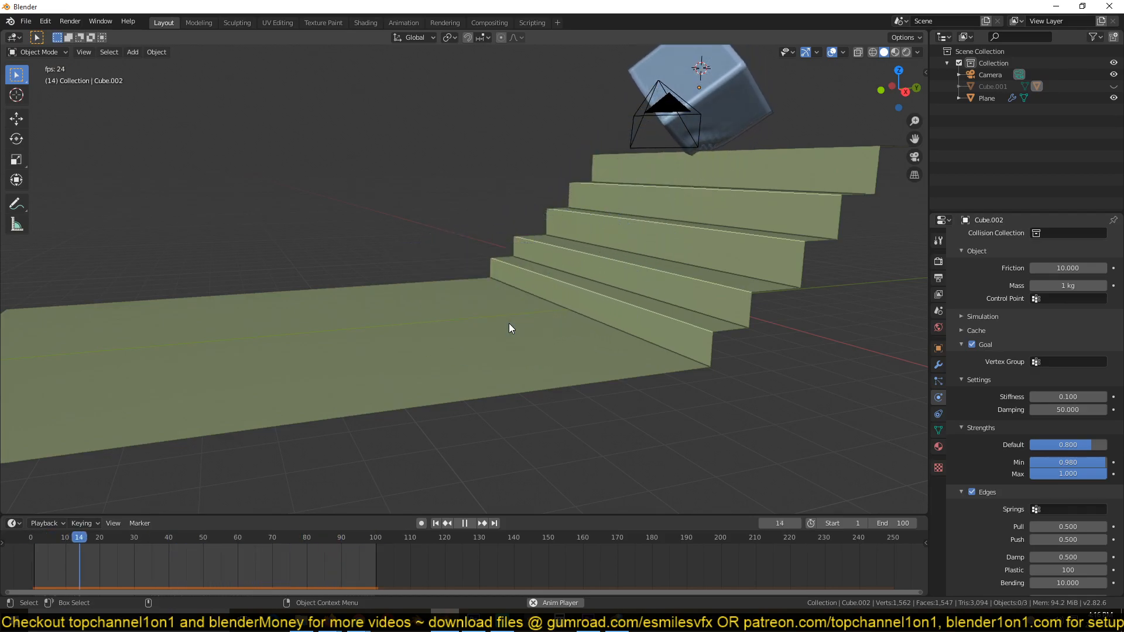
{"action": "left_click", "coordinate": [464, 523]}
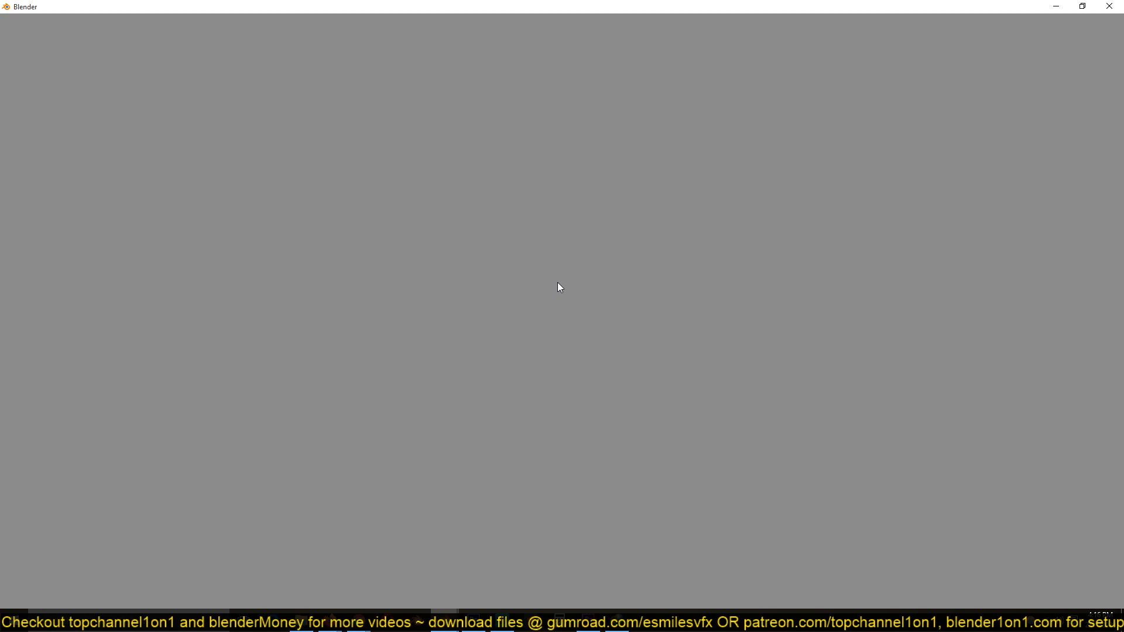
{"action": "mouse_move", "coordinate": [452, 570]}
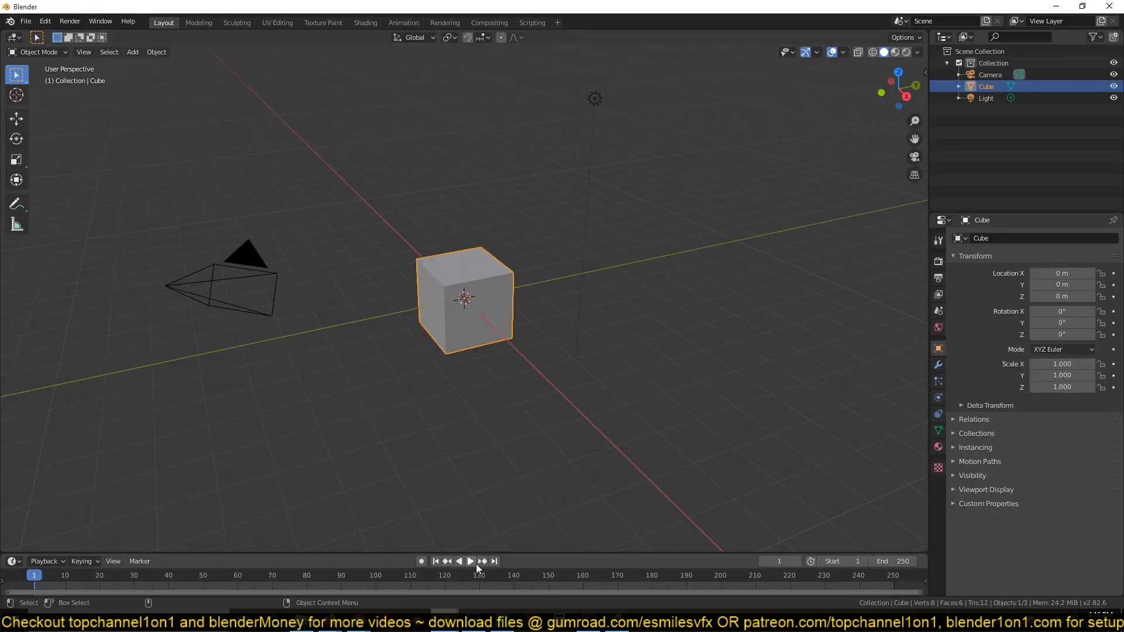
{"action": "mouse_move", "coordinate": [433, 513]}
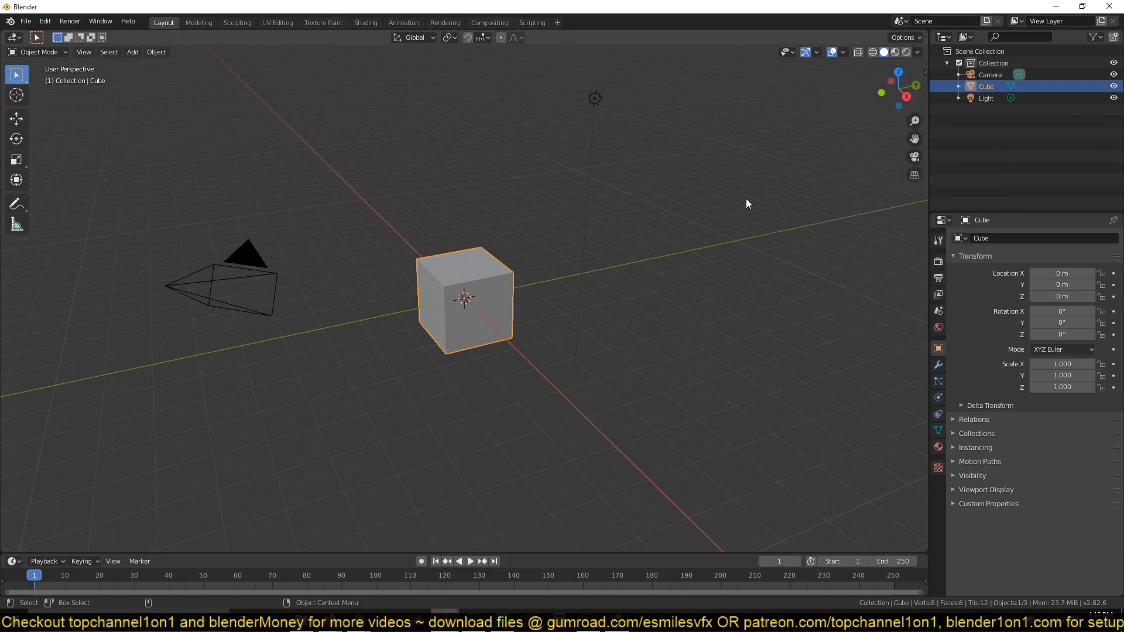
{"action": "mouse_move", "coordinate": [899, 68]}
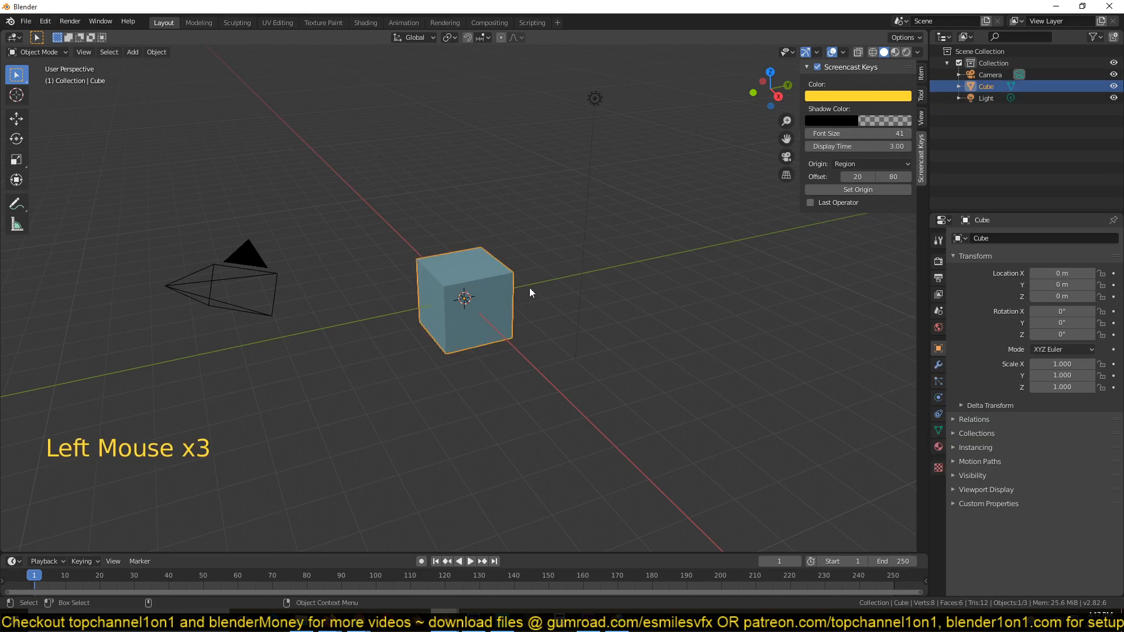
Lift the cube straight up and add a plane beneath it stretched into a long floor strip
{"action": "key", "text": "g"}
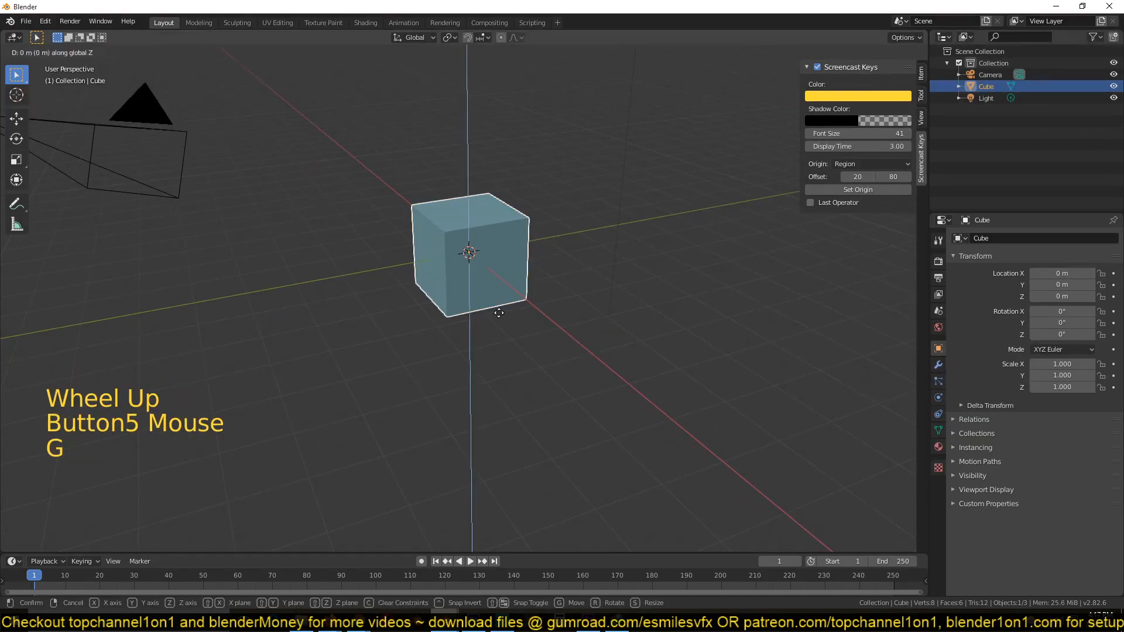
{"action": "key", "text": "shift+a"}
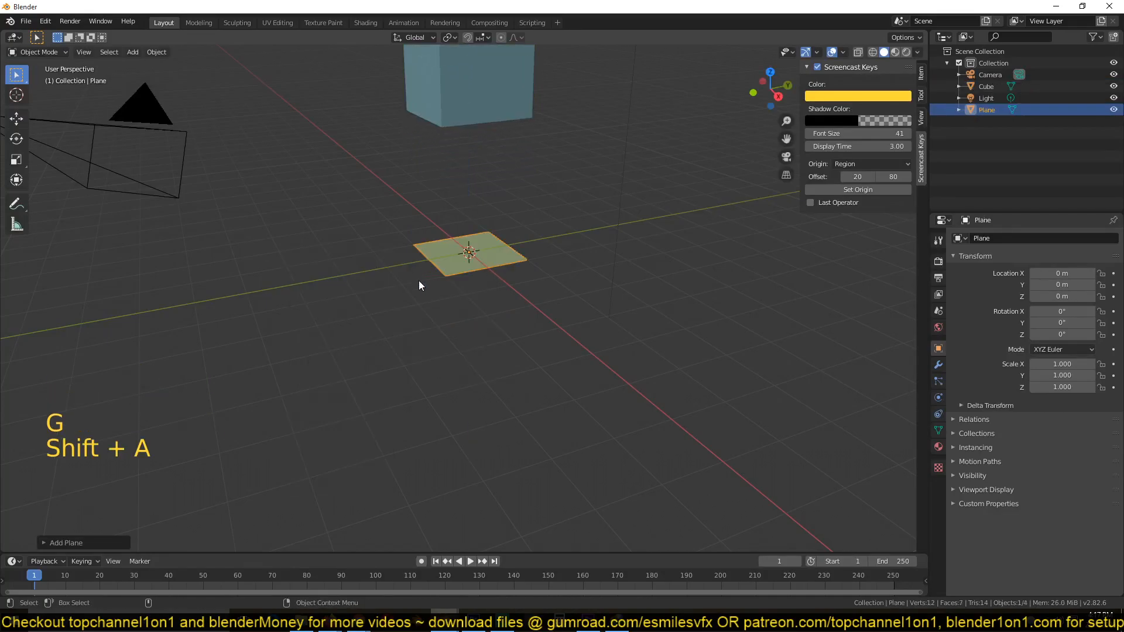
{"action": "key", "text": "s"}
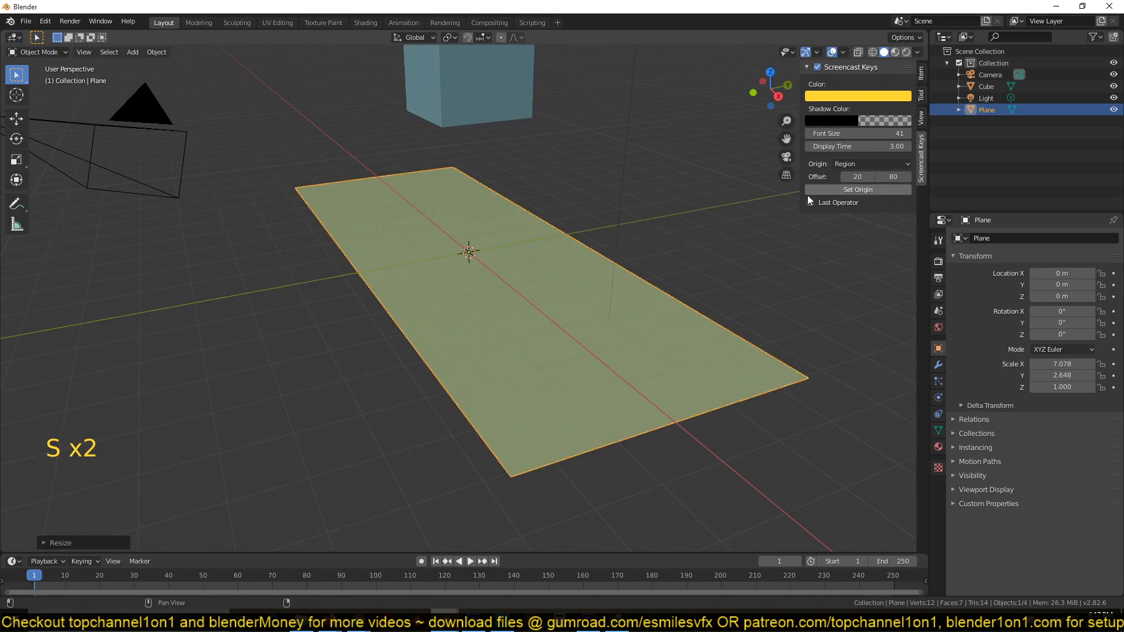
{"action": "key", "text": "Tab"}
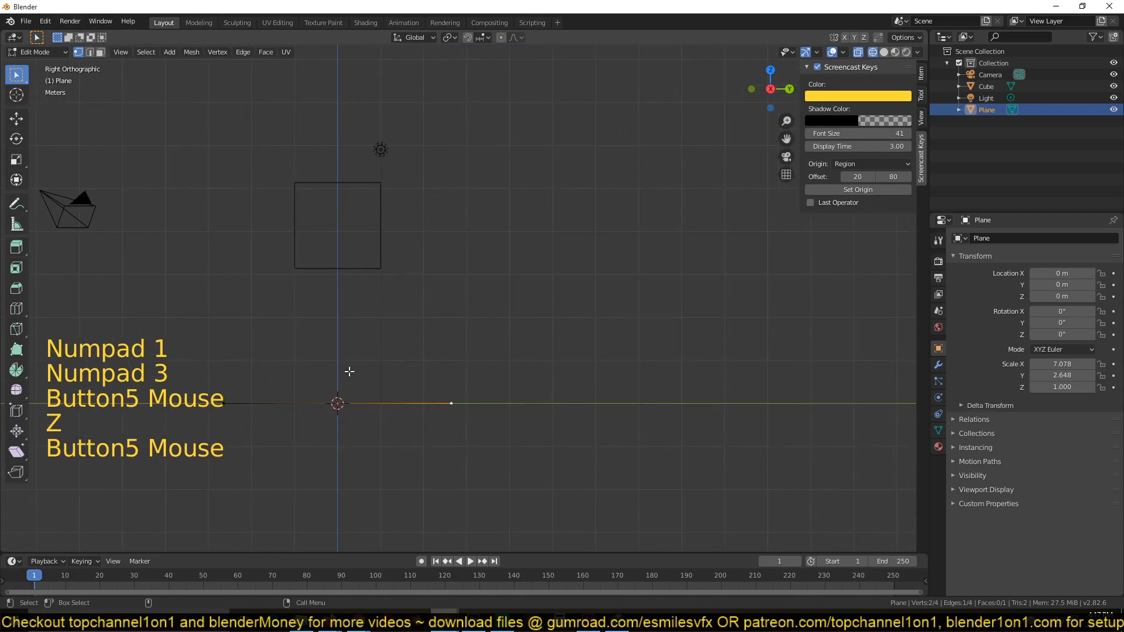
Extrude the plane's end edge into risers and treads to form a five-step green staircase
{"action": "key", "text": "e"}
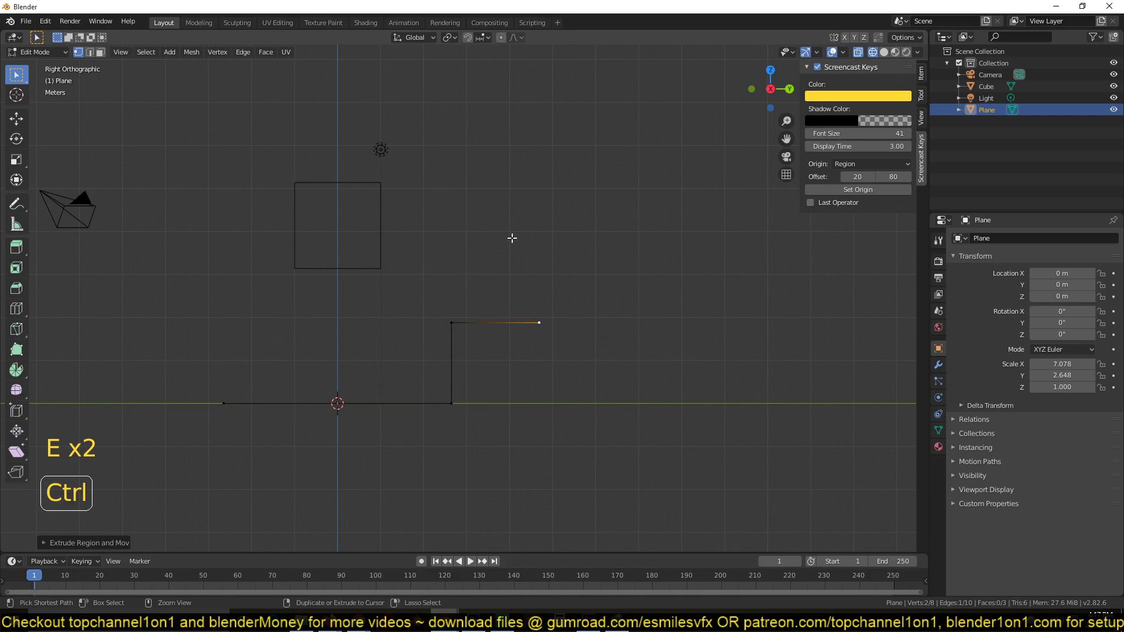
{"action": "key", "text": "e"}
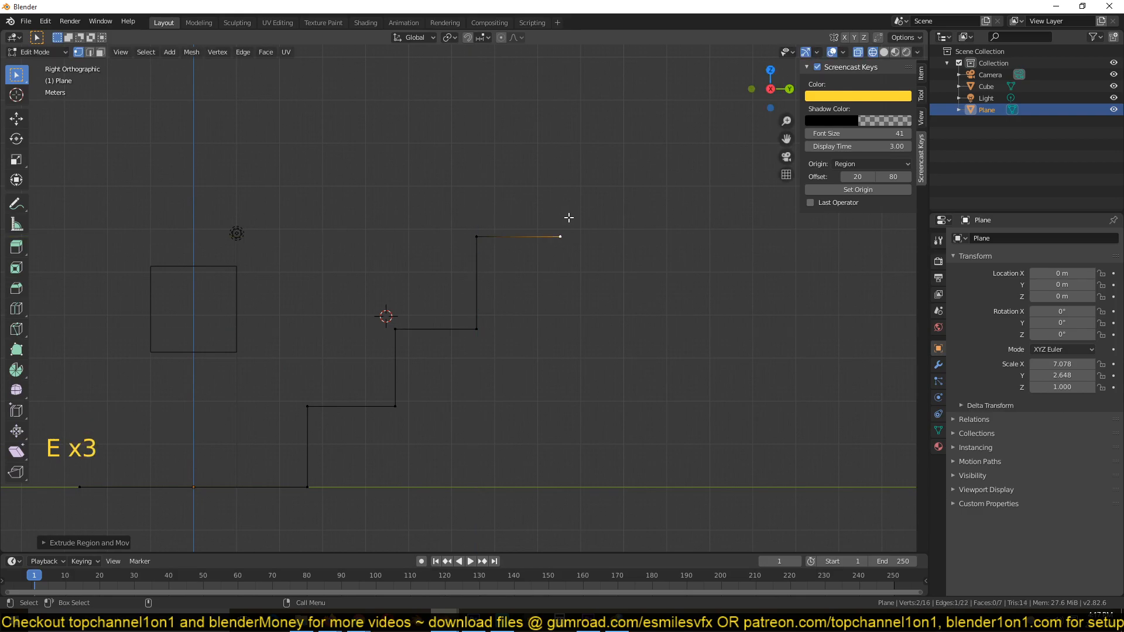
{"action": "key", "text": "E"}
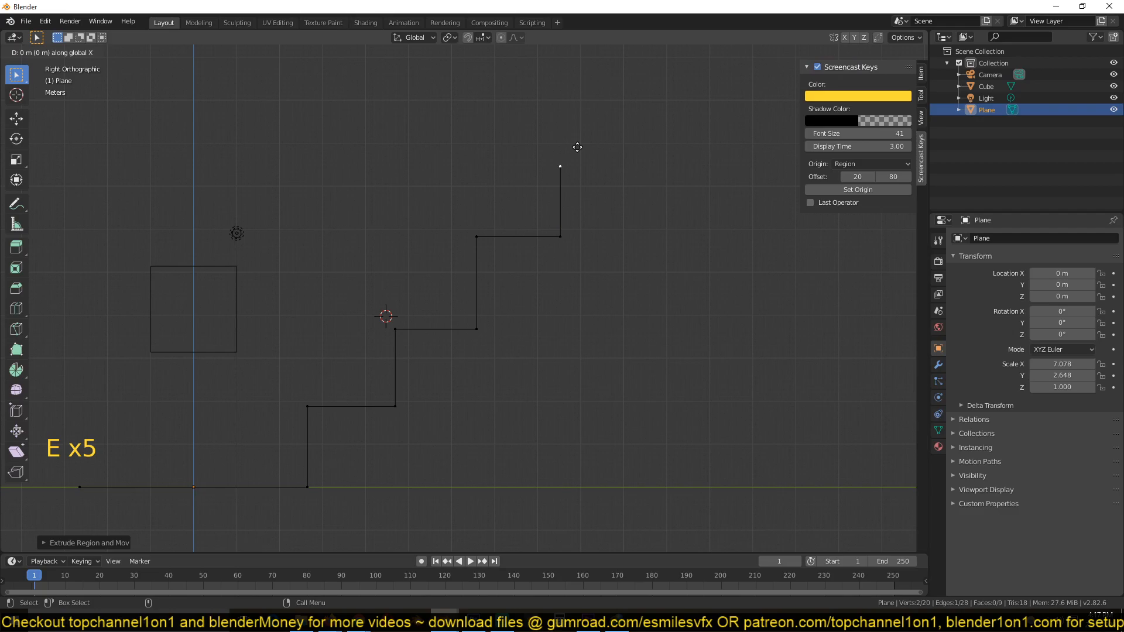
{"action": "key", "text": "Tab"}
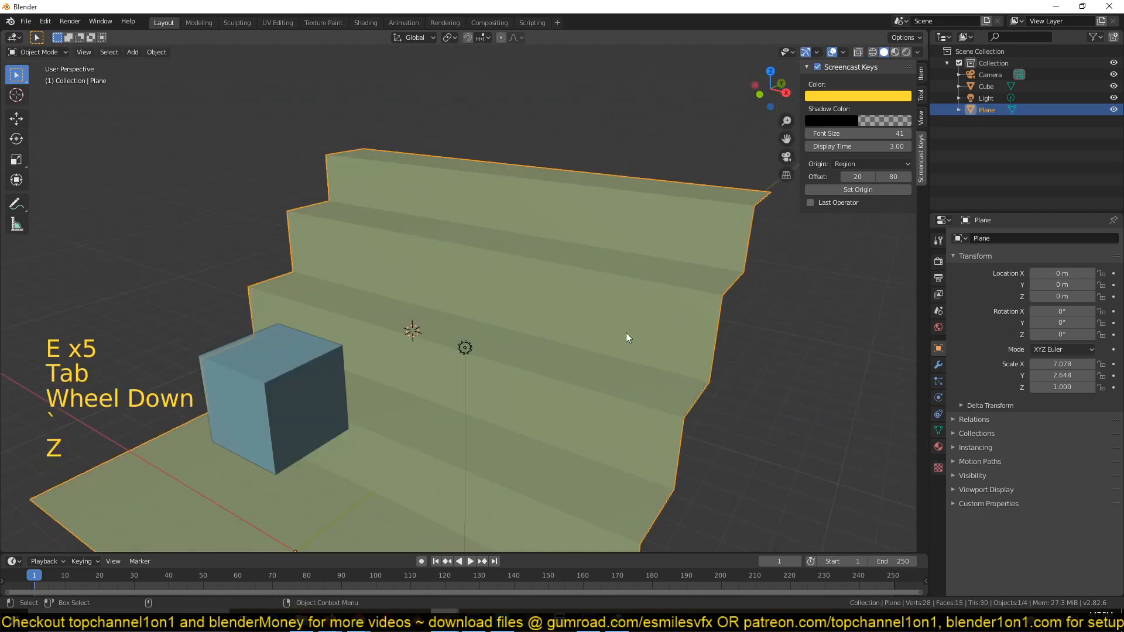
Select the cube, move it high above the top of the stairs and tilt it at an angle
{"action": "left_click", "coordinate": [916, 51]}
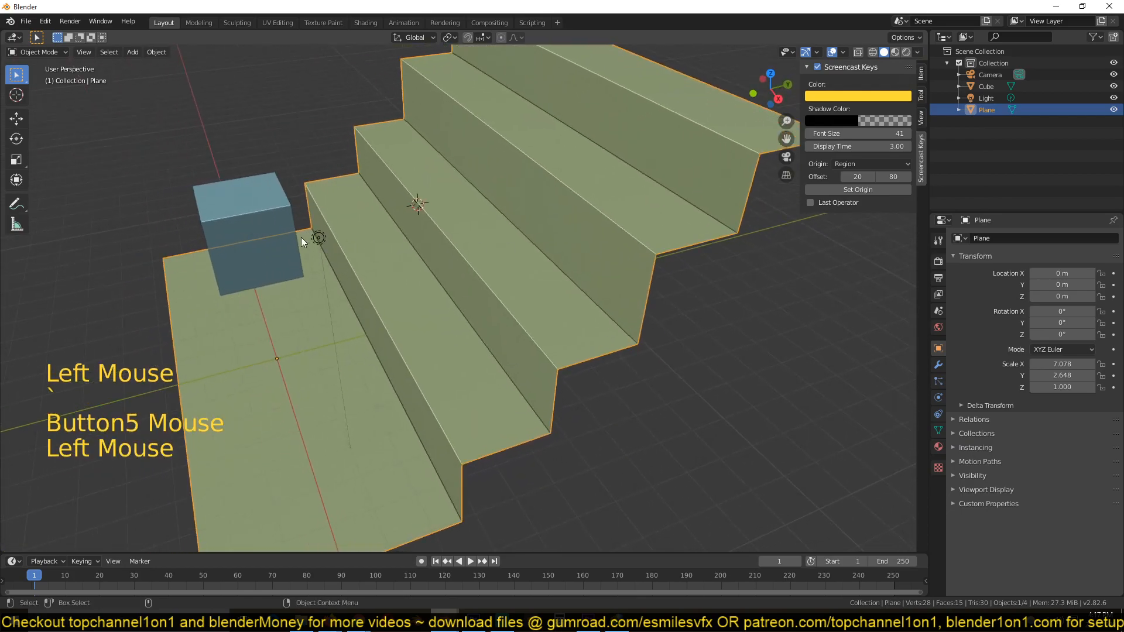
{"action": "key", "text": "s"}
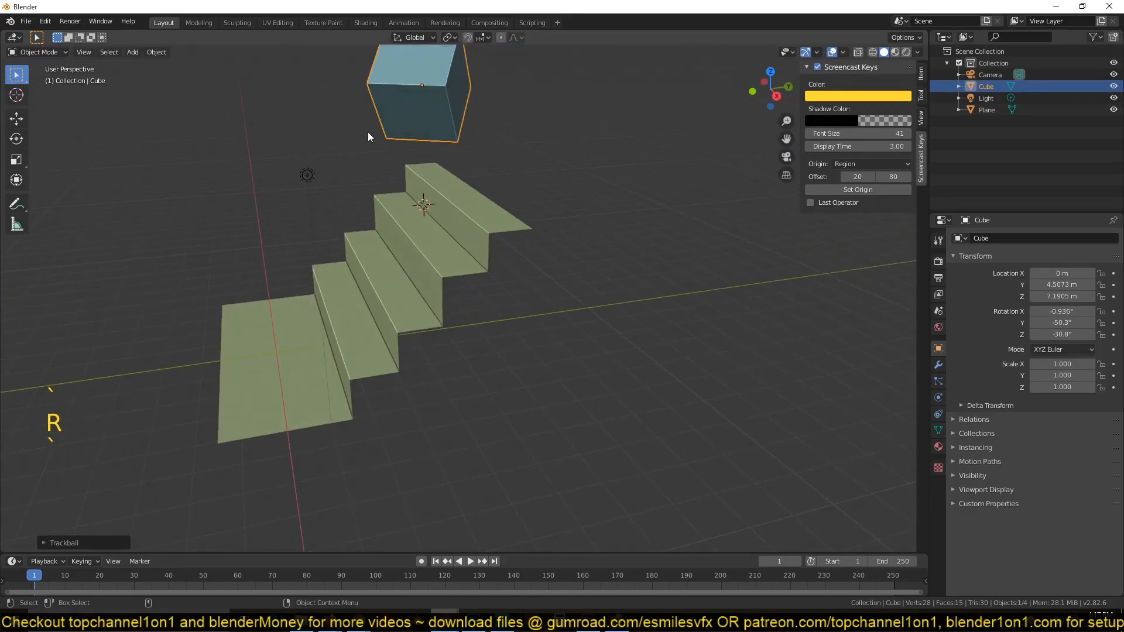
{"action": "key", "text": "escape"}
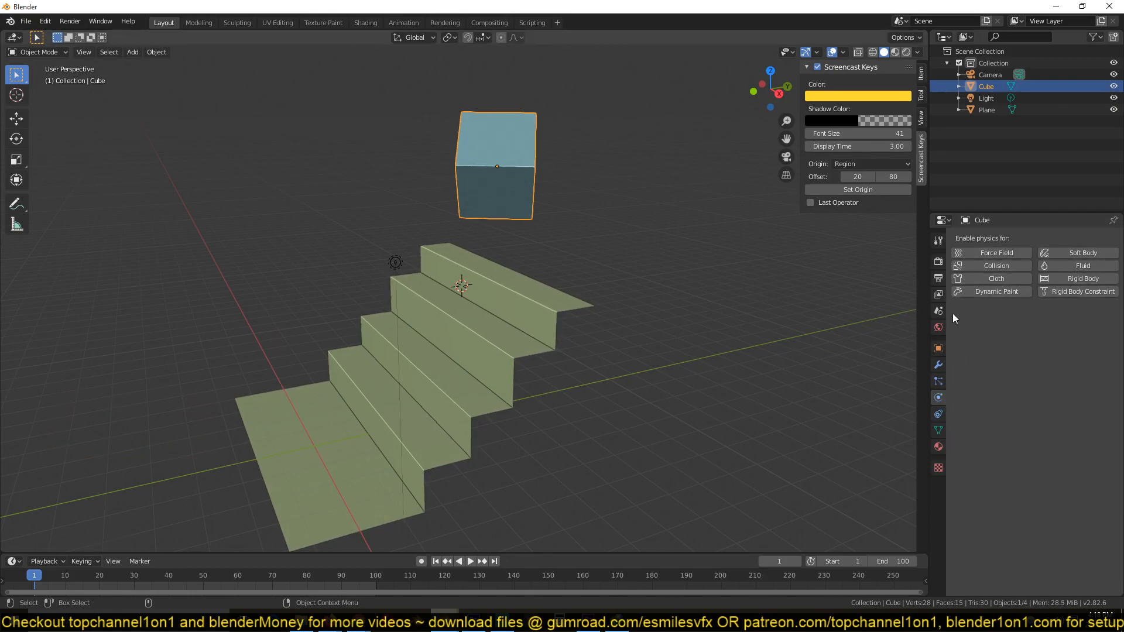
Make the stairs a passive rigid body in the Physics settings
{"action": "key", "text": "space"}
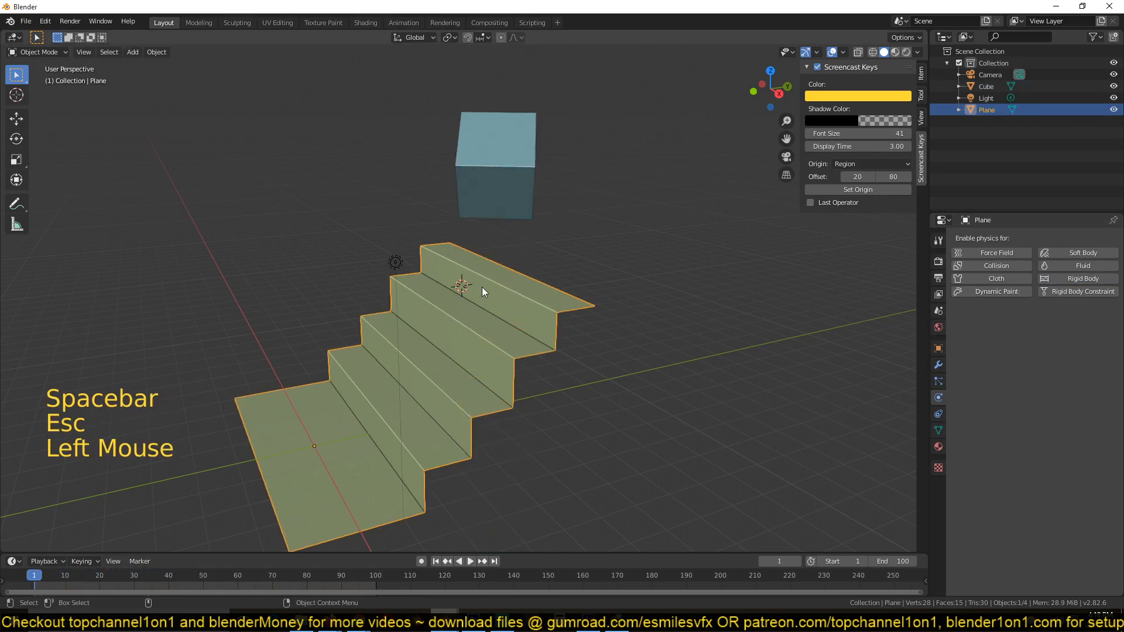
{"action": "left_click", "coordinate": [1077, 278]}
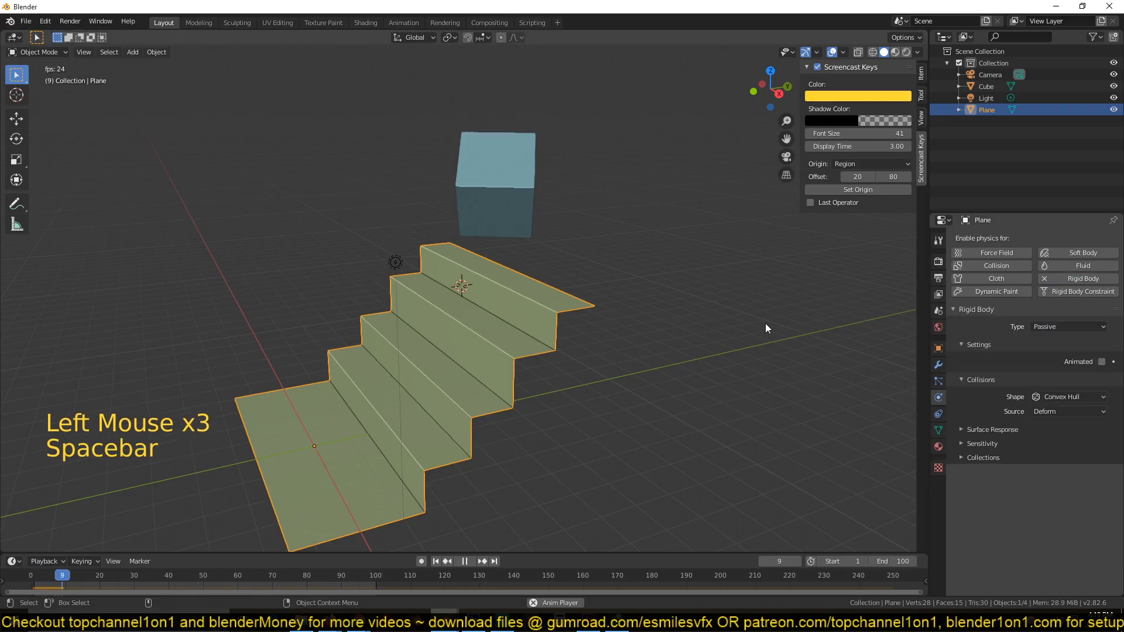
{"action": "key", "text": "space"}
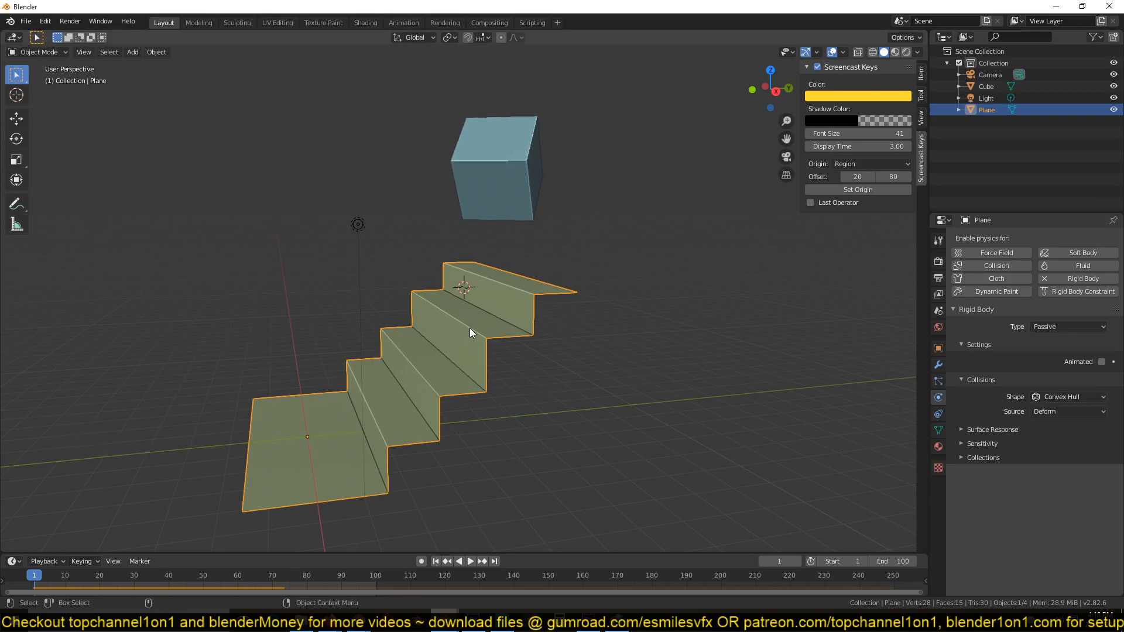
{"action": "left_click", "coordinate": [1067, 397]}
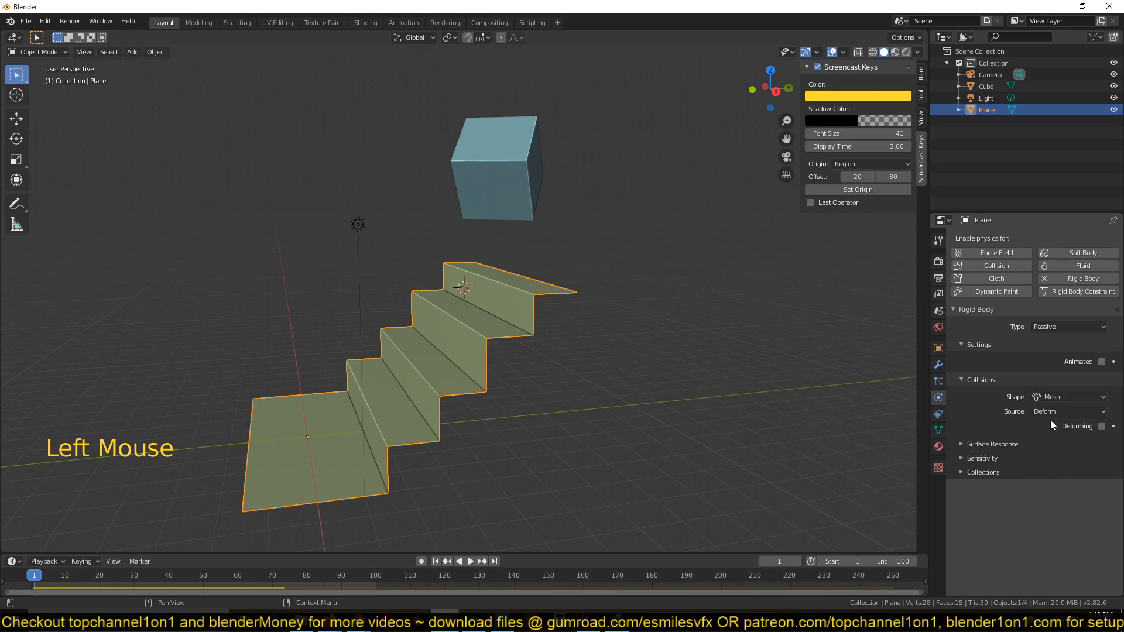
Set the stairs' collision shape to Mesh and view the scene from the side
{"action": "left_click", "coordinate": [1067, 396]}
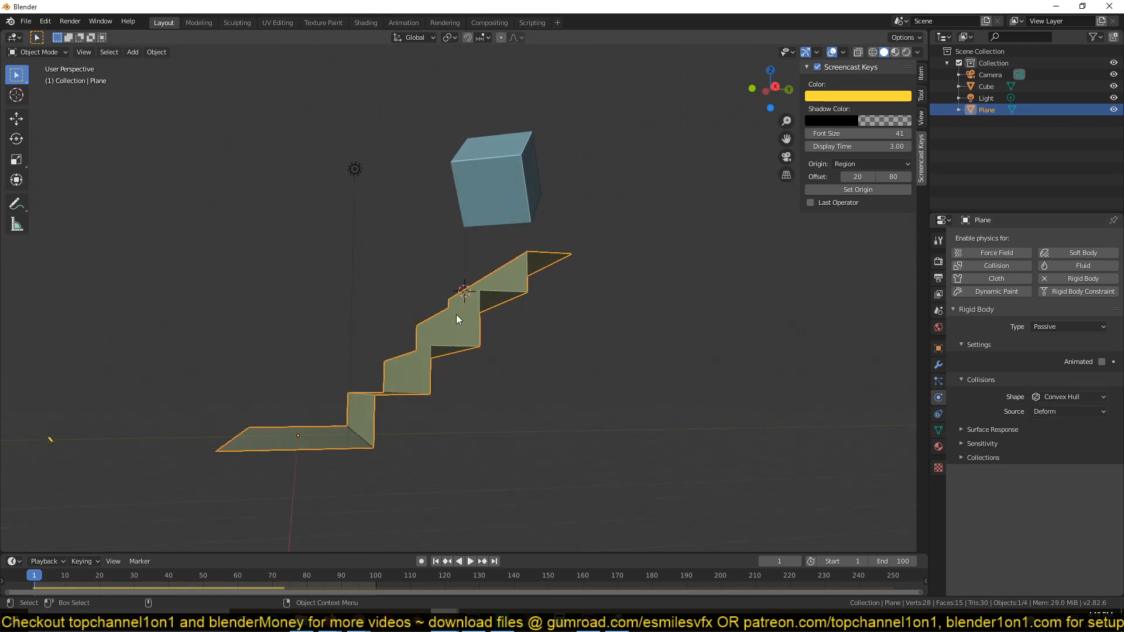
{"action": "left_click", "coordinate": [1067, 396]}
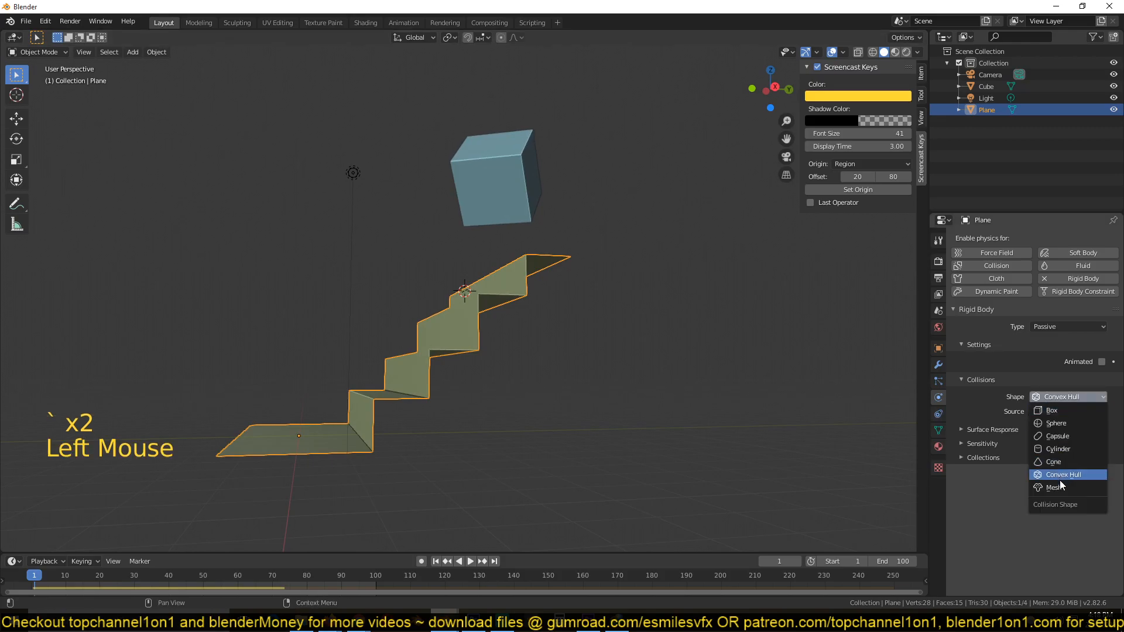
{"action": "left_click", "coordinate": [1053, 487]}
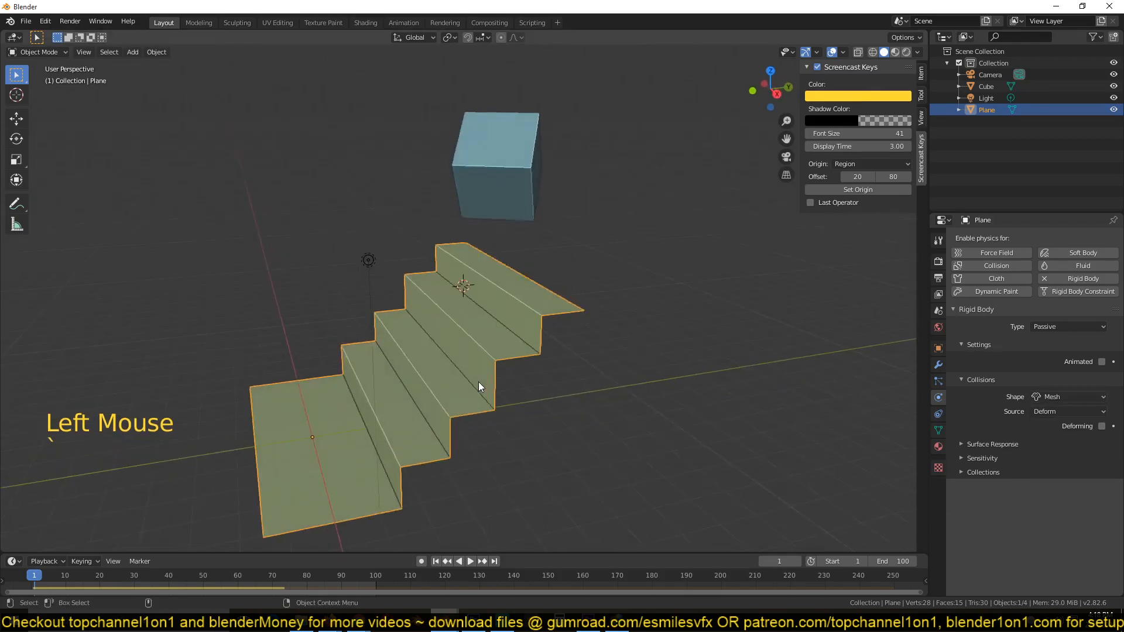
{"action": "key", "text": "space"}
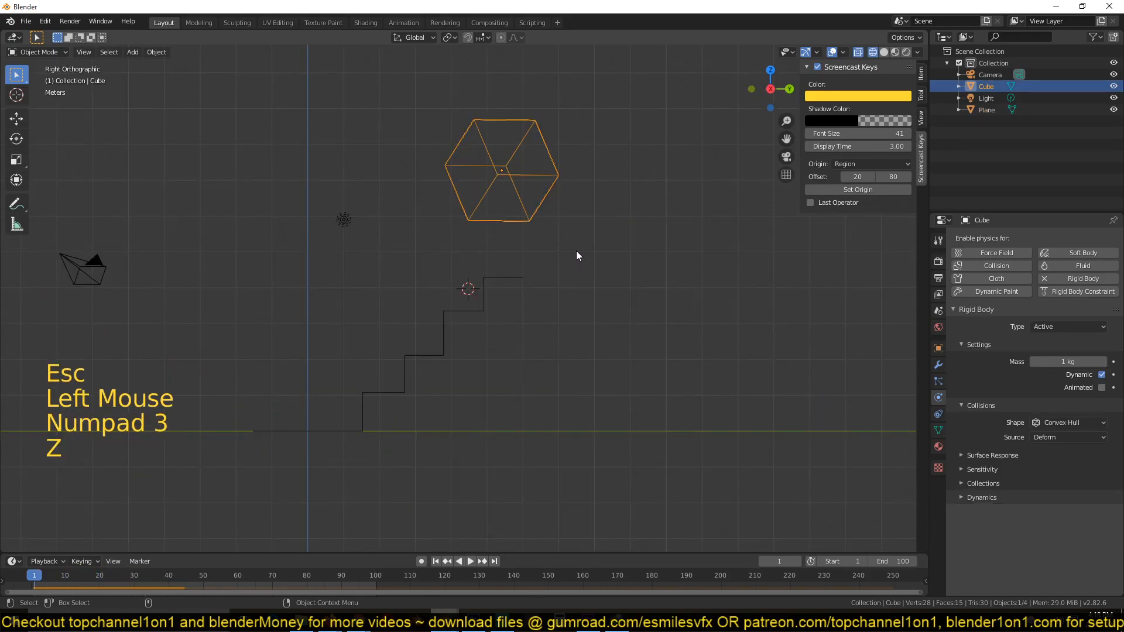
Position the cube above the top step and preview its rigid-body fall onto the stairs
{"action": "key", "text": "space"}
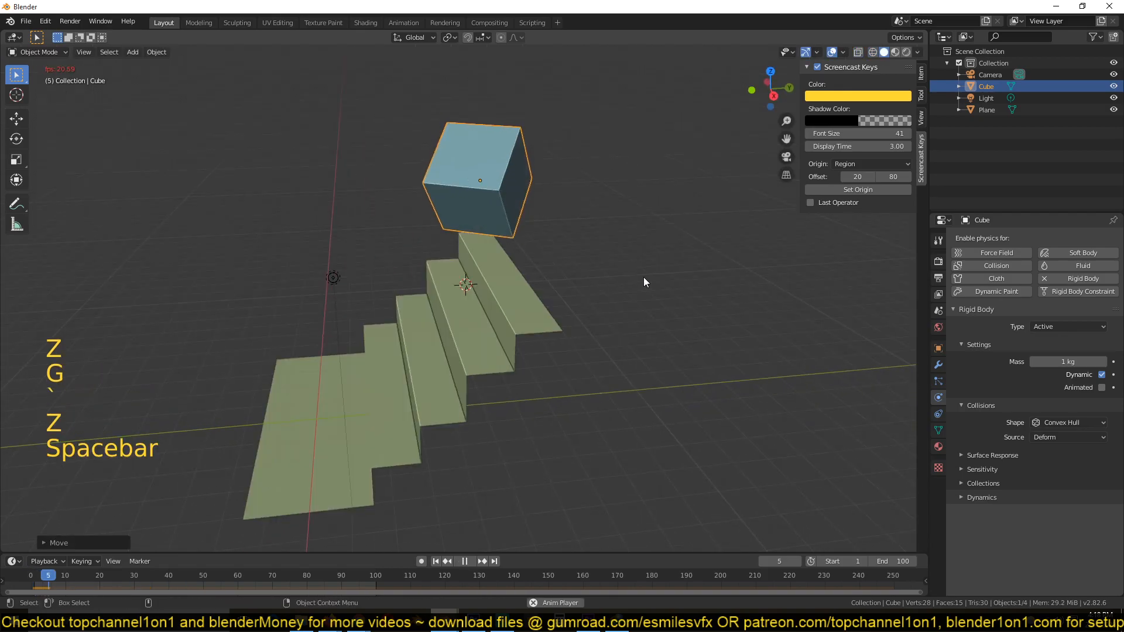
{"action": "key", "text": "space"}
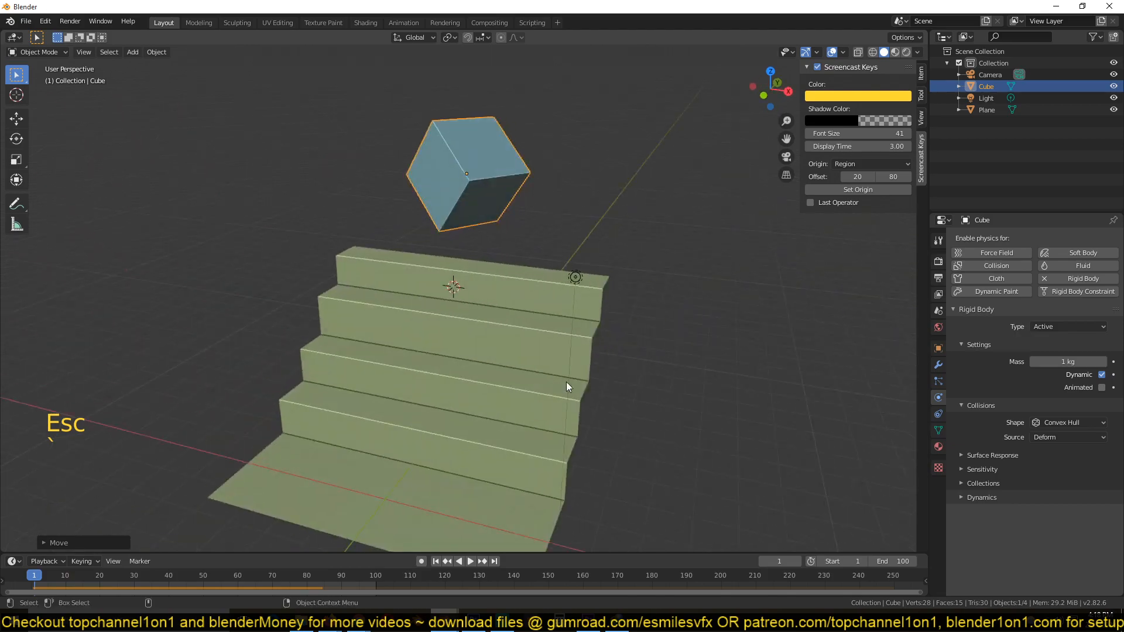
{"action": "key", "text": "Tab"}
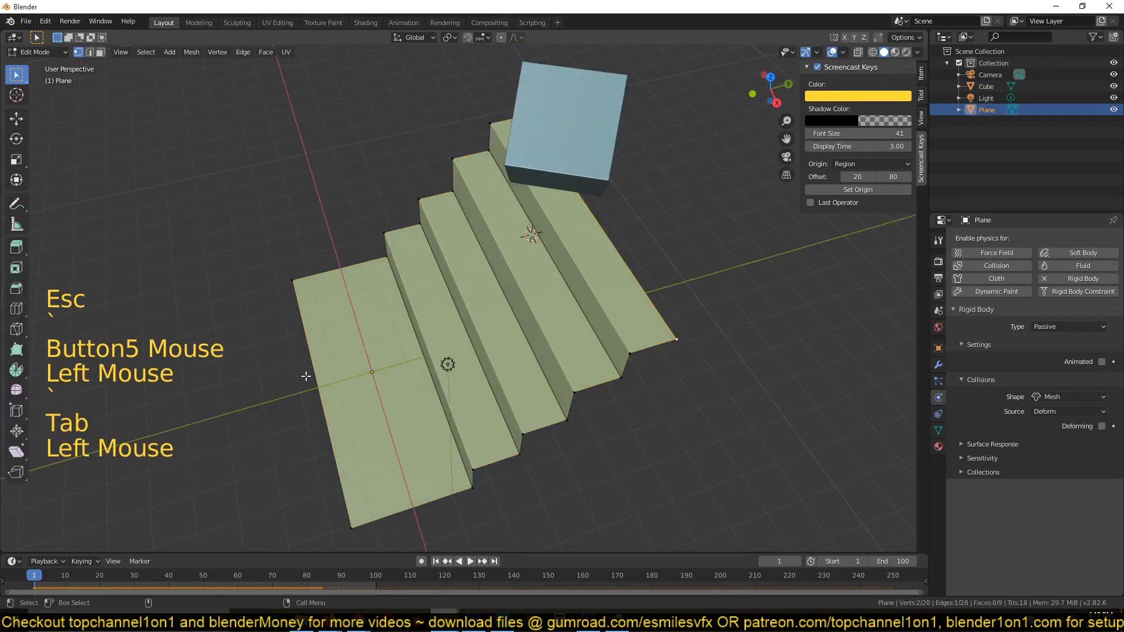
{"action": "key", "text": "g"}
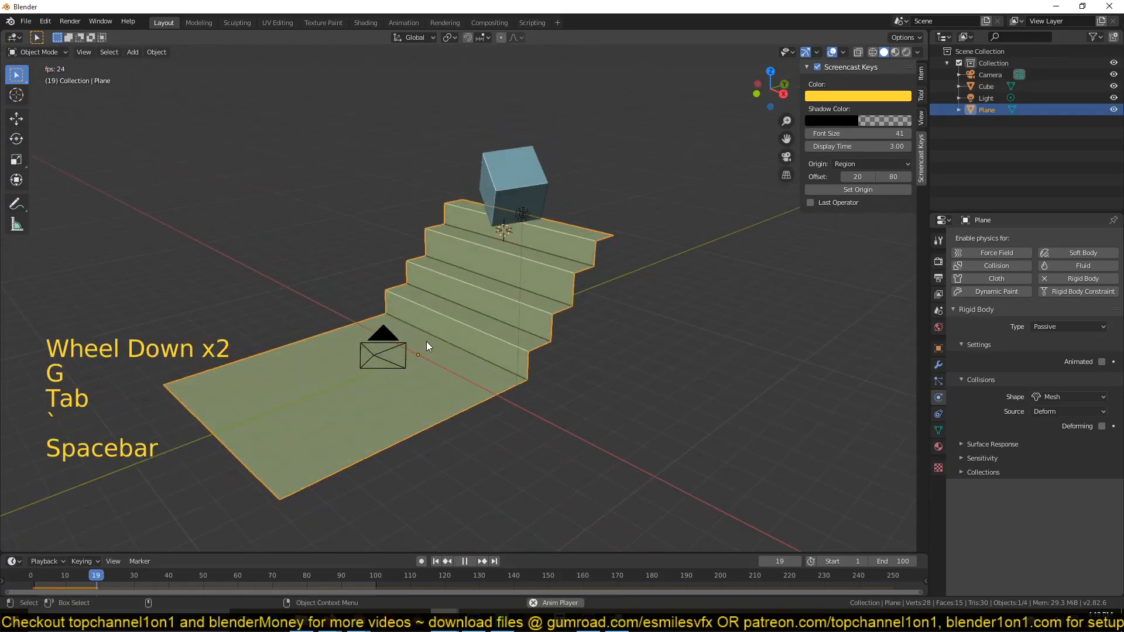
{"action": "key", "text": "space"}
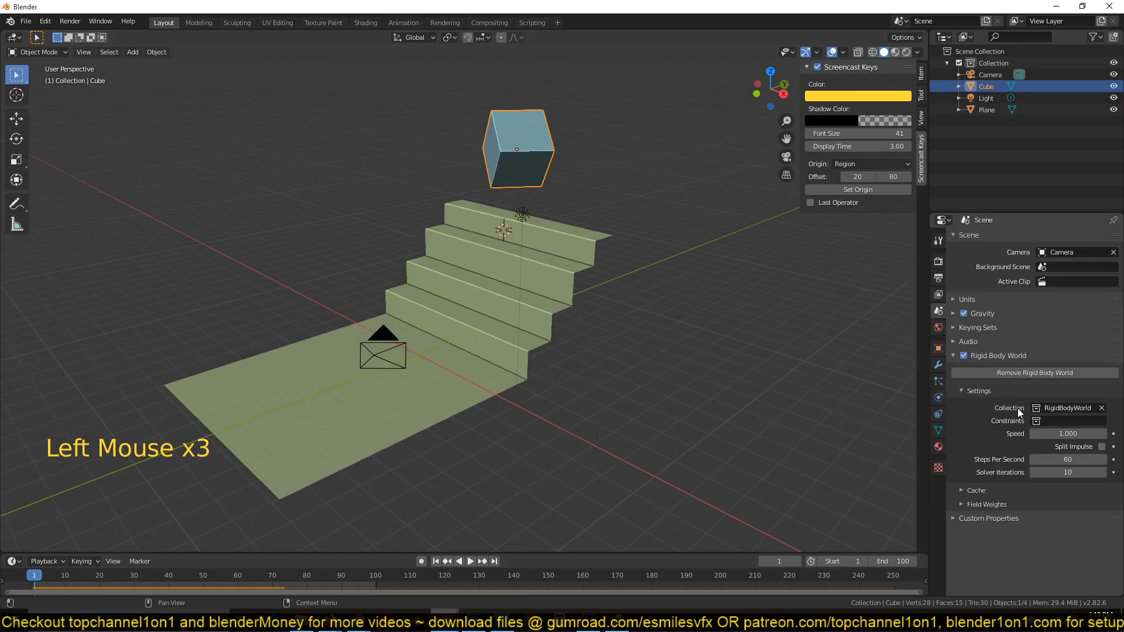
Bake the rigid body world cache for all 250 frames and play back the baked fall
{"action": "left_click", "coordinate": [975, 490]}
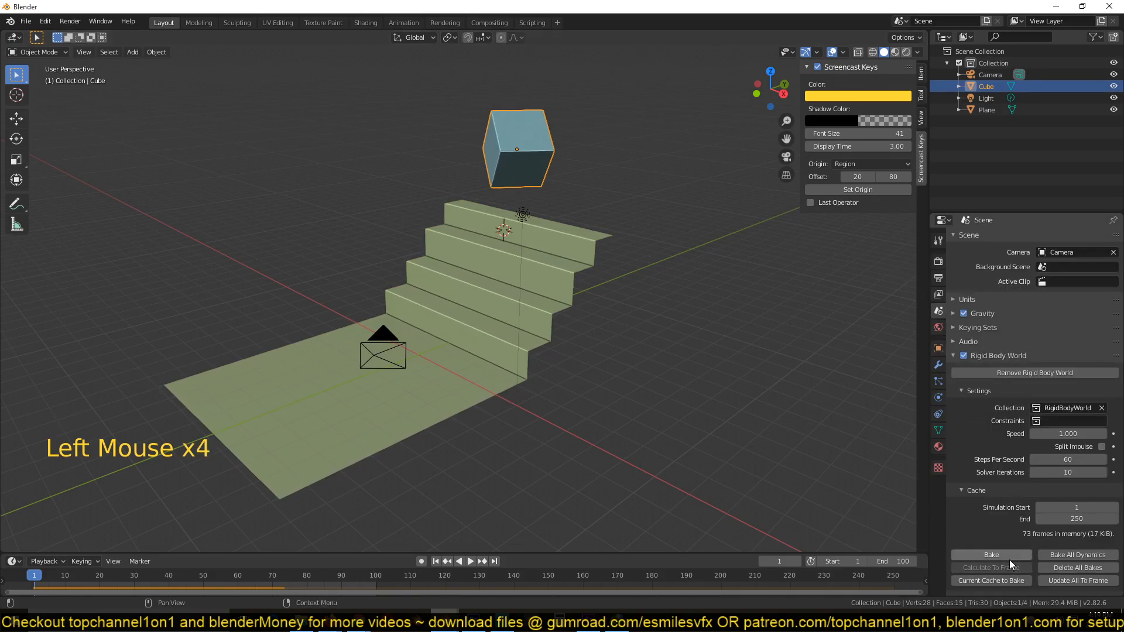
{"action": "key", "text": "space"}
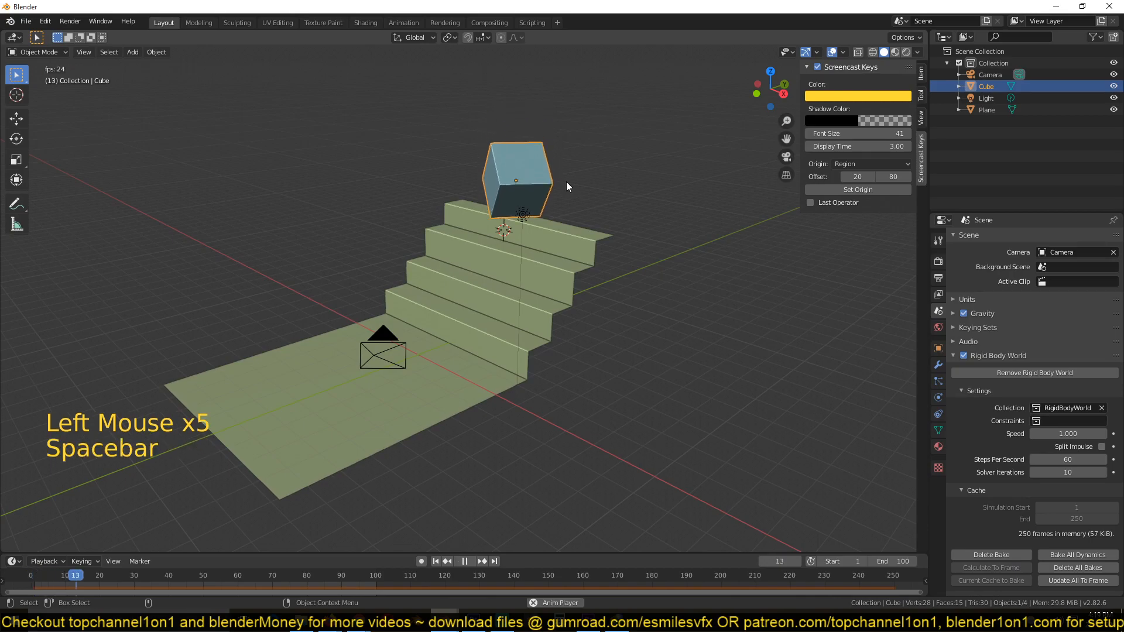
{"action": "key", "text": "space"}
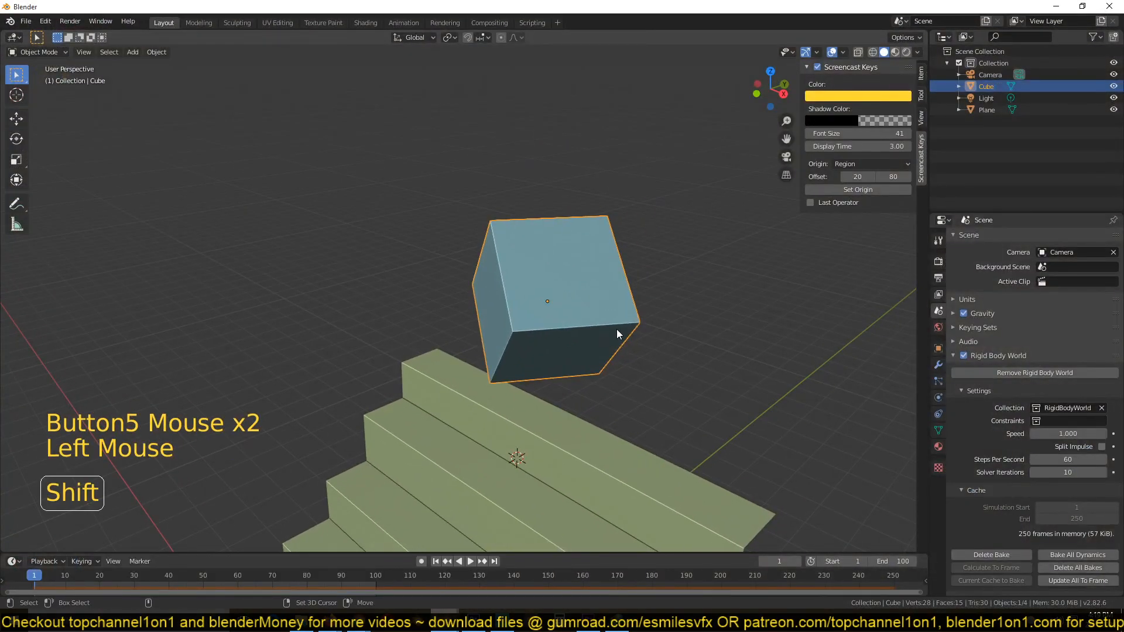
Duplicate the cube as Cube.001 and subdivide it several times into a dense mesh of about 1,500 vertices
{"action": "key", "text": "shift+d"}
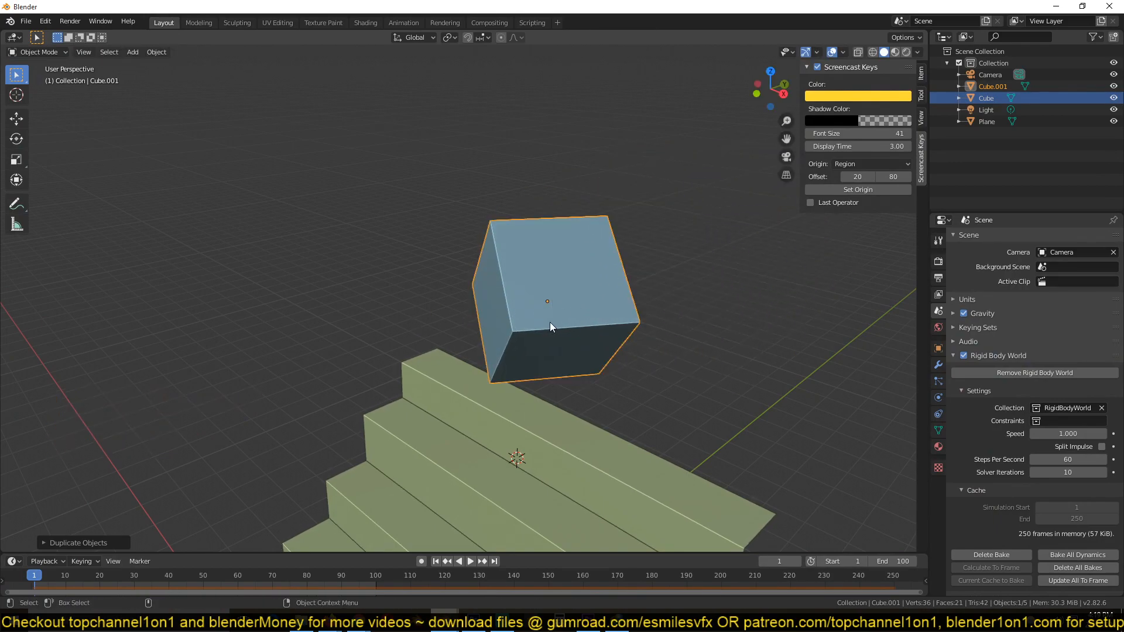
{"action": "right_click", "coordinate": [551, 327]}
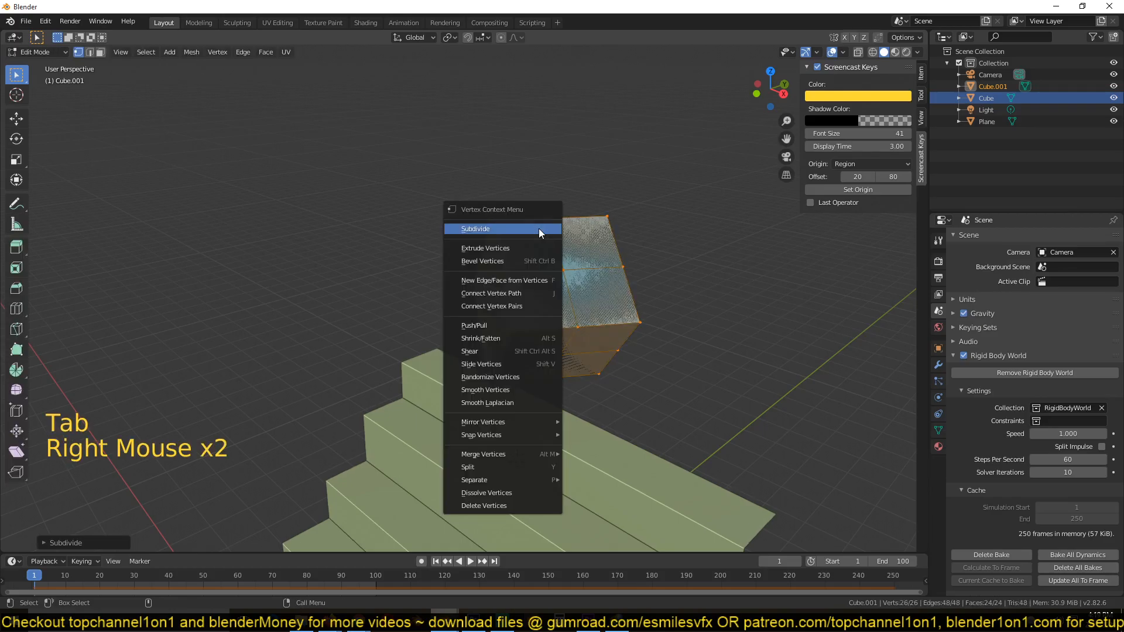
{"action": "left_click", "coordinate": [475, 228]}
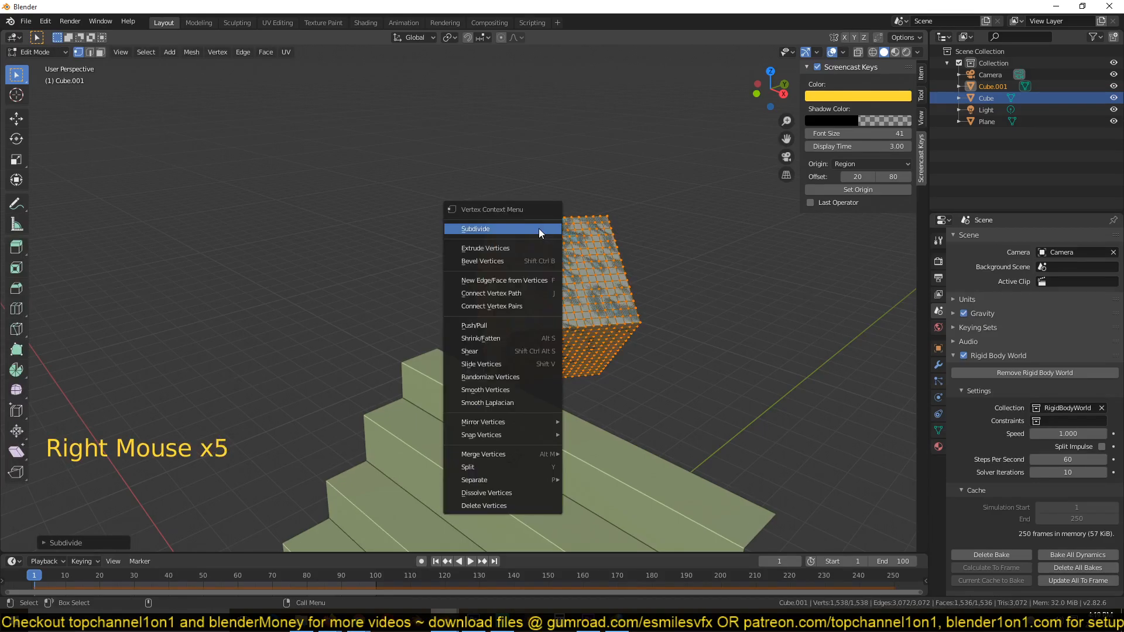
{"action": "key", "text": "Tab"}
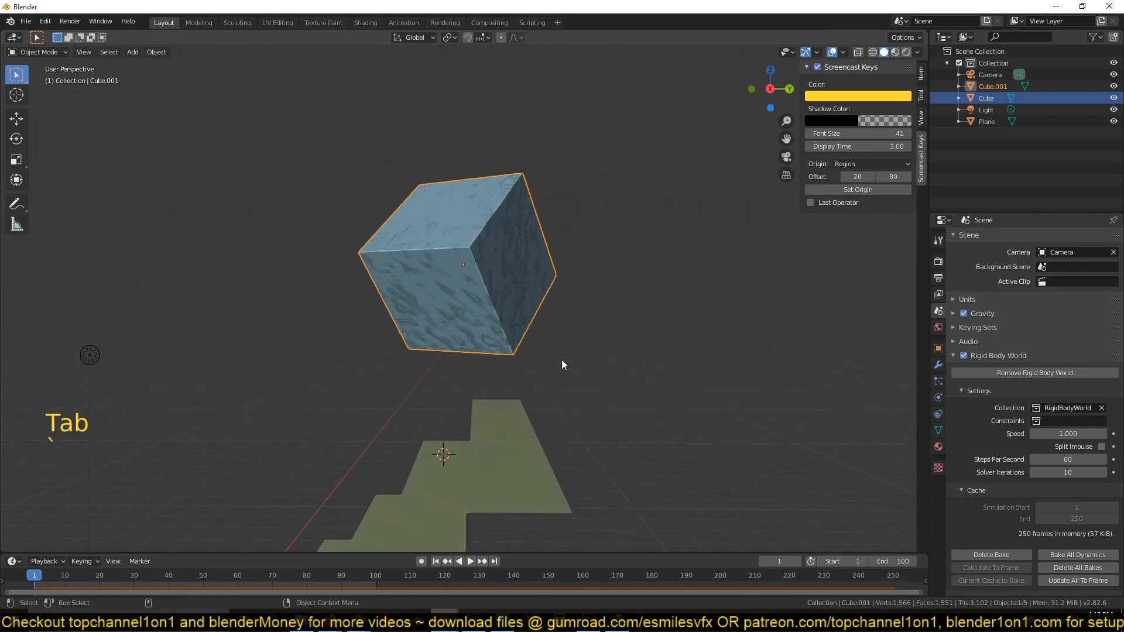
{"action": "mouse_move", "coordinate": [662, 376]}
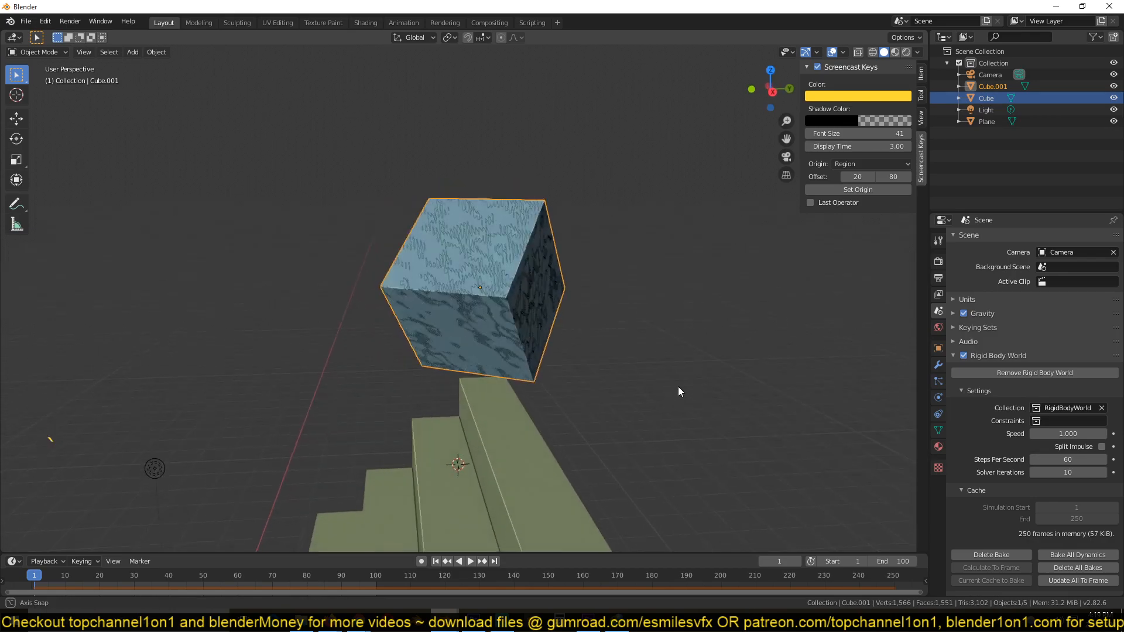
Switch to wireframe shading and bring up the modifier and physics settings for Cube.001
{"action": "scroll", "scroll_direction": "up", "scroll_amount": 3}
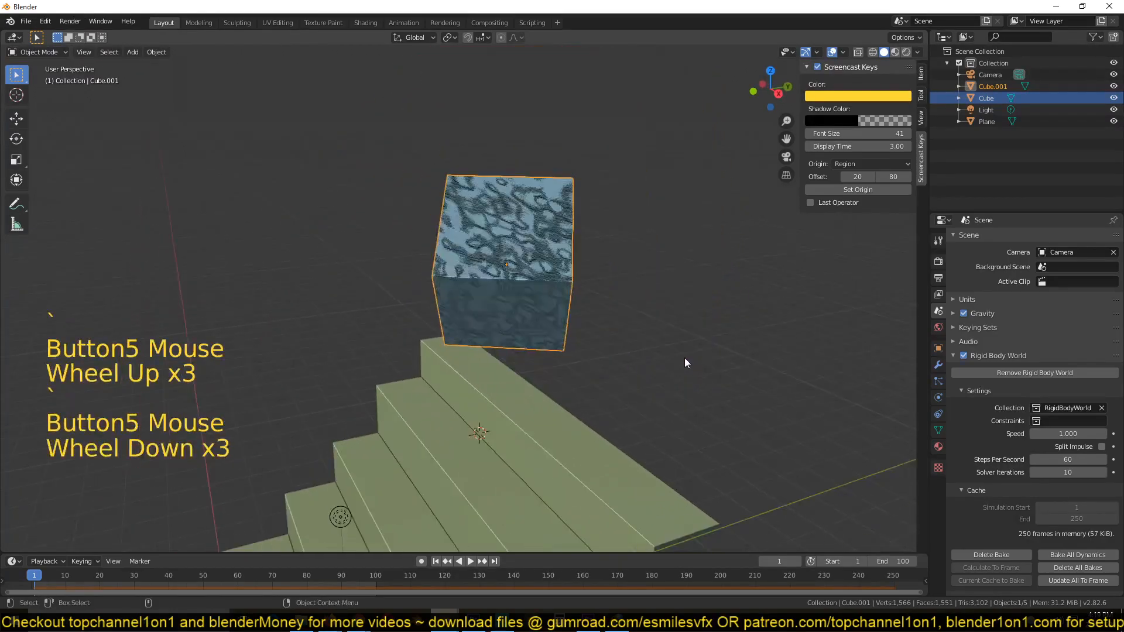
{"action": "key", "text": "z"}
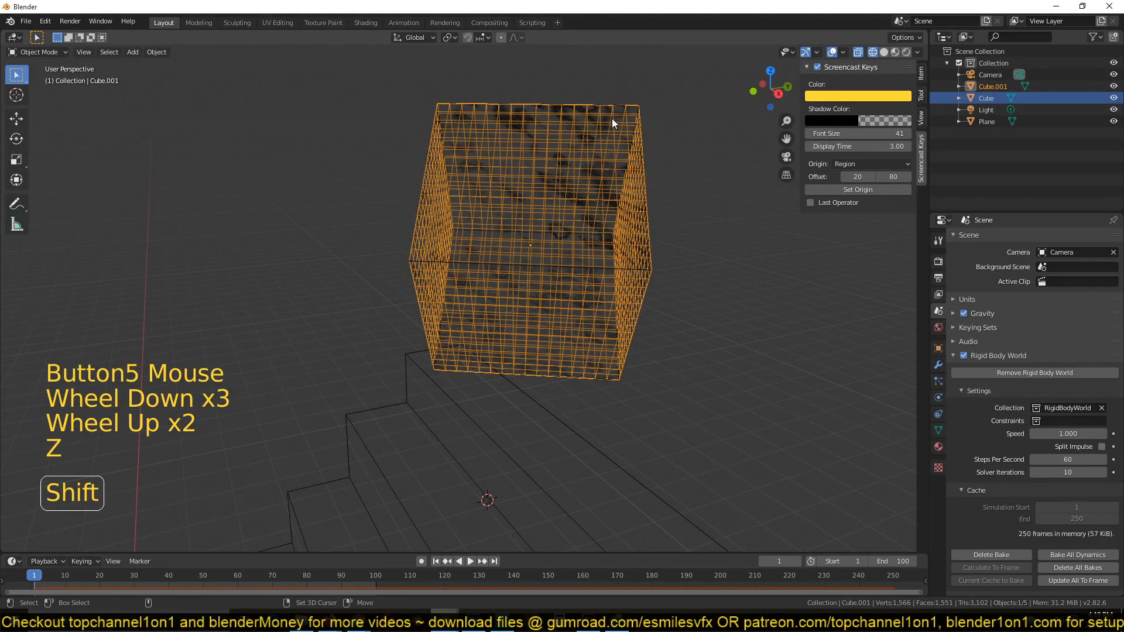
{"action": "left_click", "coordinate": [937, 365]}
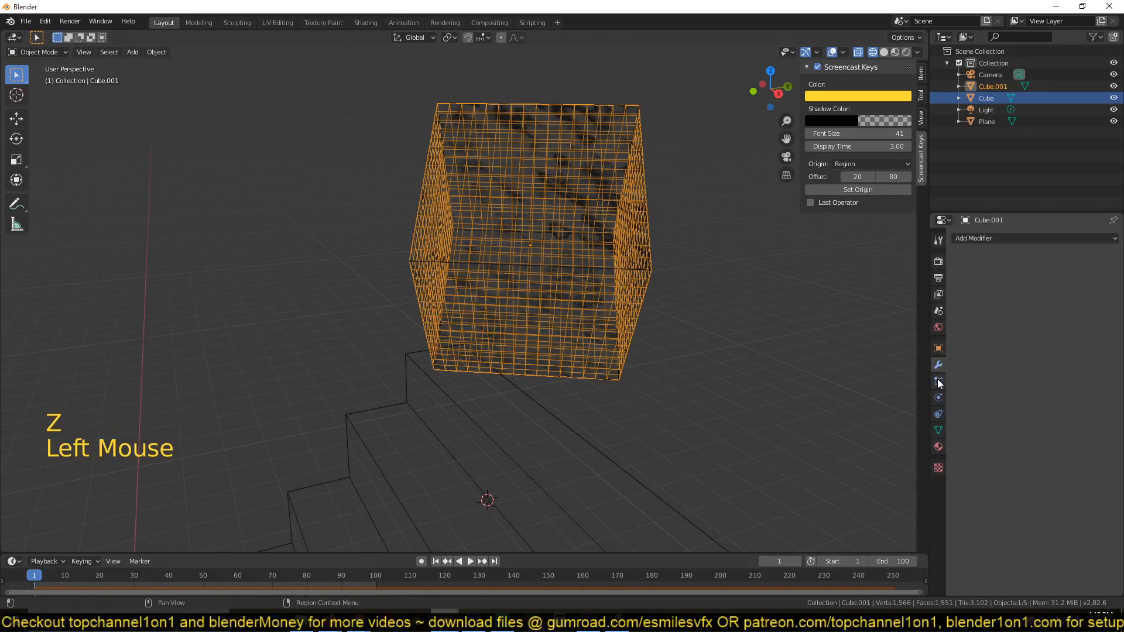
{"action": "left_click", "coordinate": [1083, 279]}
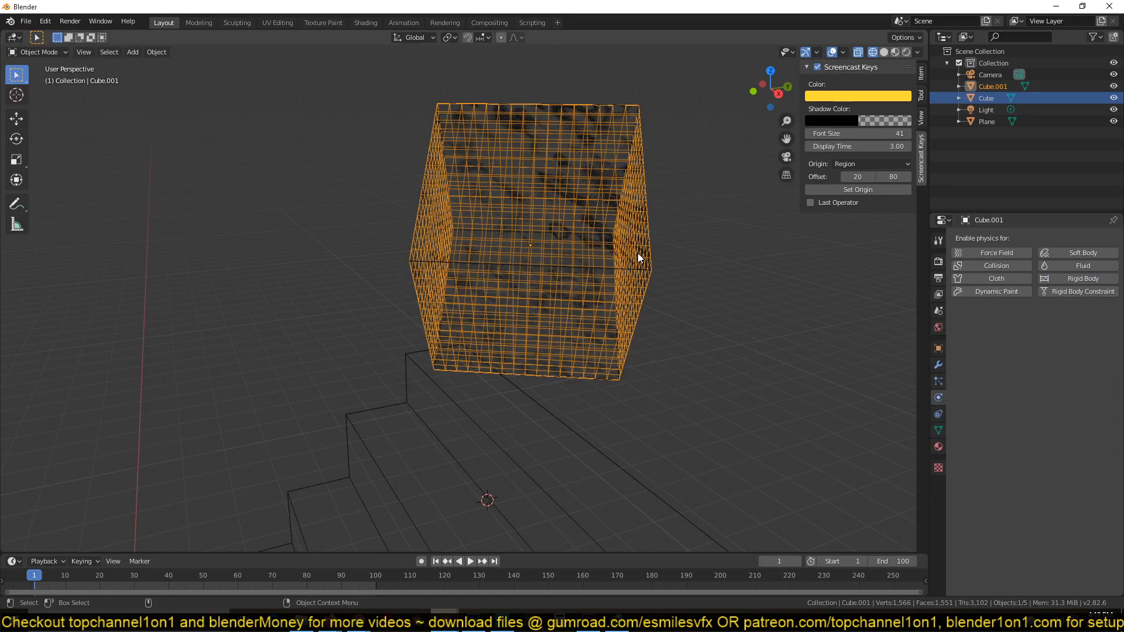
{"action": "mouse_move", "coordinate": [642, 213]}
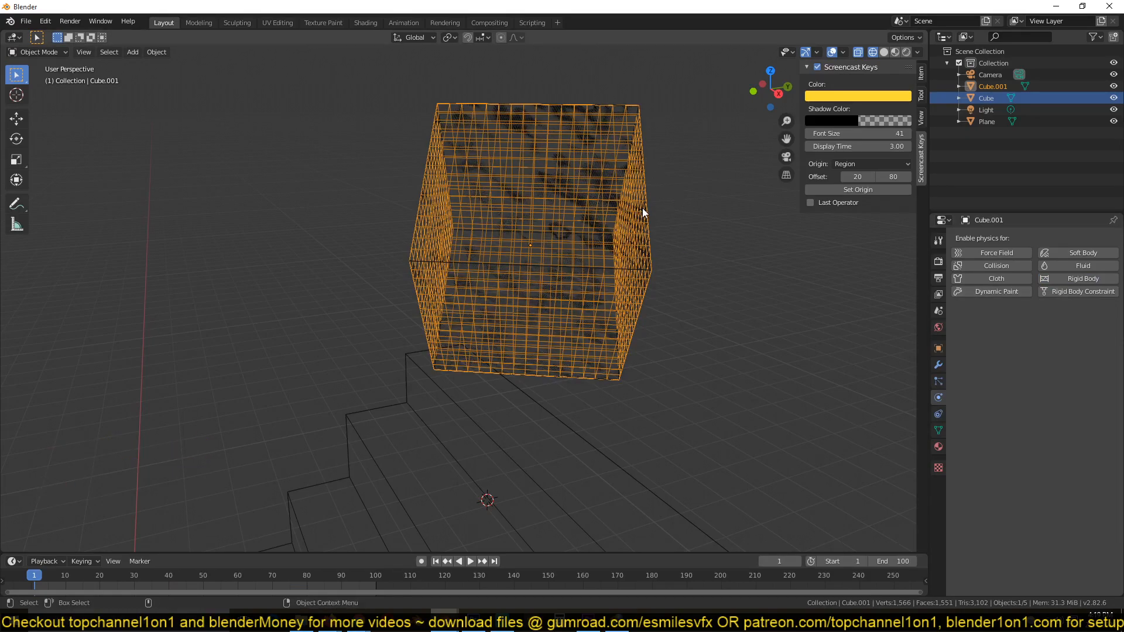
{"action": "key", "text": "shift"}
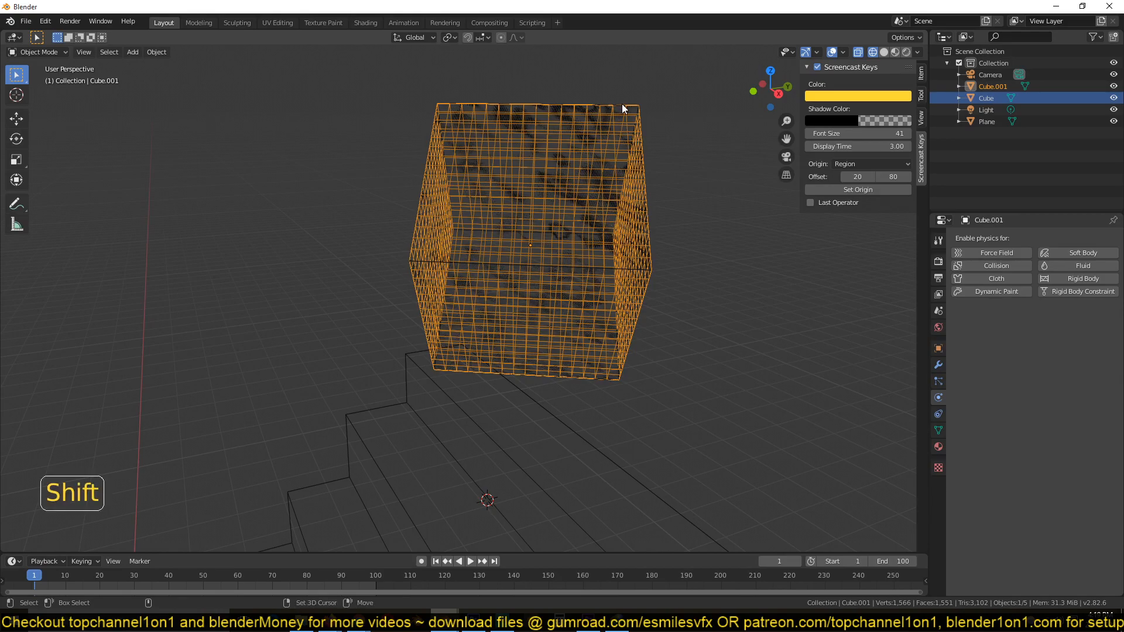
Parent Cube.001 to the original cube and play the simulation to watch both fall onto the stairs
{"action": "key", "text": "ctrl+p"}
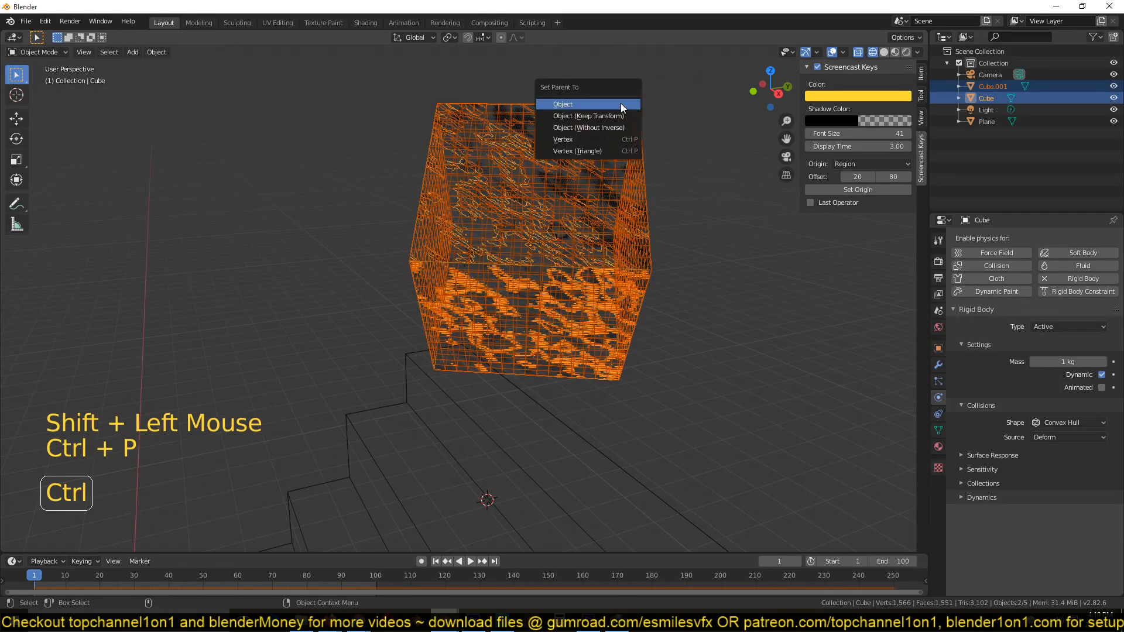
{"action": "left_click", "coordinate": [563, 104]}
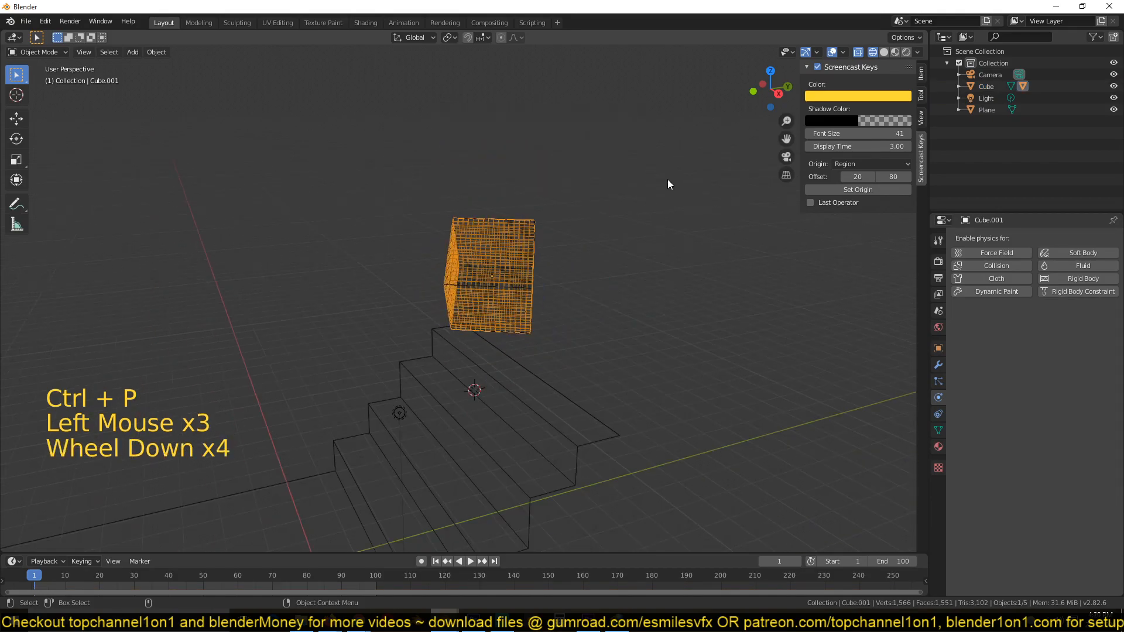
{"action": "key", "text": "space"}
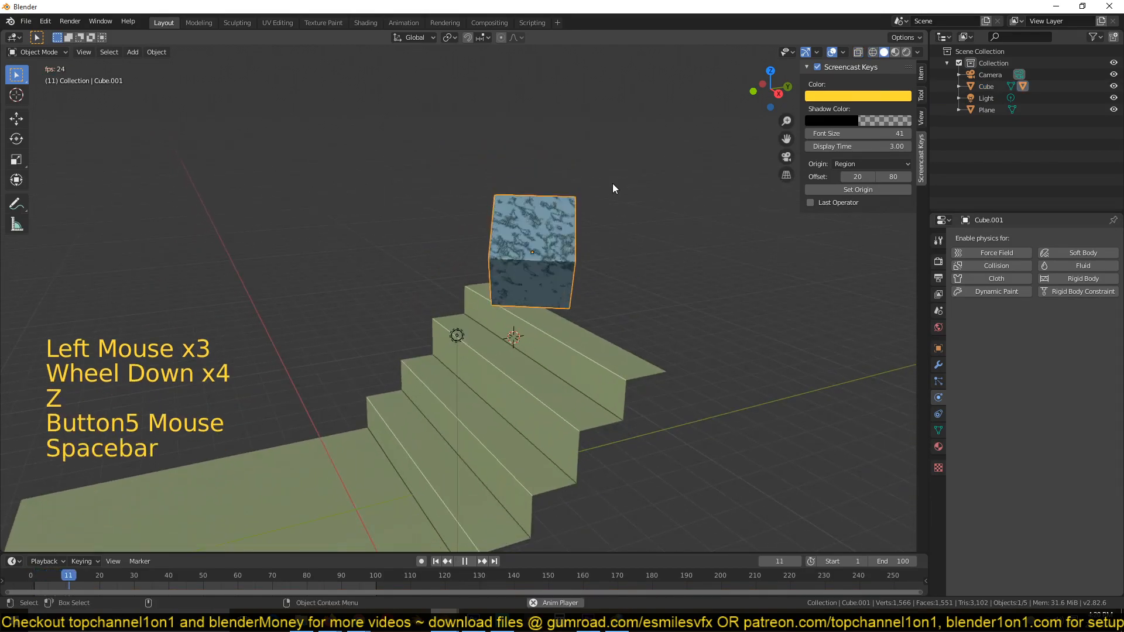
{"action": "key", "text": "space"}
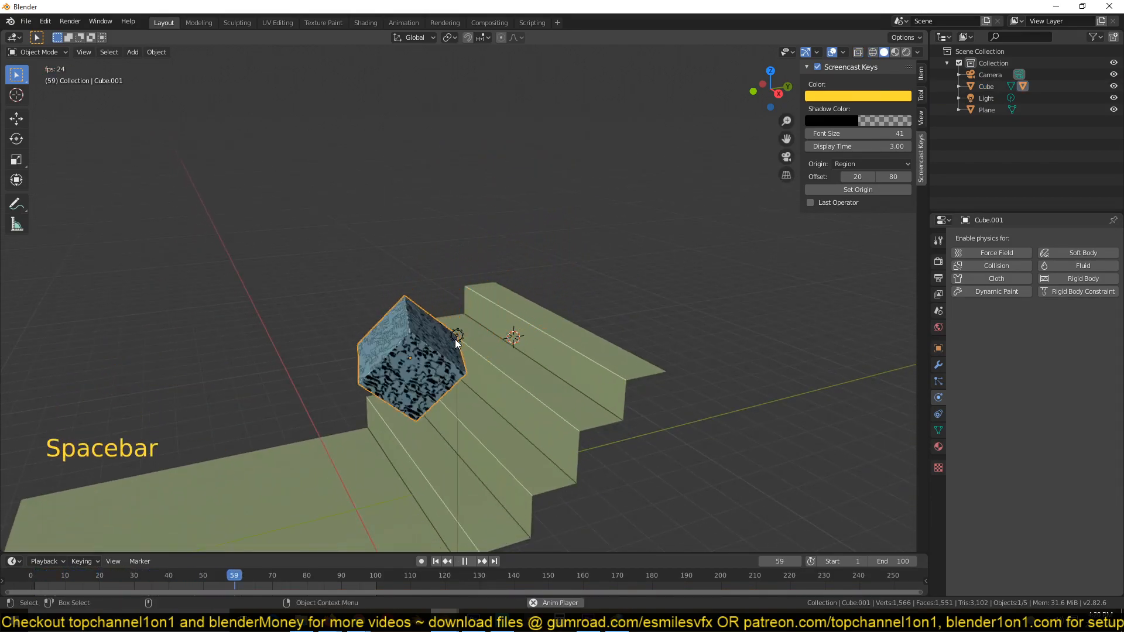
Hide the original rigid-body cube so only the dense duplicate remains above the stairs
{"action": "scroll", "scroll_direction": "up", "scroll_amount": 3}
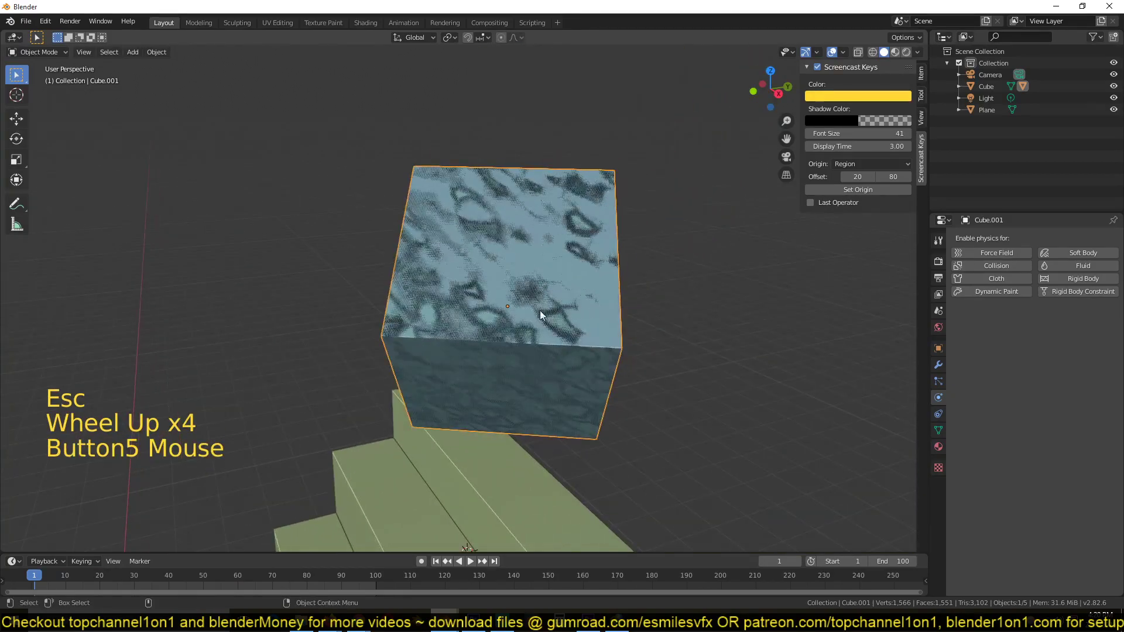
{"action": "key", "text": "z"}
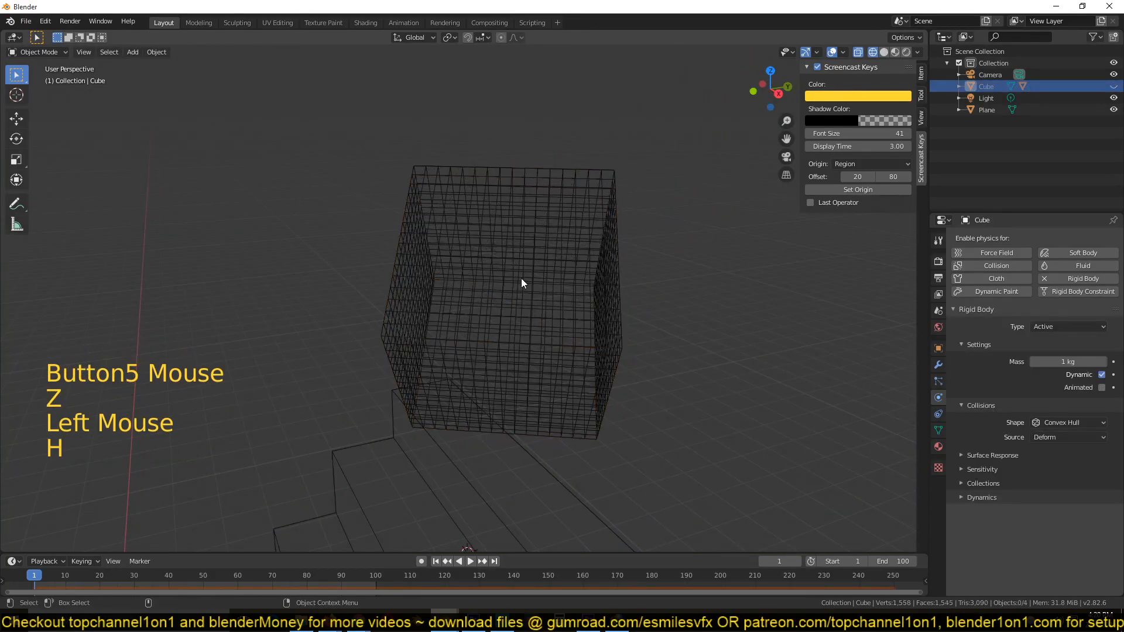
{"action": "key", "text": "z"}
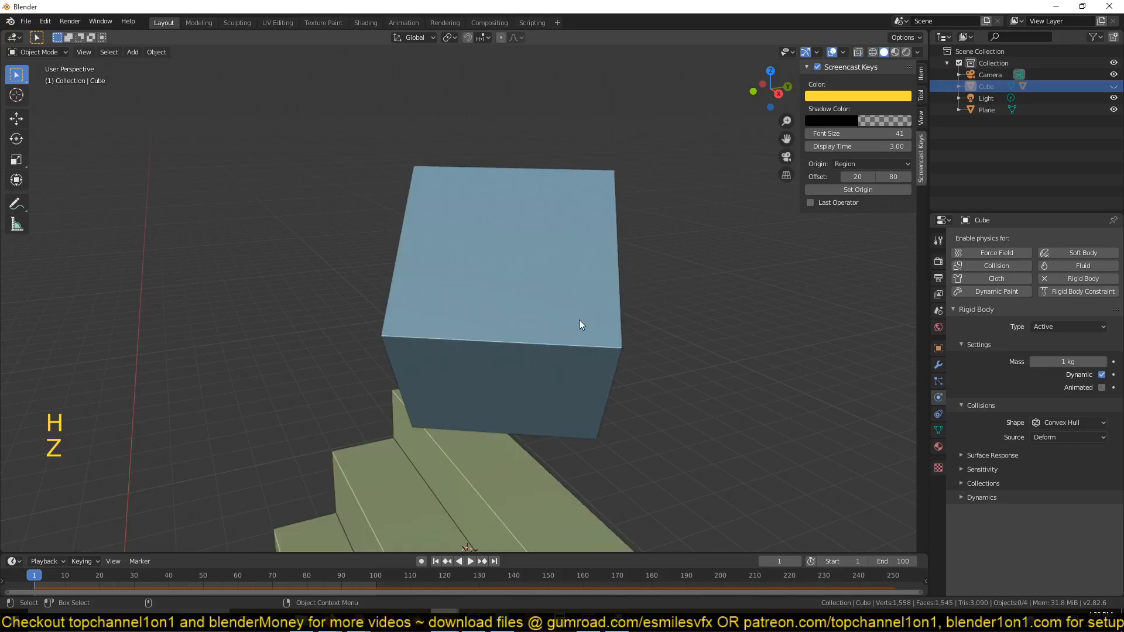
{"action": "key", "text": "space"}
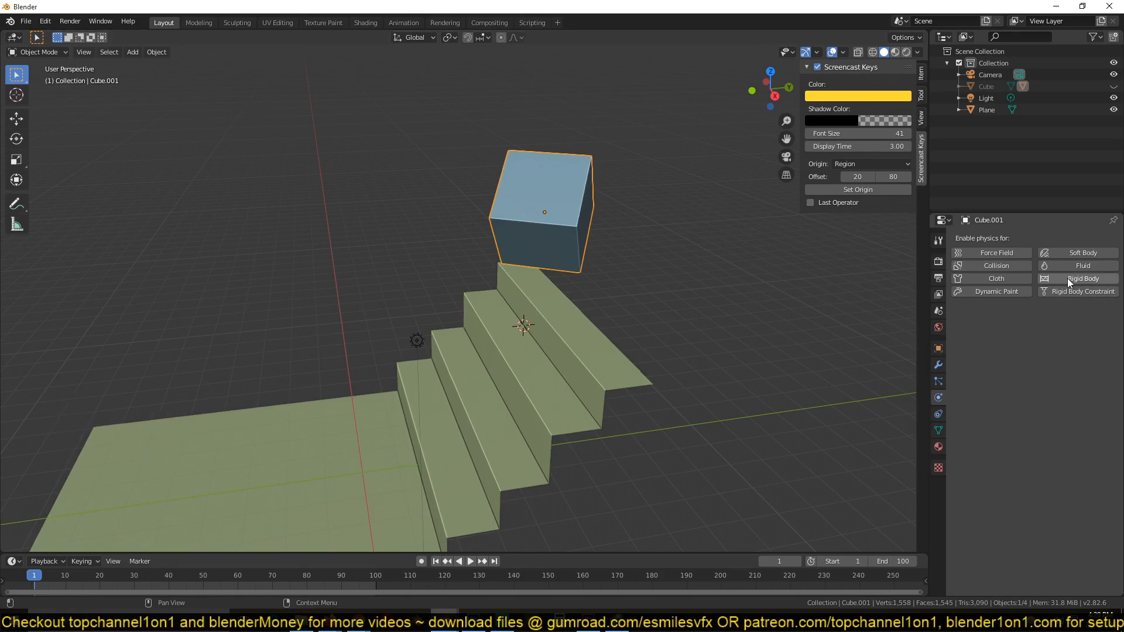
{"action": "mouse_move", "coordinate": [1082, 265]}
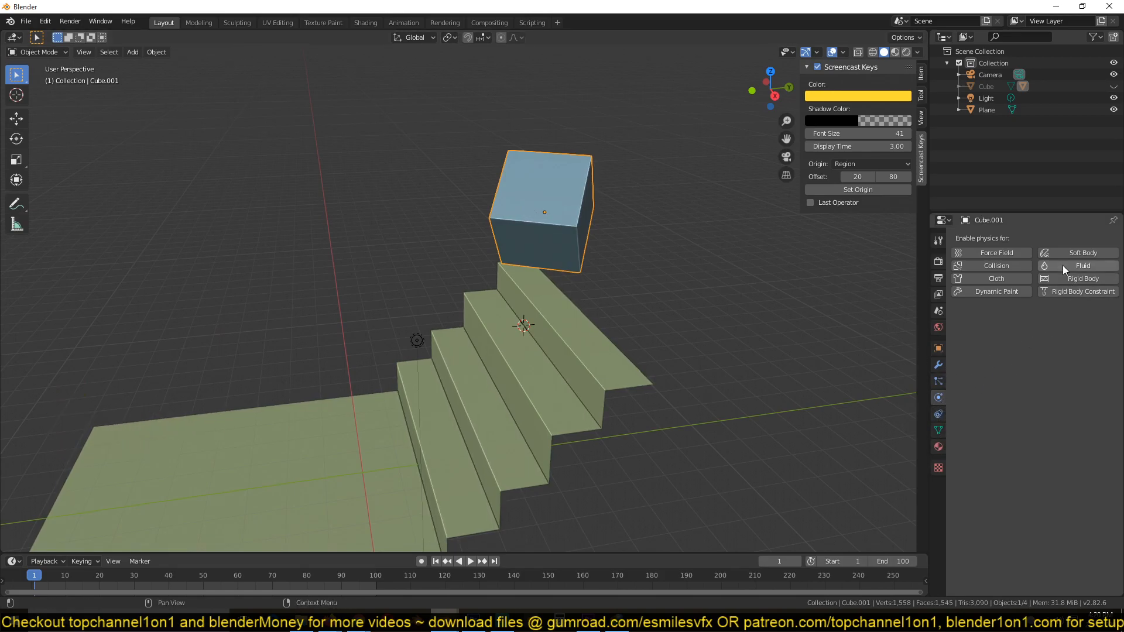
{"action": "left_click", "coordinate": [1076, 253]}
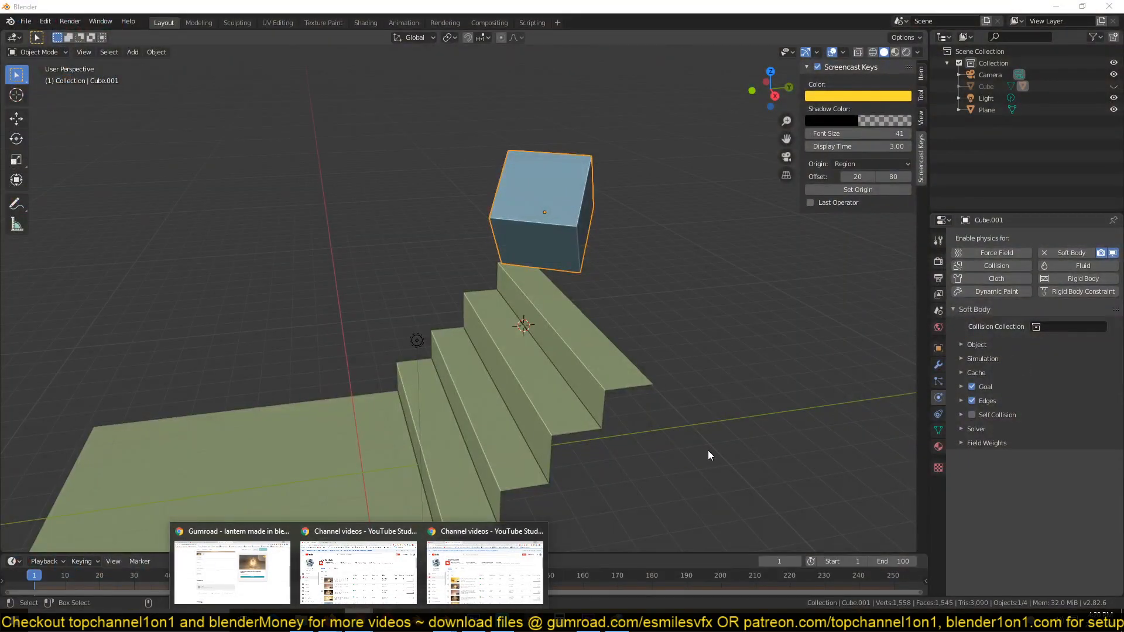
{"action": "left_click", "coordinate": [710, 455]}
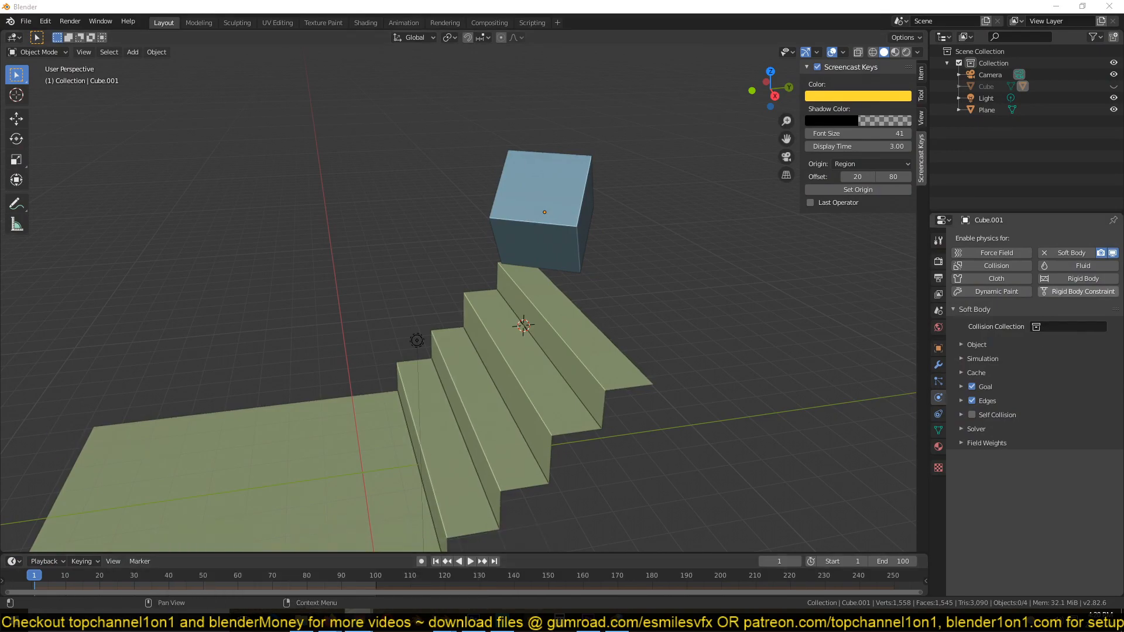
{"action": "mouse_move", "coordinate": [1079, 292]}
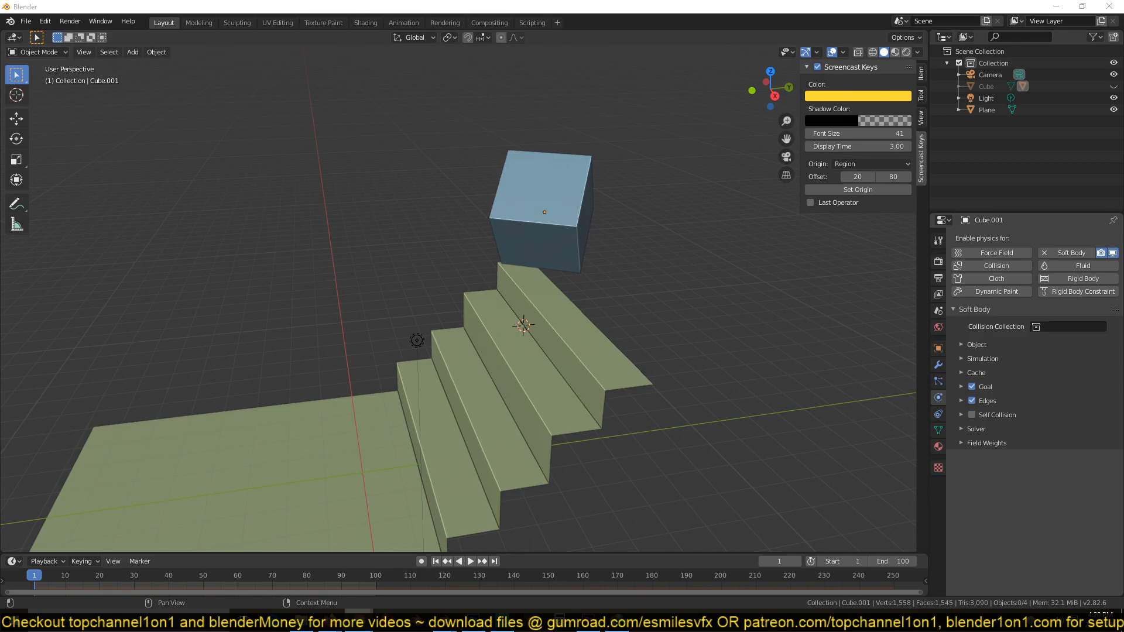
{"action": "mouse_move", "coordinate": [777, 294]}
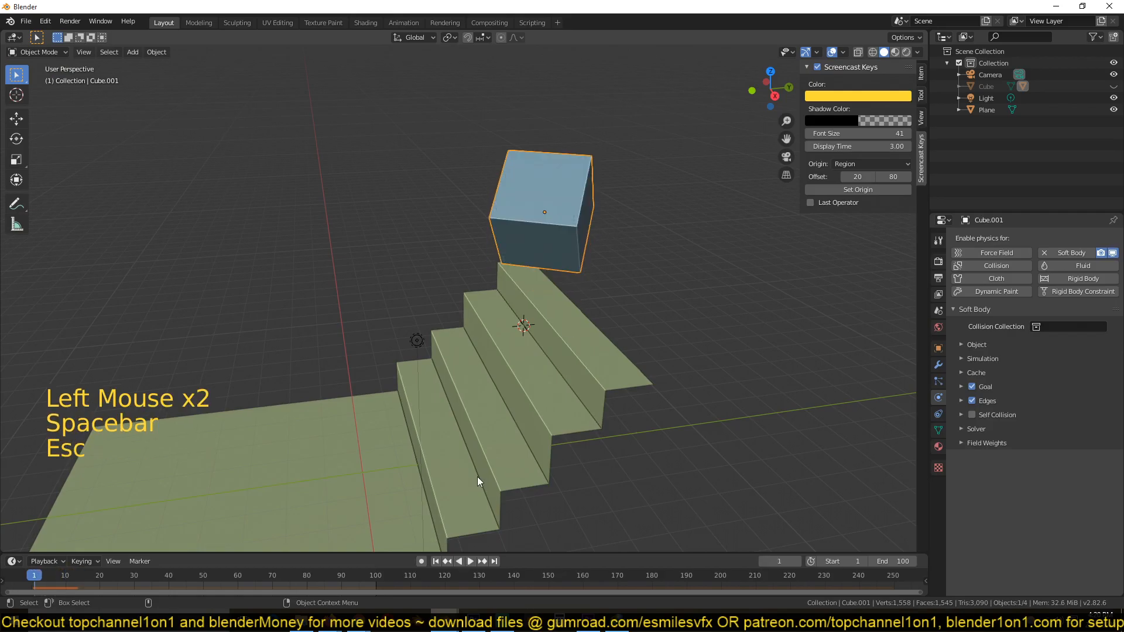
Play the soft-body simulation so the blue cube falls down the stairs and crumples on the floor
{"action": "key", "text": "space"}
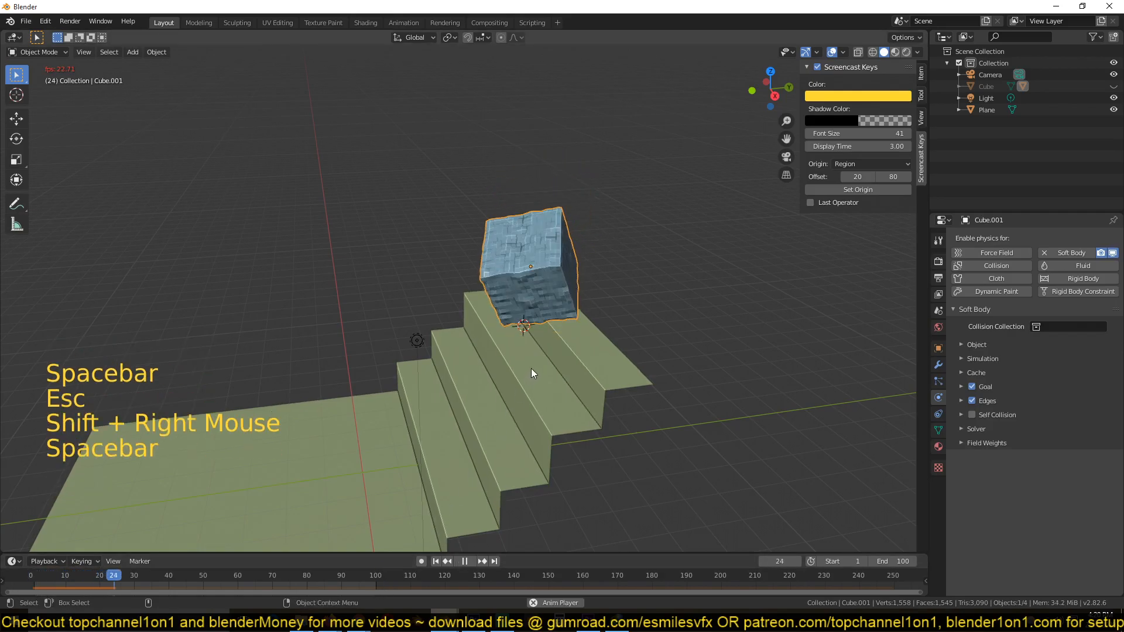
{"action": "key", "text": "space"}
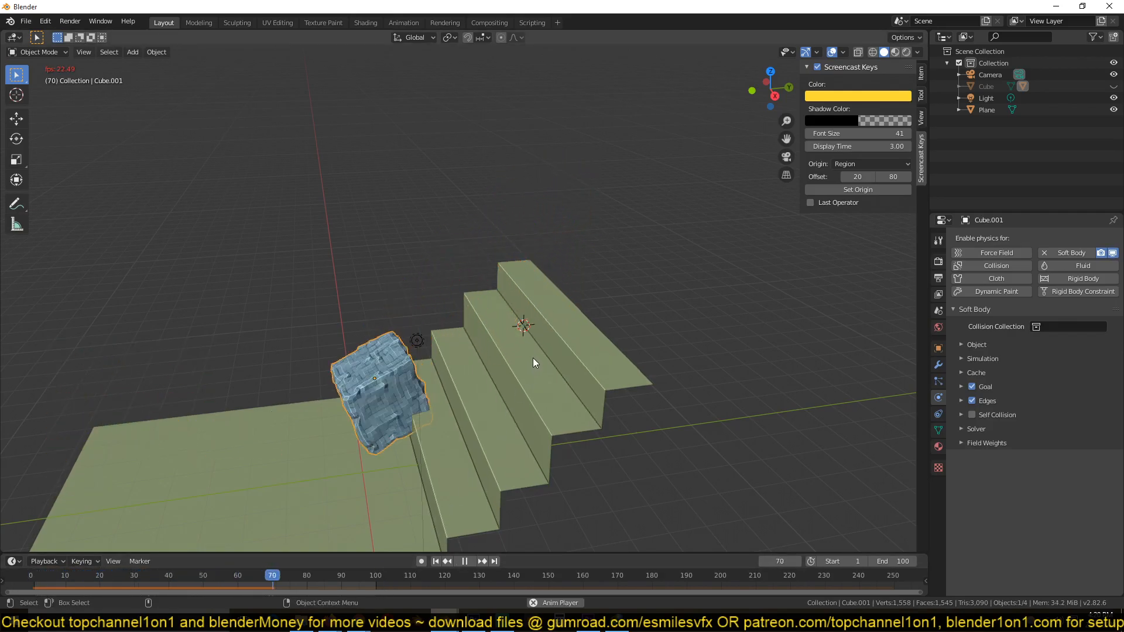
{"action": "key", "text": "space"}
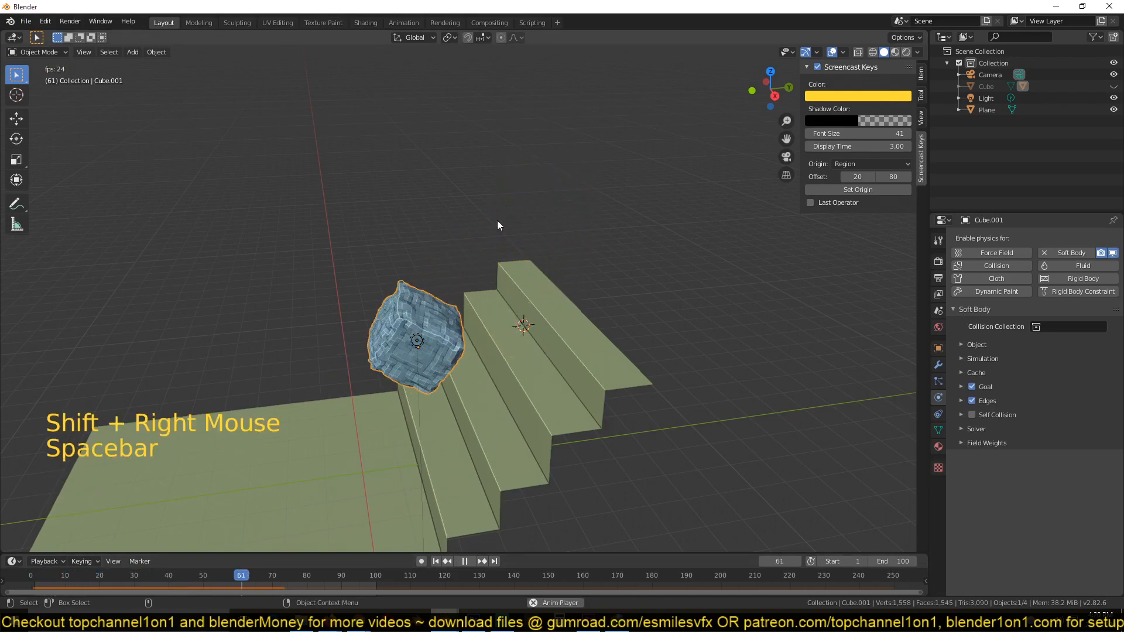
{"action": "left_click", "coordinate": [379, 574]}
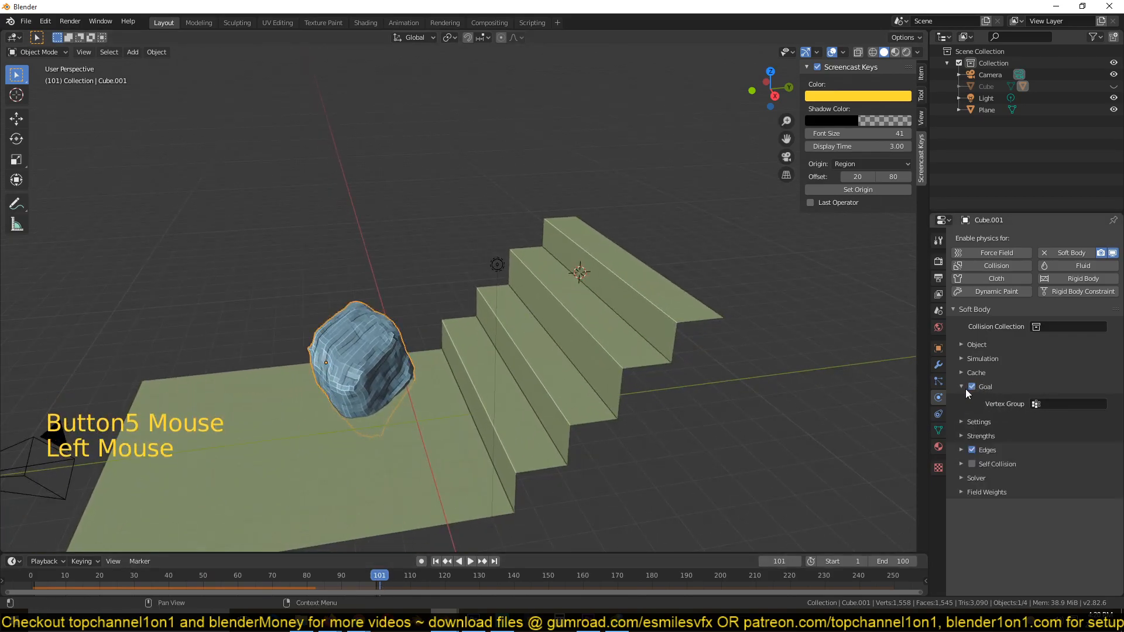
Expand the Goal Settings and Strengths subpanels (stiffness 0.500, damping 0.000, default 0.700)
{"action": "left_click", "coordinate": [978, 421]}
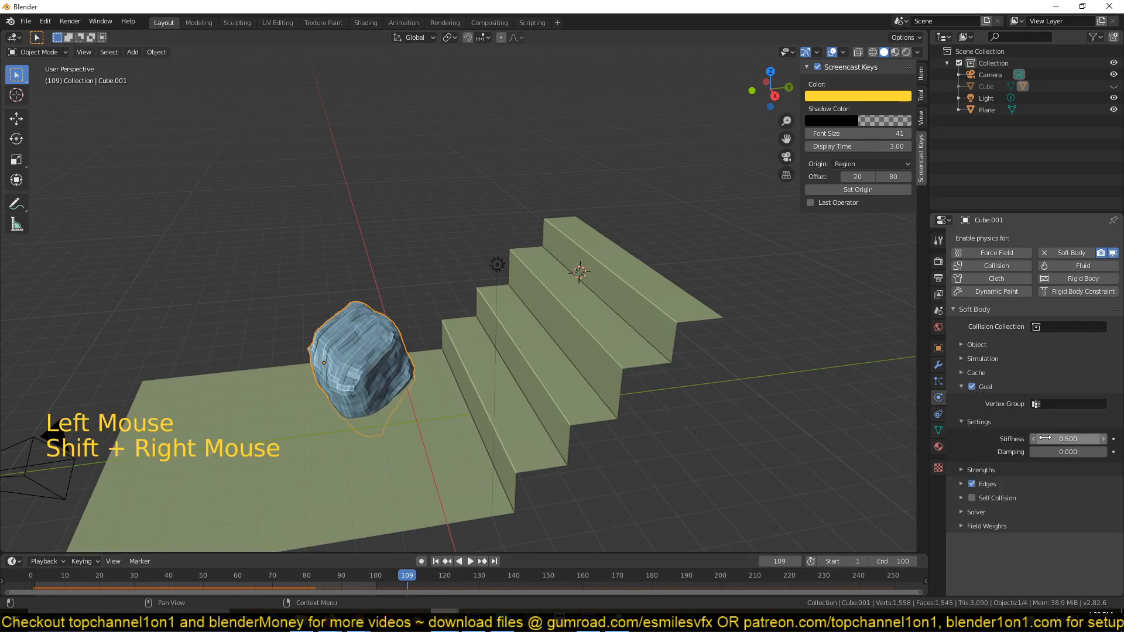
{"action": "left_click", "coordinate": [963, 470]}
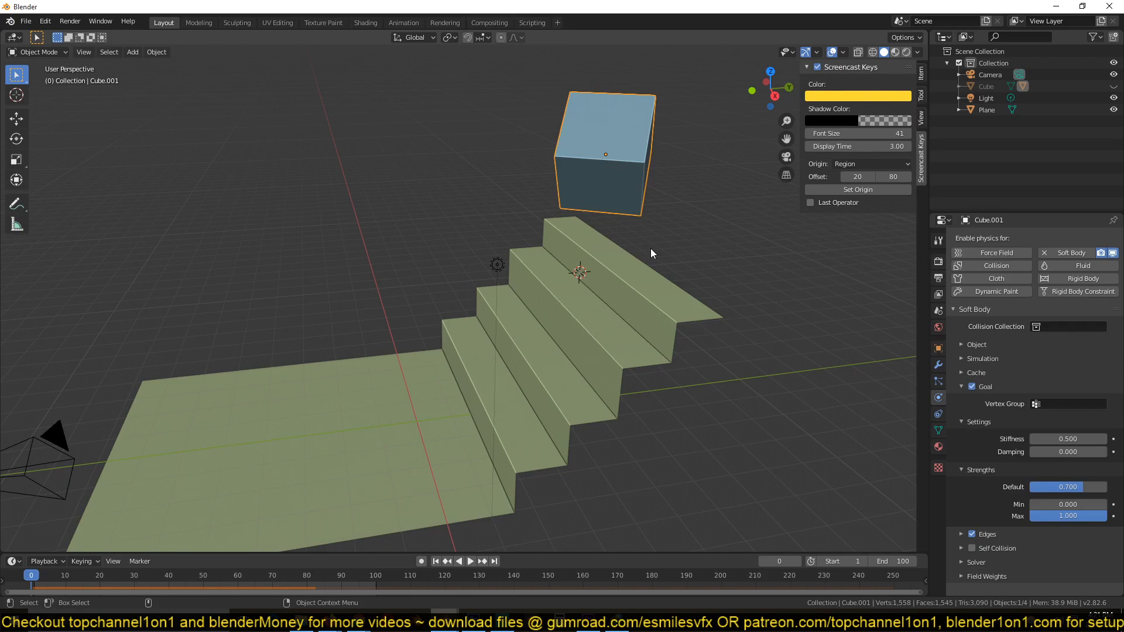
{"action": "mouse_move", "coordinate": [832, 406]}
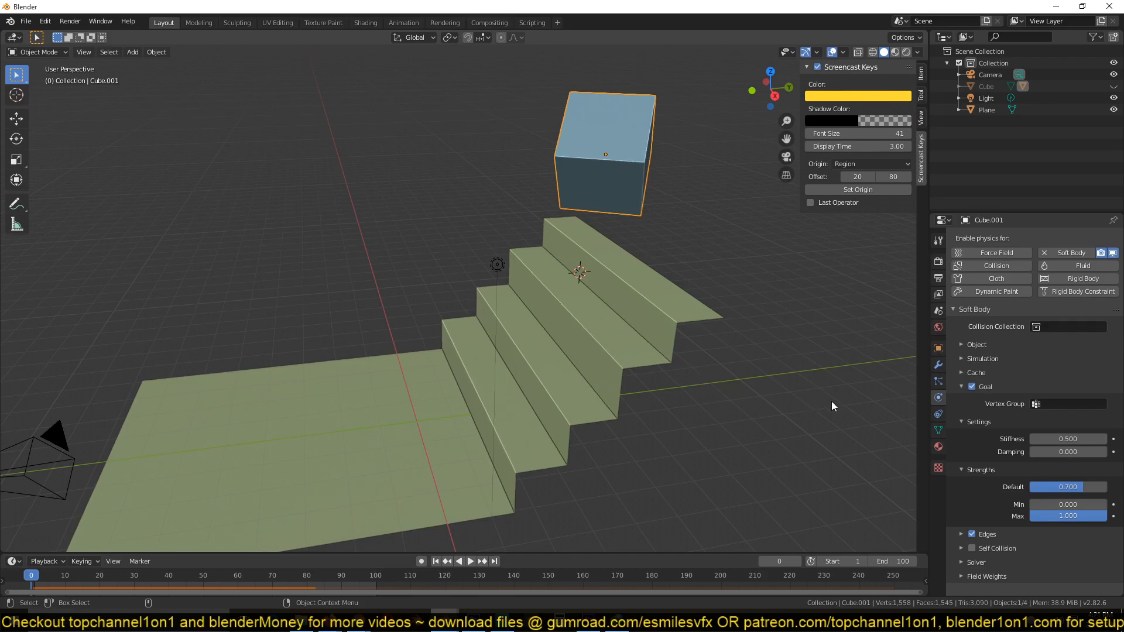
{"action": "mouse_move", "coordinate": [490, 306]}
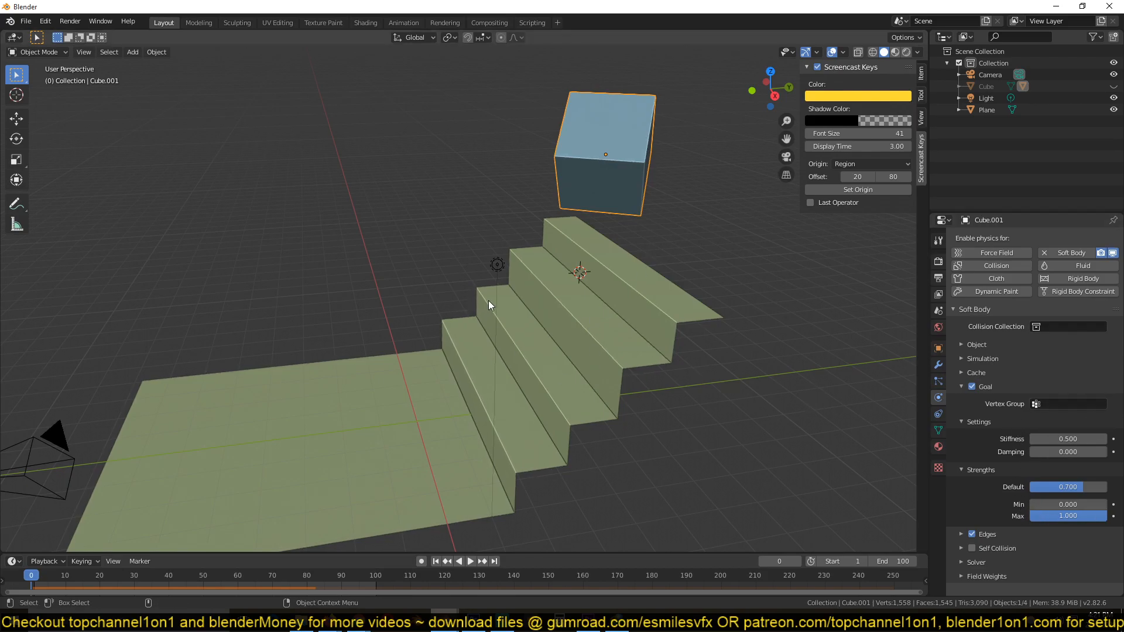
{"action": "mouse_move", "coordinate": [607, 321]}
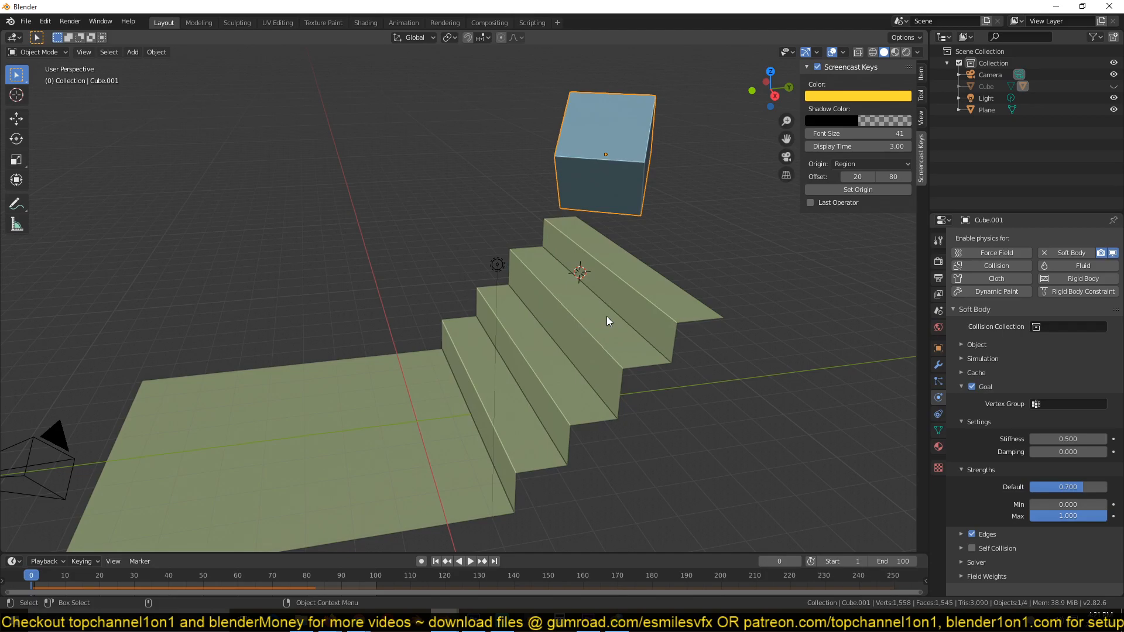
{"action": "mouse_move", "coordinate": [760, 333]}
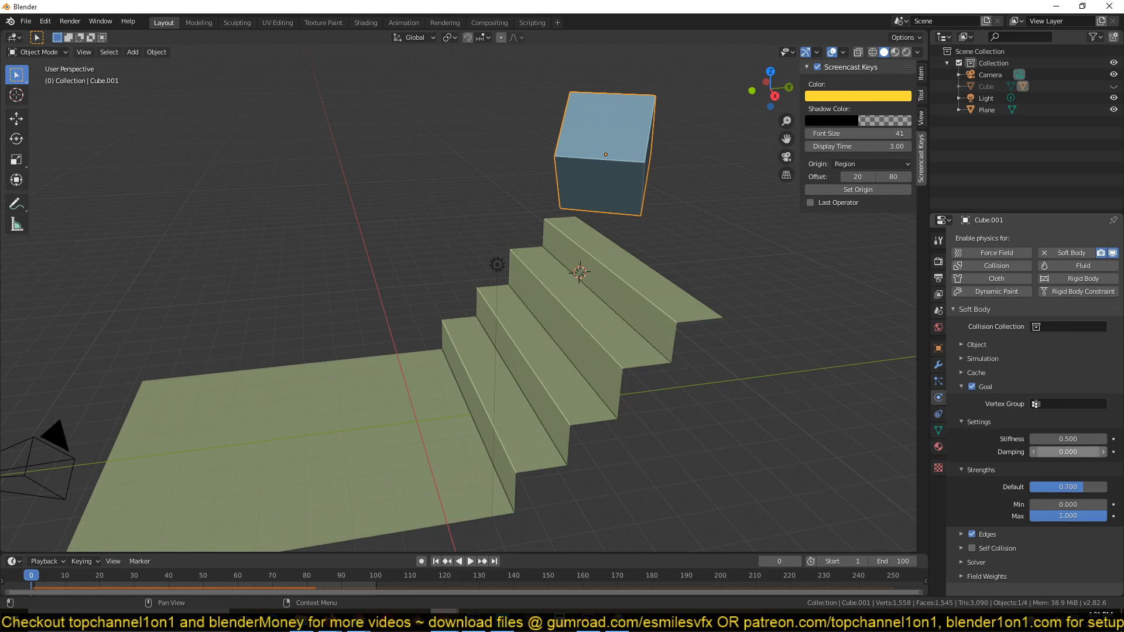
Lower Goal stiffness to 0.010 and replay the simulation to test the cube sinking into the steps
{"action": "left_click", "coordinate": [1067, 439]}
{"action": "type", "text": ".01"}
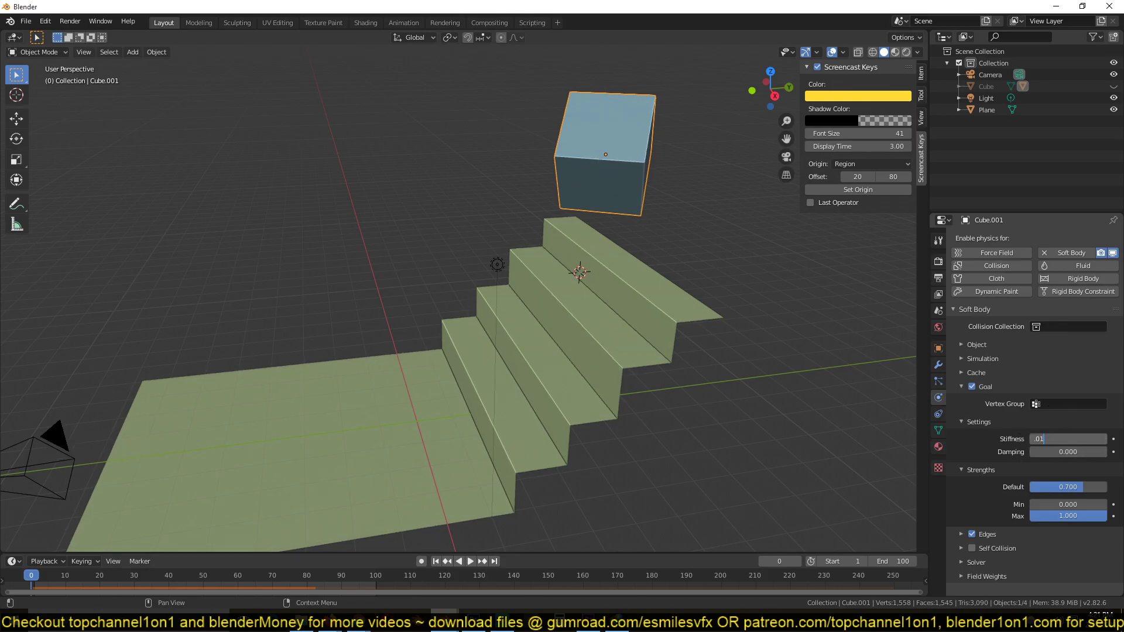
{"action": "key", "text": "space"}
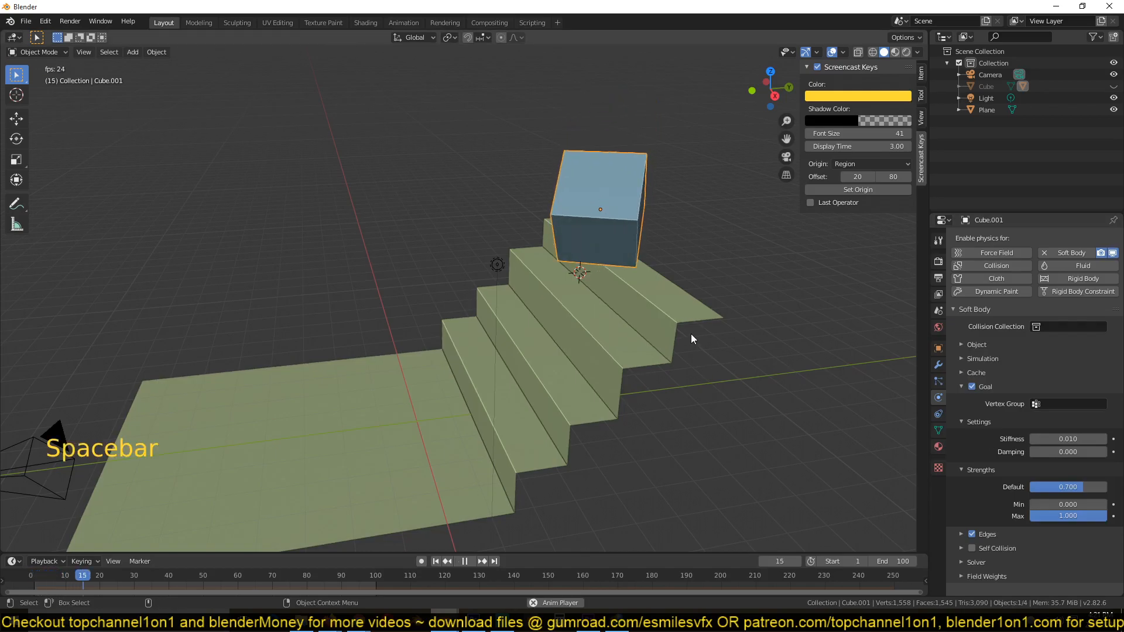
{"action": "key", "text": "Escape"}
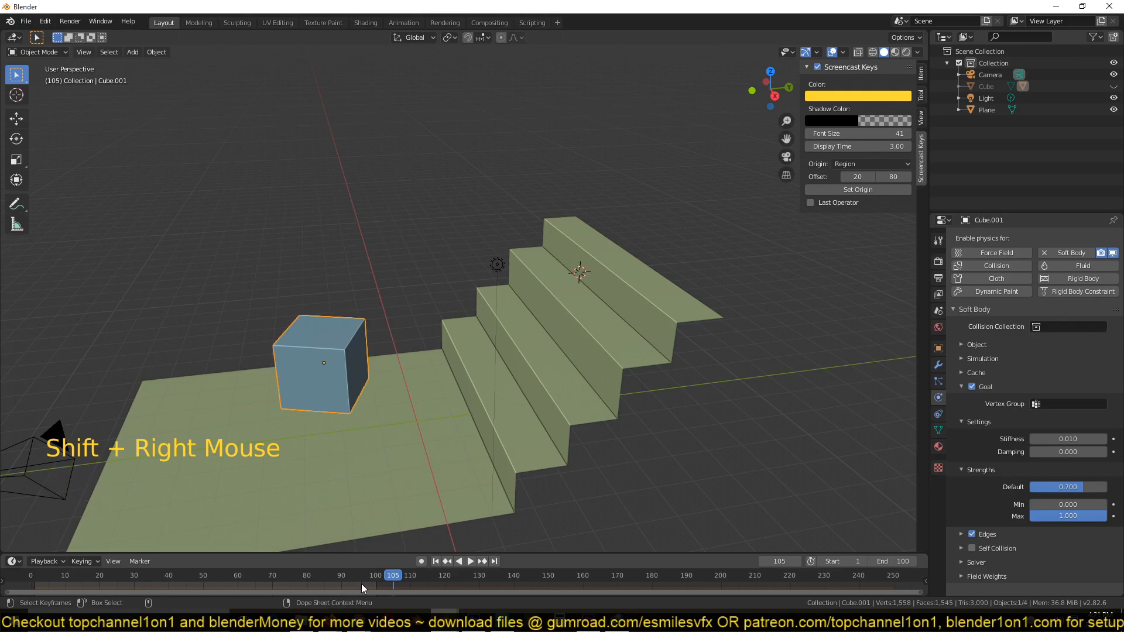
{"action": "key", "text": "space"}
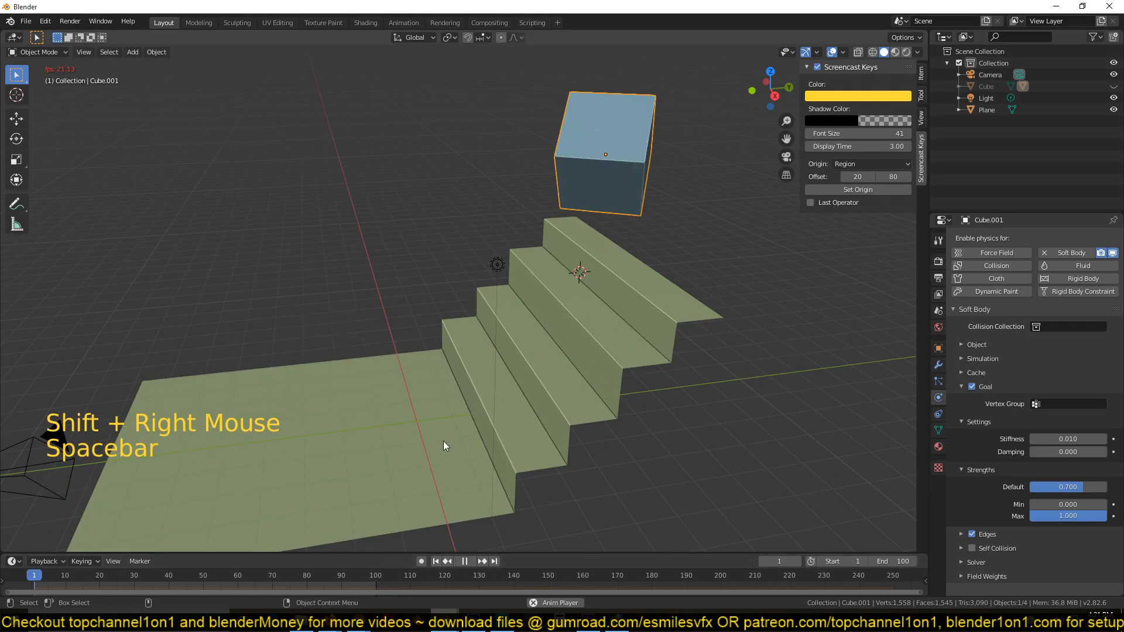
{"action": "key", "text": "space"}
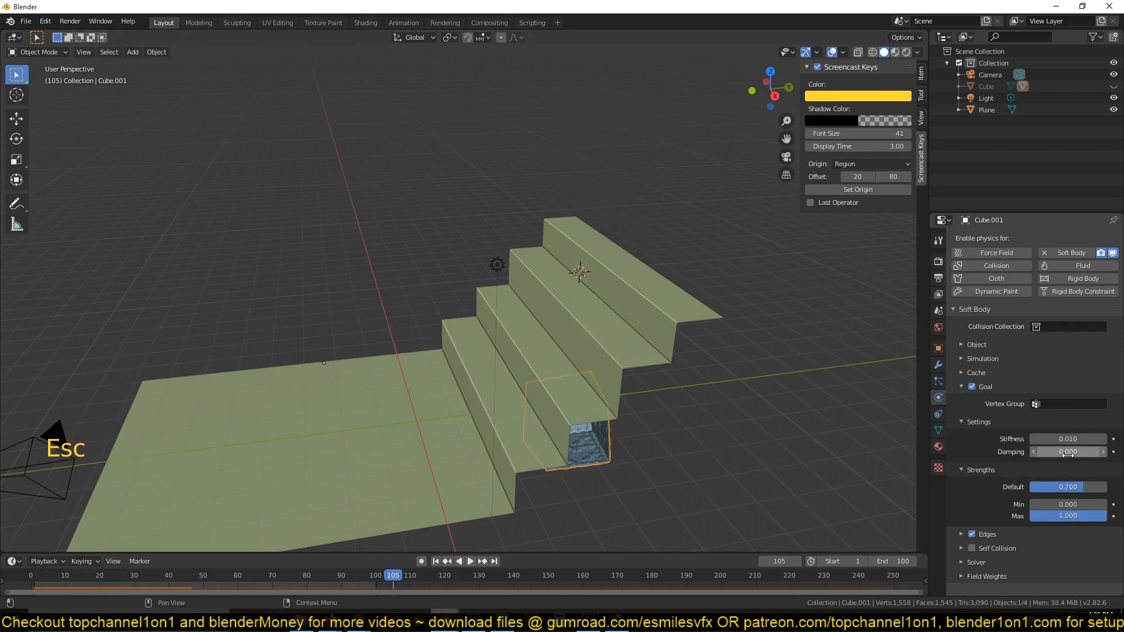
{"action": "key", "text": "Escape"}
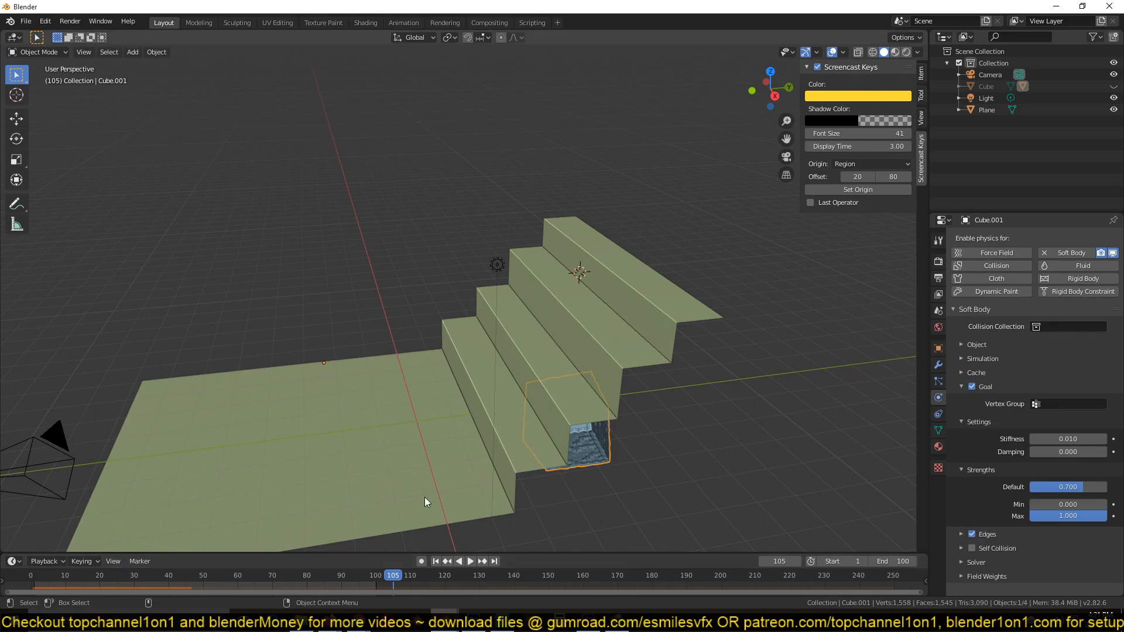
{"action": "mouse_move", "coordinate": [1068, 439]}
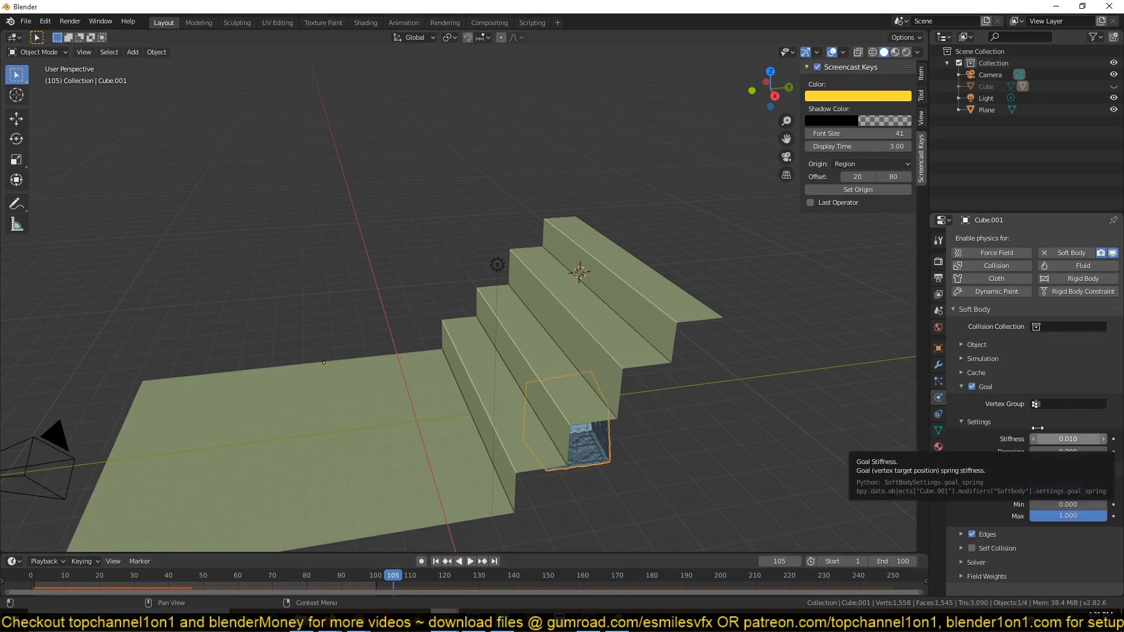
{"action": "mouse_move", "coordinate": [584, 330]}
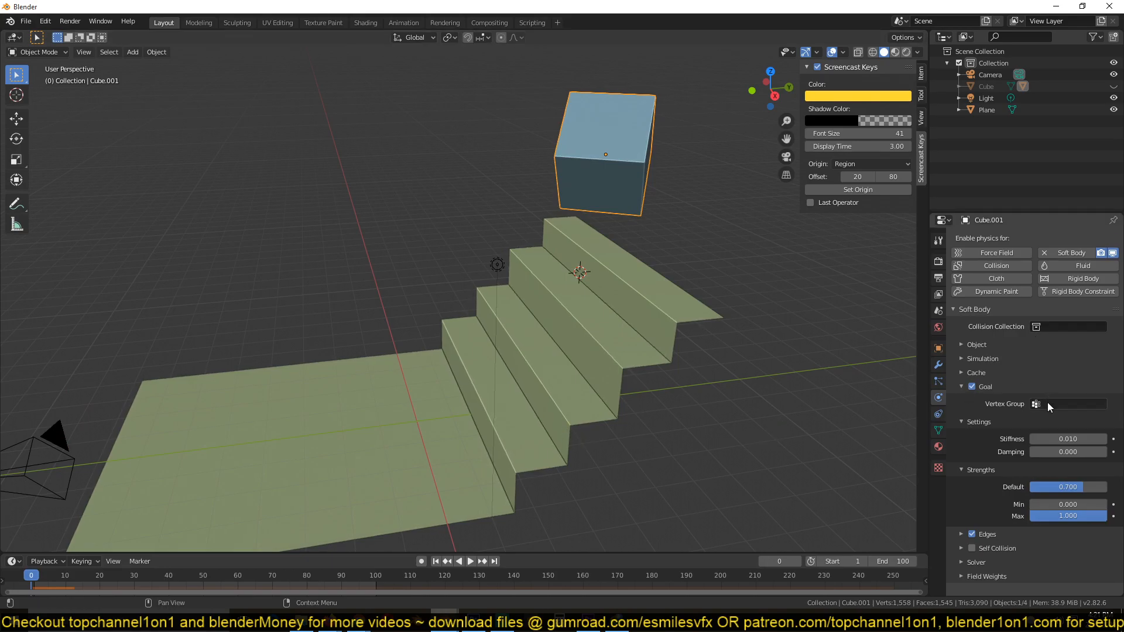
{"action": "mouse_move", "coordinate": [1067, 487]}
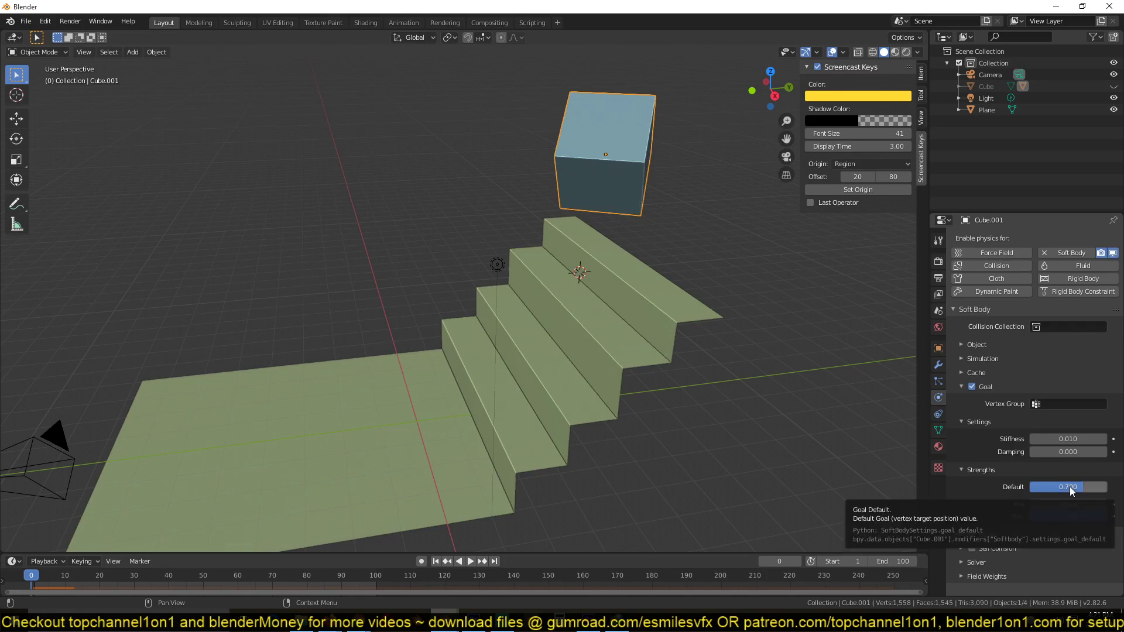
Set Goal strengths Default 0.800 and Min 0.980, then reveal the Edges spring settings
{"action": "left_click", "coordinate": [1067, 487]}
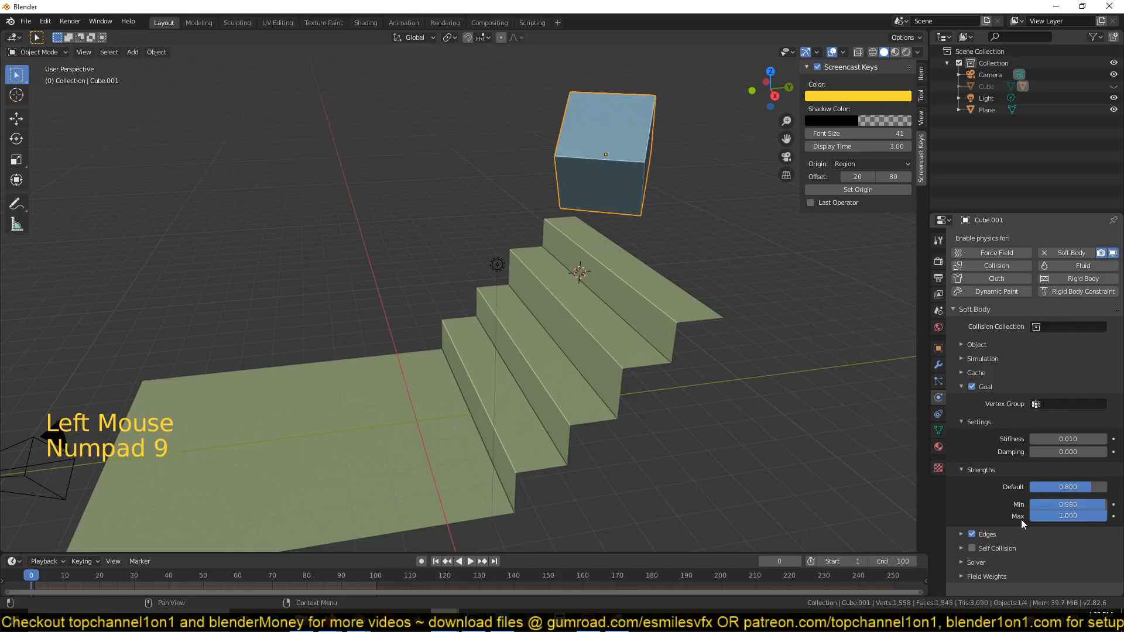
{"action": "mouse_move", "coordinate": [1068, 515]}
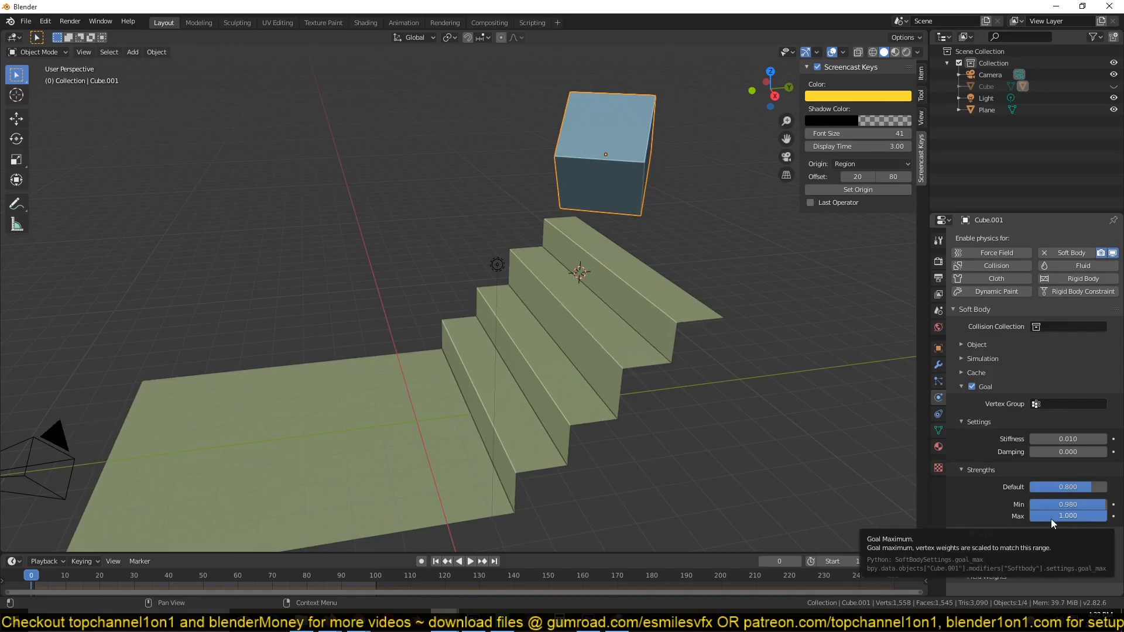
{"action": "mouse_move", "coordinate": [982, 493]}
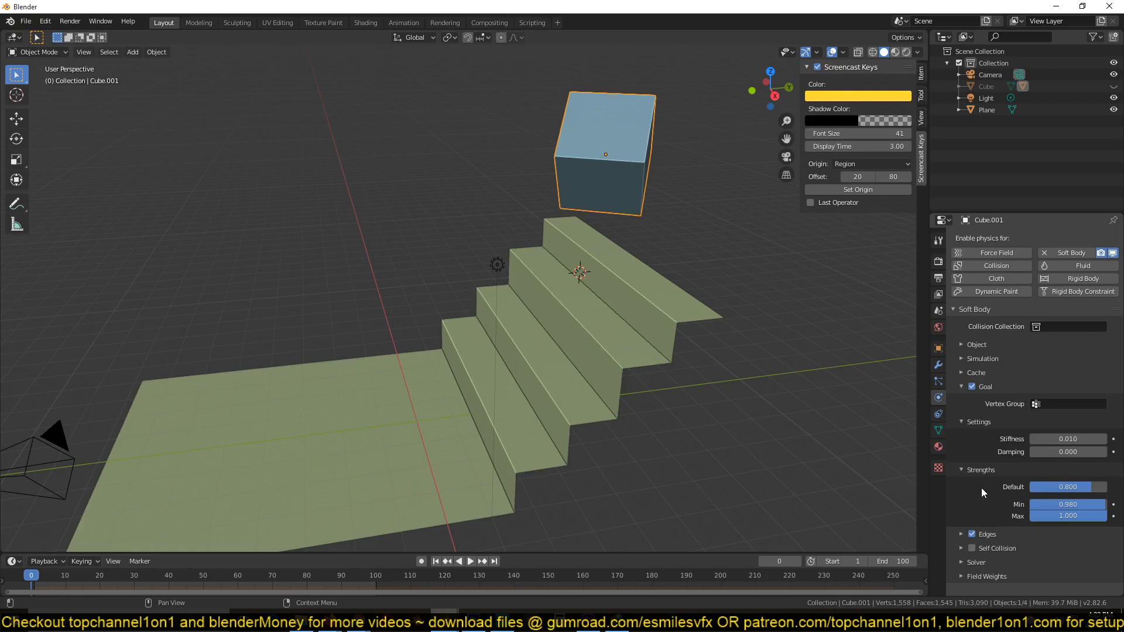
{"action": "scroll", "scroll_direction": "down", "scroll_amount": 3}
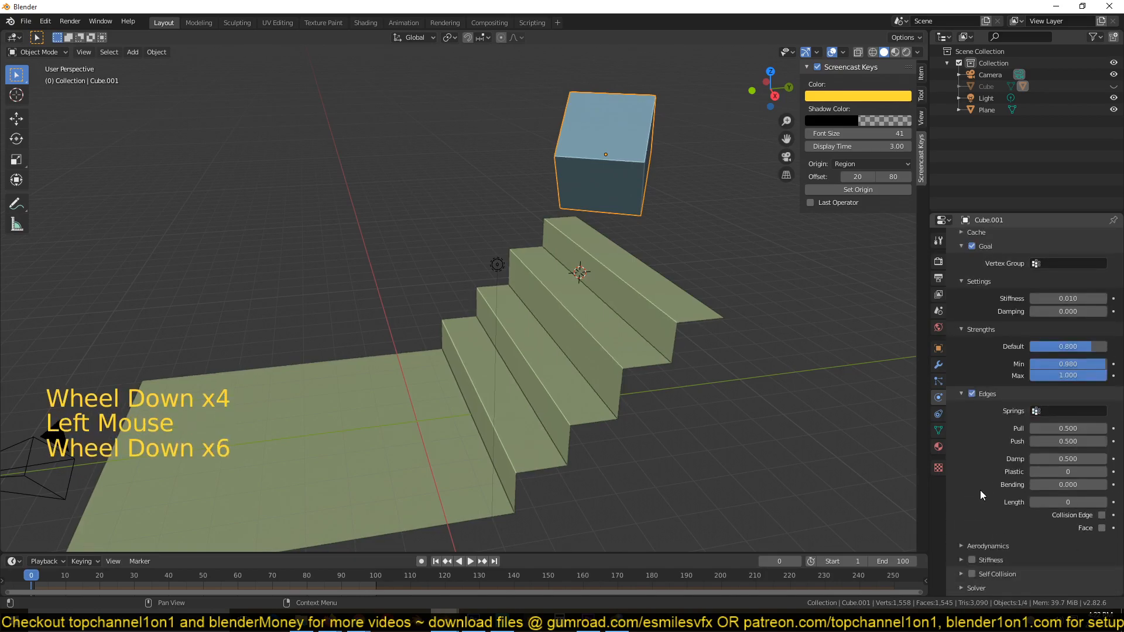
{"action": "scroll", "scroll_direction": "up", "scroll_amount": 3}
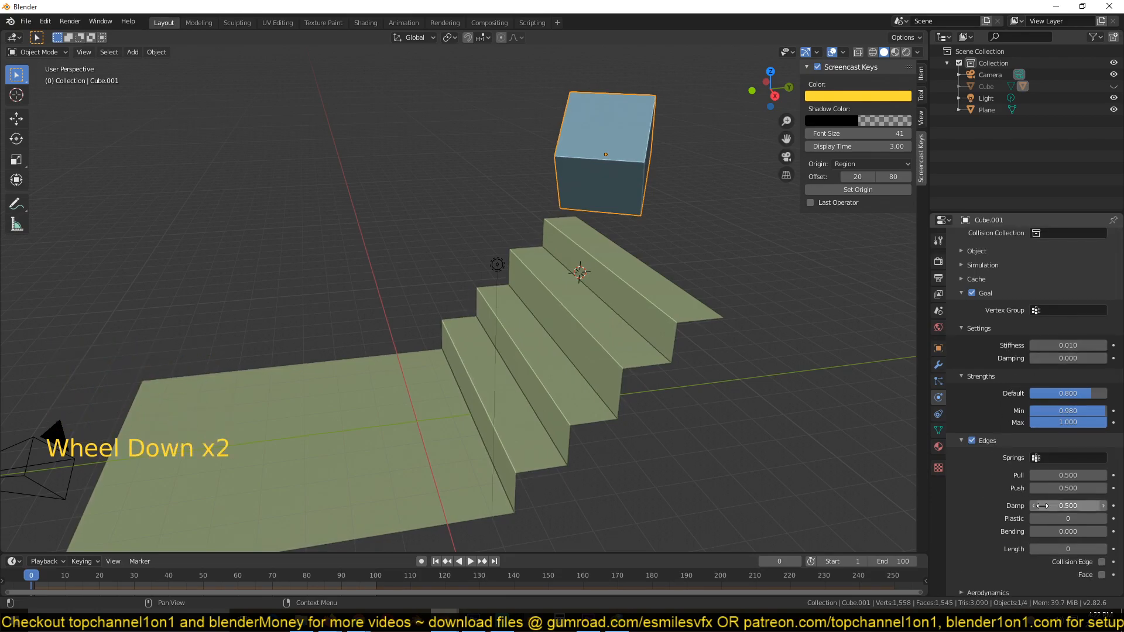
{"action": "scroll", "scroll_direction": "down", "scroll_amount": 3}
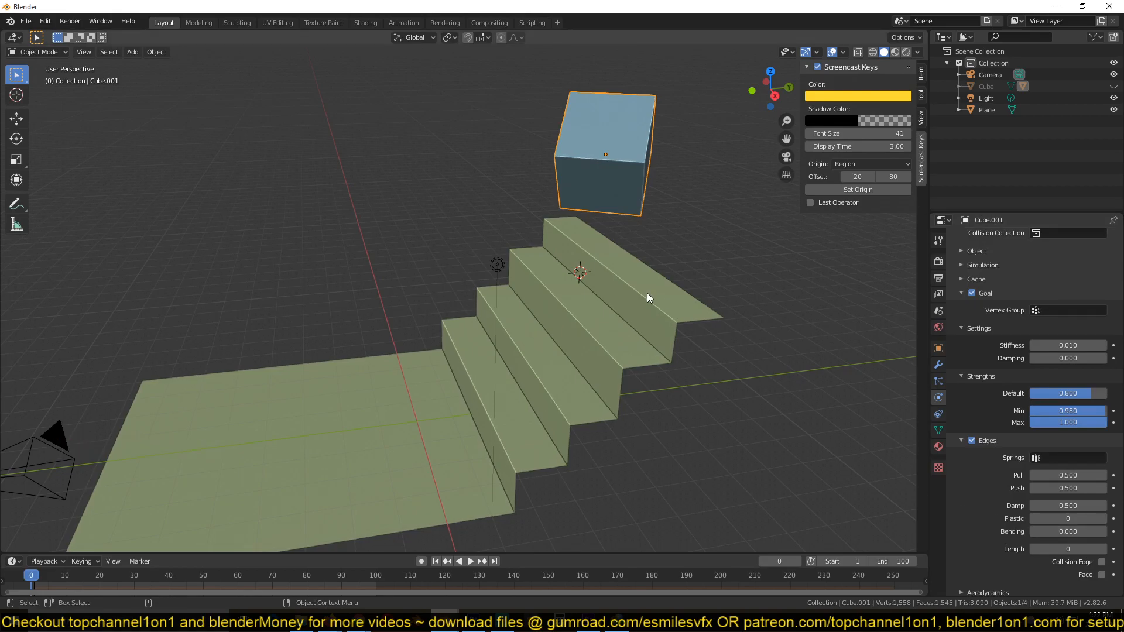
{"action": "key", "text": "space"}
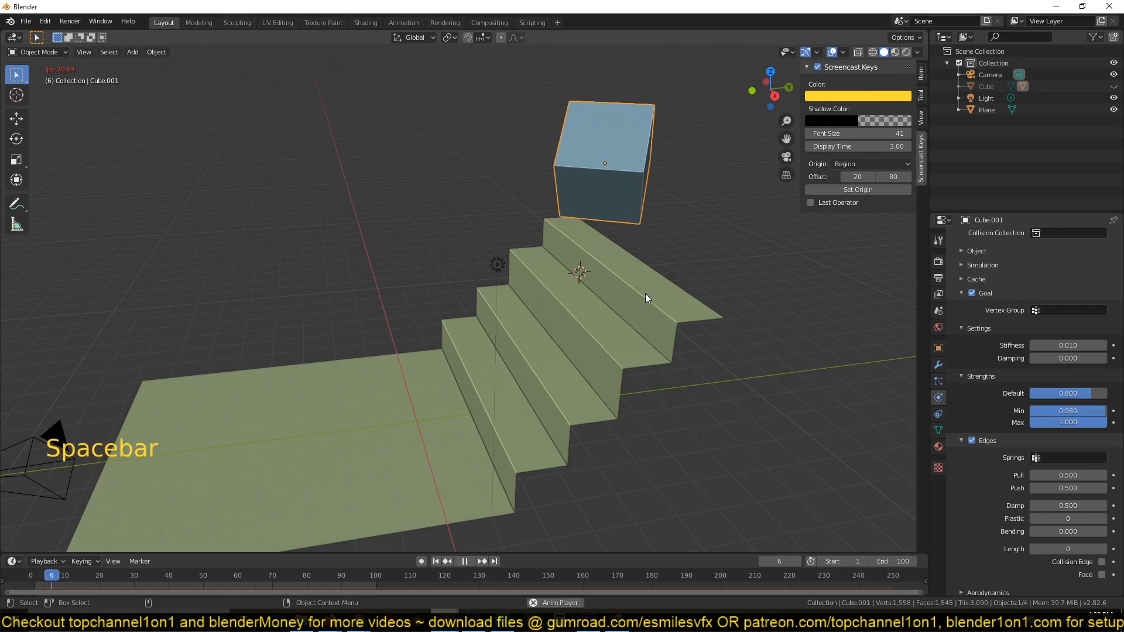
{"action": "key", "text": "space"}
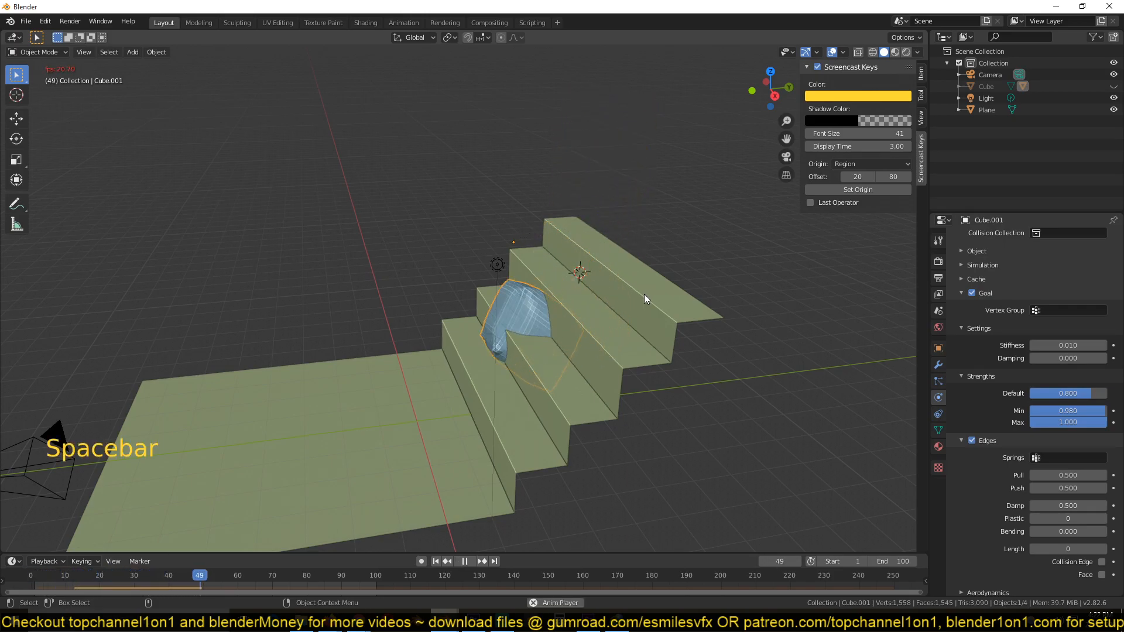
{"action": "key", "text": "Escape"}
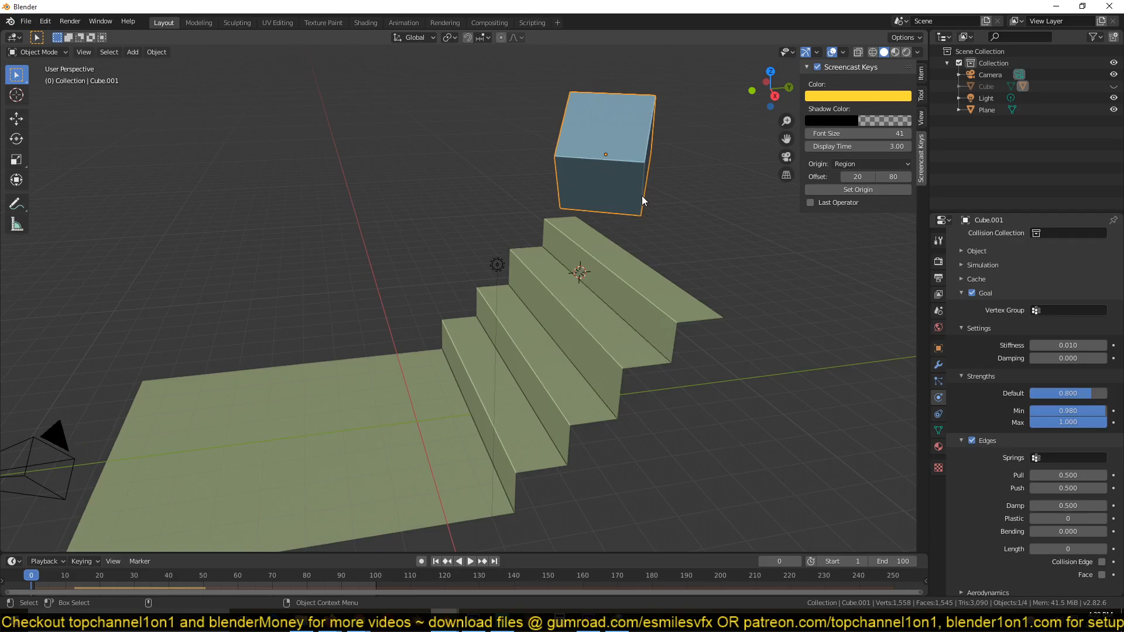
{"action": "key", "text": "space"}
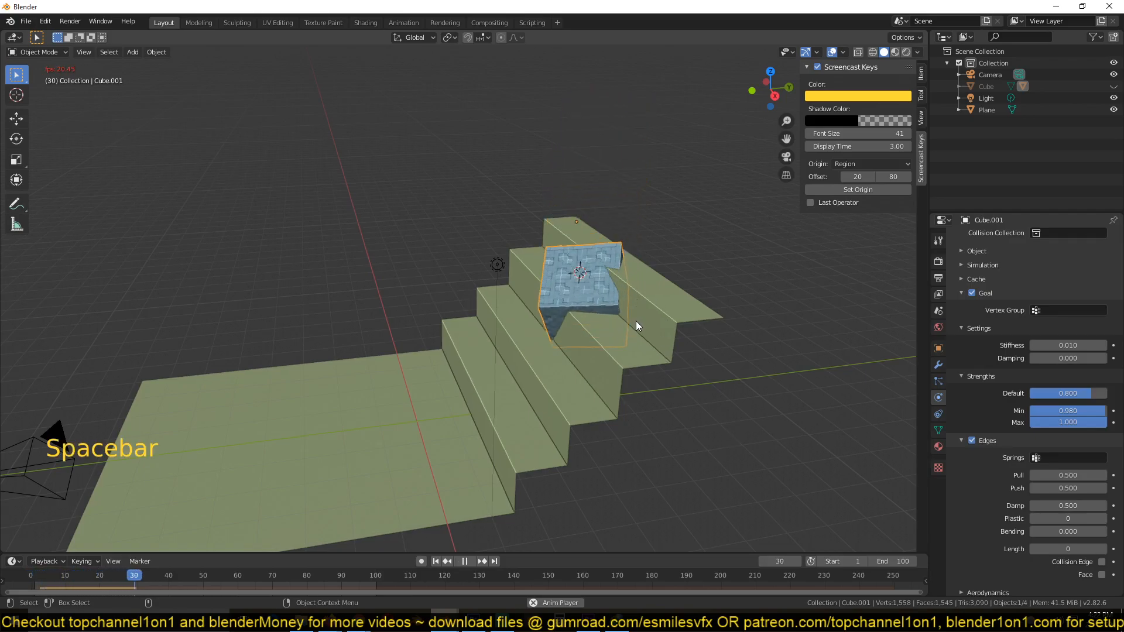
{"action": "key", "text": "Escape"}
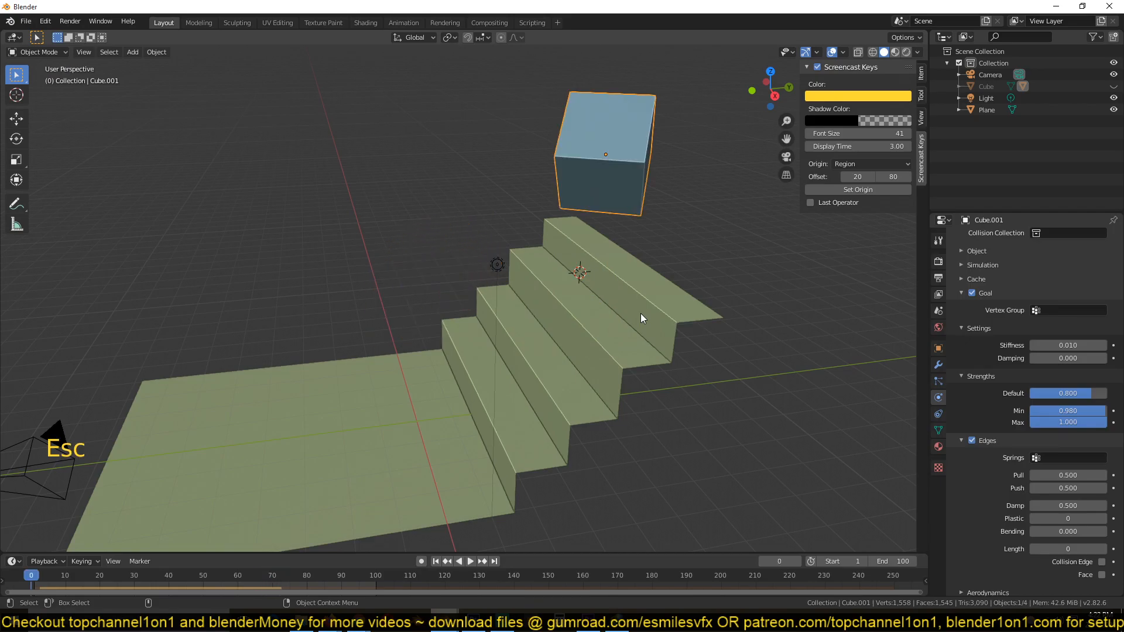
{"action": "left_click", "coordinate": [630, 309]}
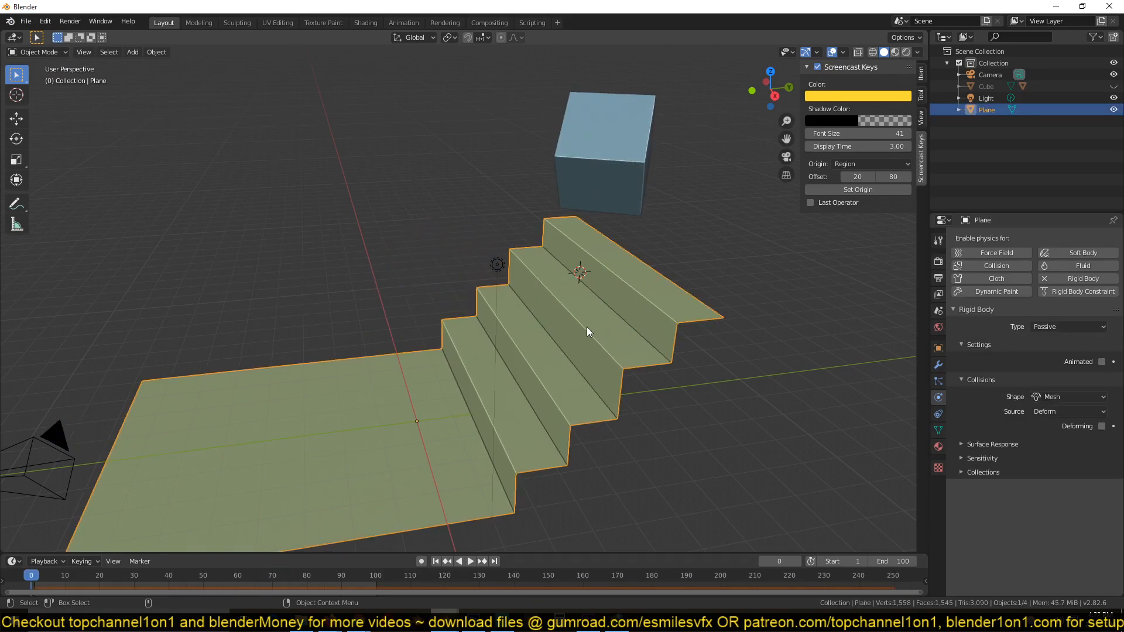
{"action": "mouse_move", "coordinate": [528, 400]}
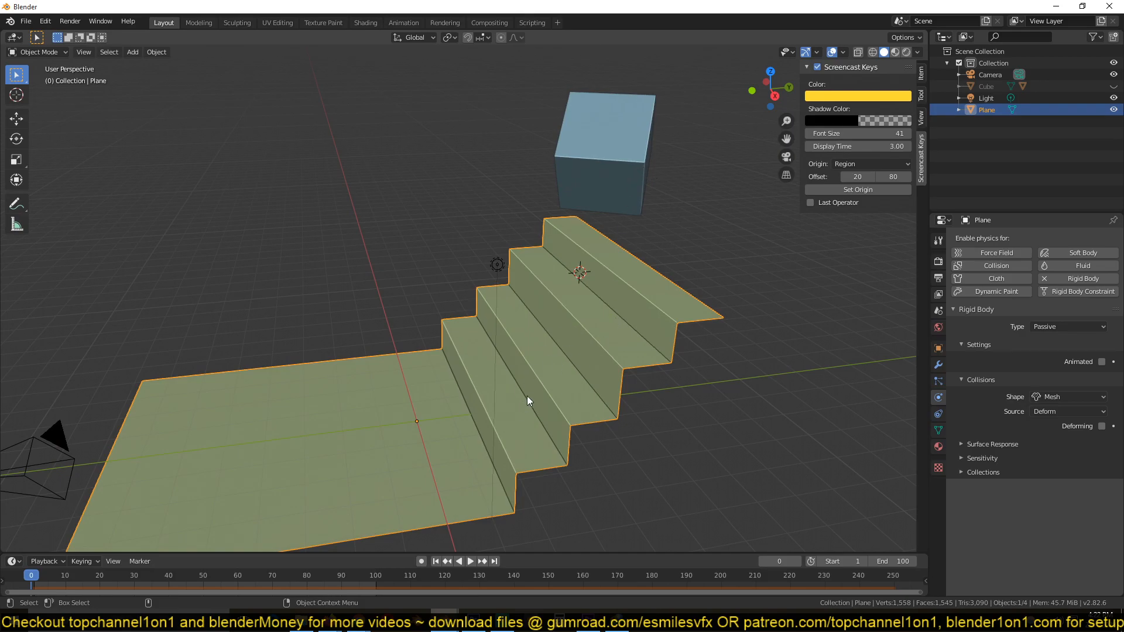
{"action": "mouse_move", "coordinate": [995, 265]}
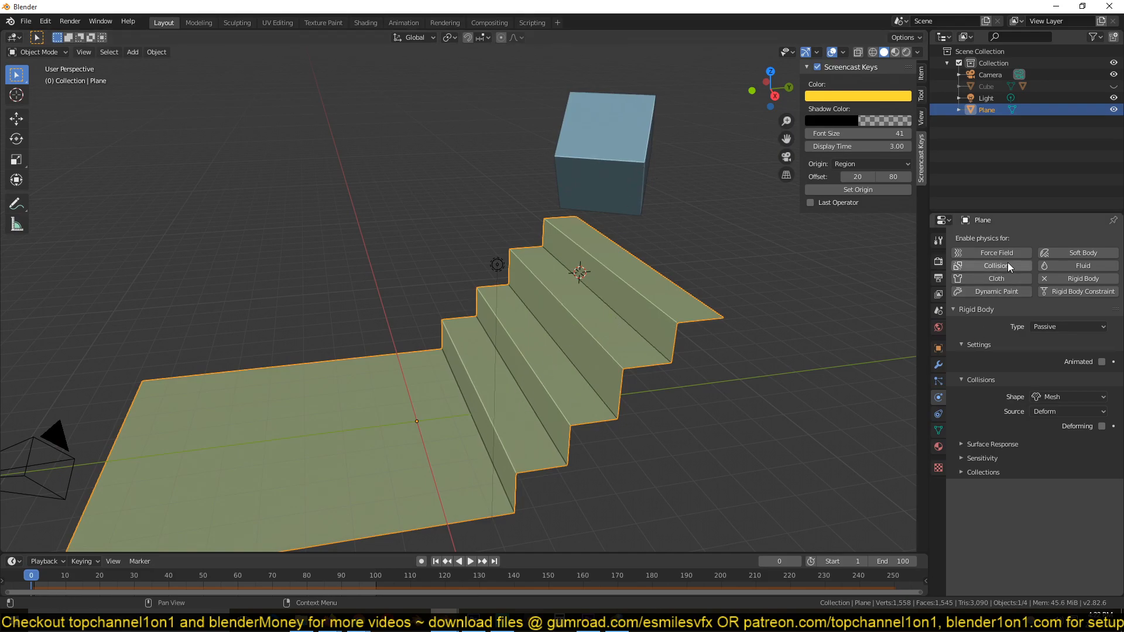
Play the simulation with the stairs plane now acting as a collision object
{"action": "key", "text": "space"}
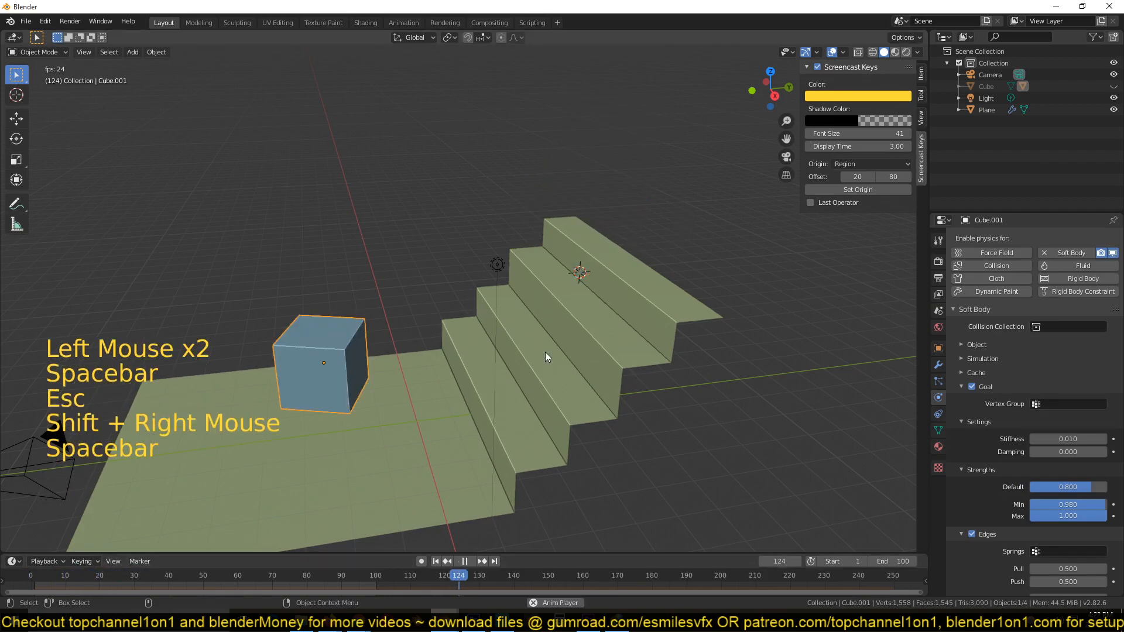
Pause the cube partway down the stairs and set Edges Plastic 100 and Bending 10
{"action": "key", "text": "space"}
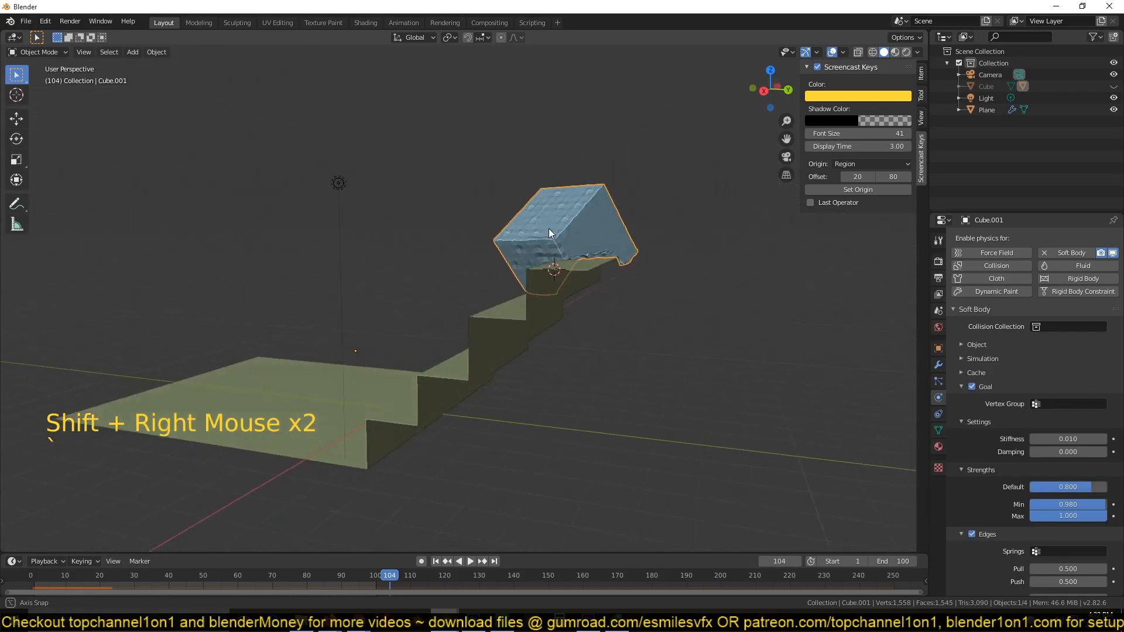
{"action": "scroll", "scroll_direction": "up", "scroll_amount": 3}
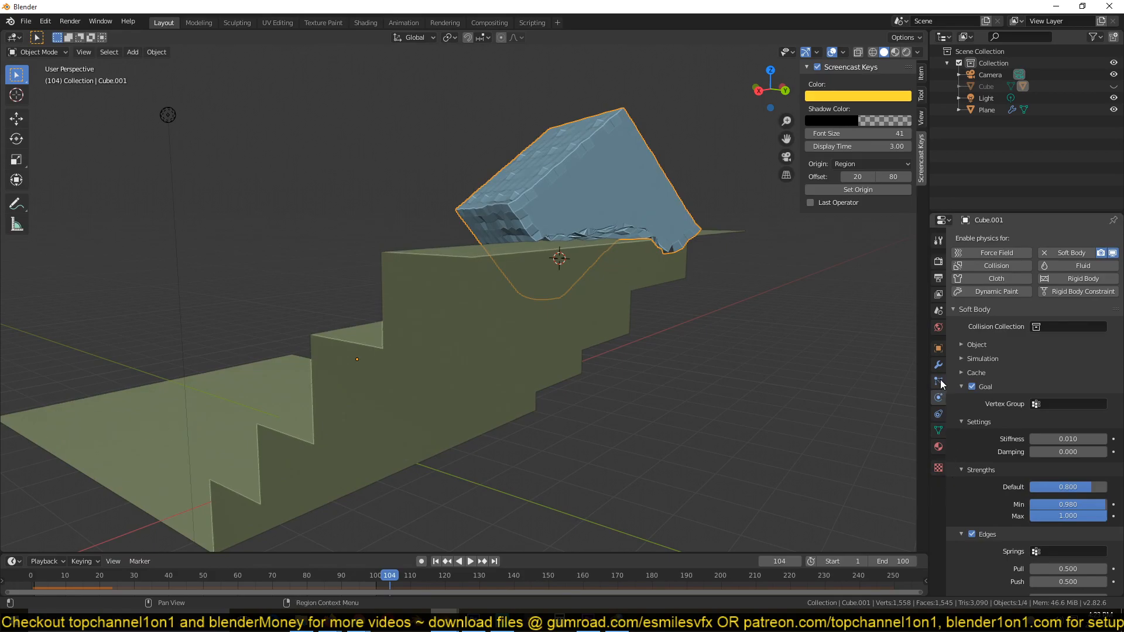
{"action": "scroll", "scroll_direction": "down", "scroll_amount": 3}
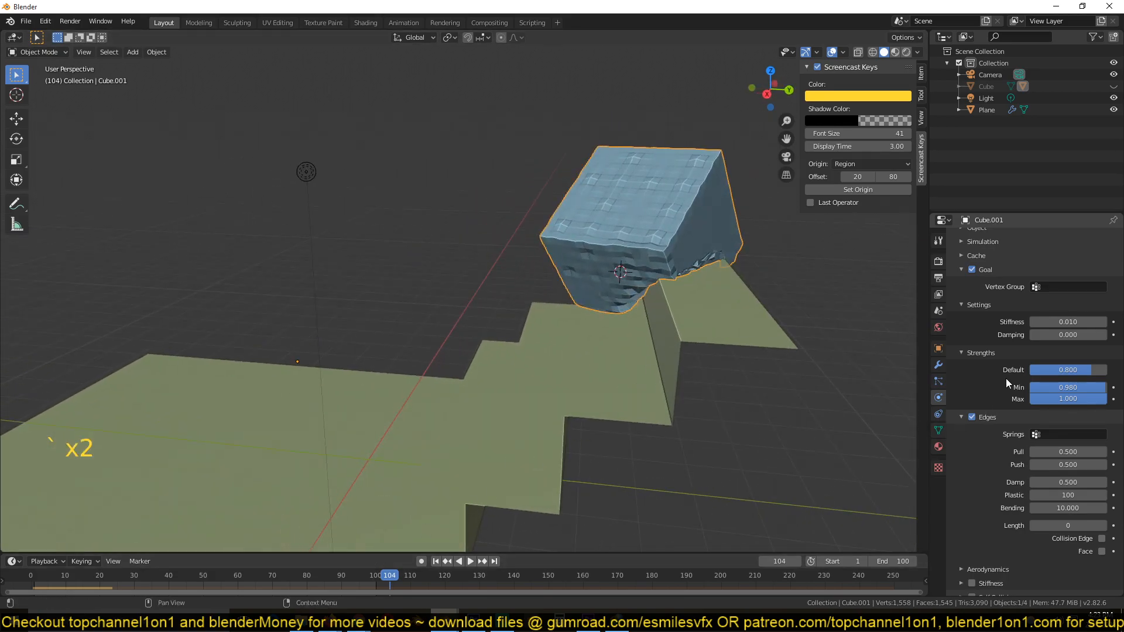
Set the cube's Goal damping to 50 instead of 0
{"action": "scroll", "scroll_direction": "down", "scroll_amount": 3}
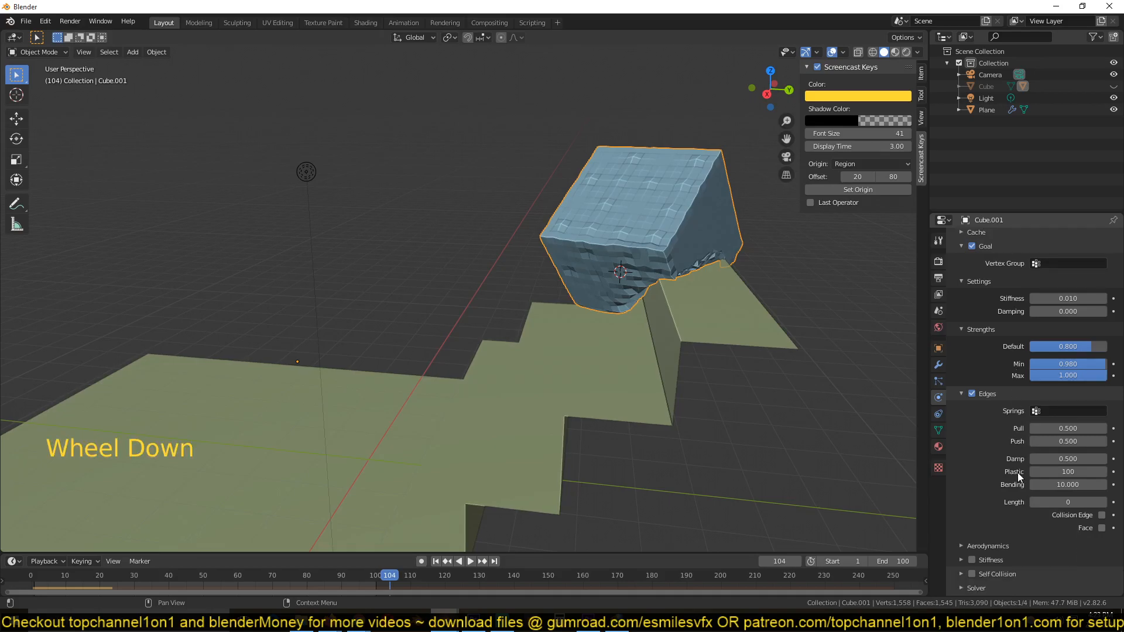
{"action": "scroll", "scroll_direction": "up", "scroll_amount": 3}
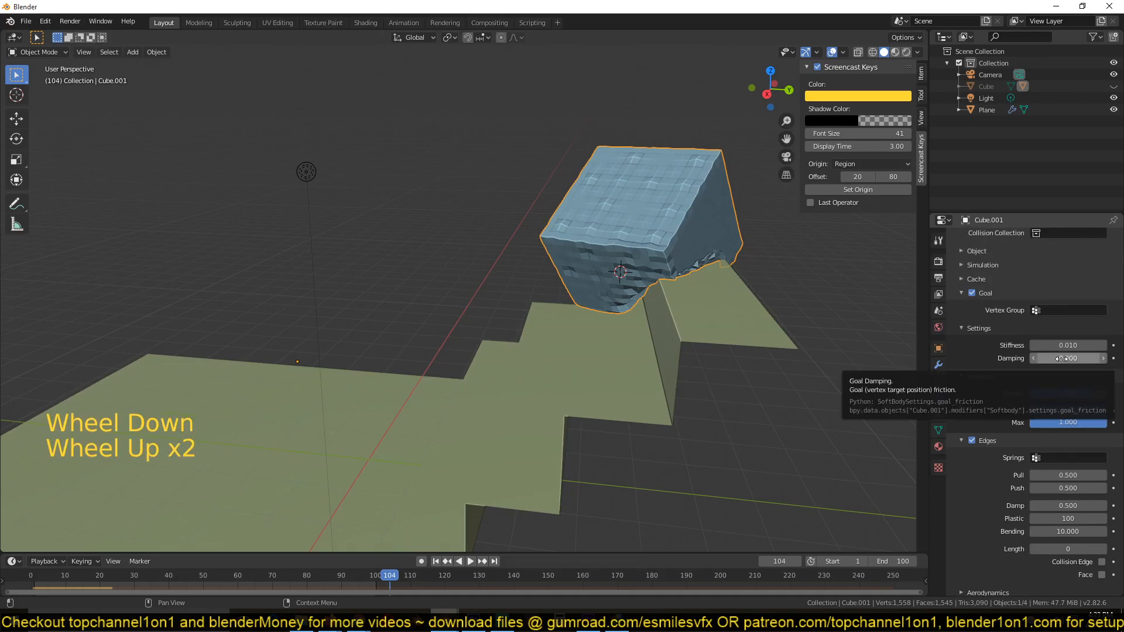
{"action": "left_click", "coordinate": [1068, 358]}
{"action": "type", "text": "50.000"}
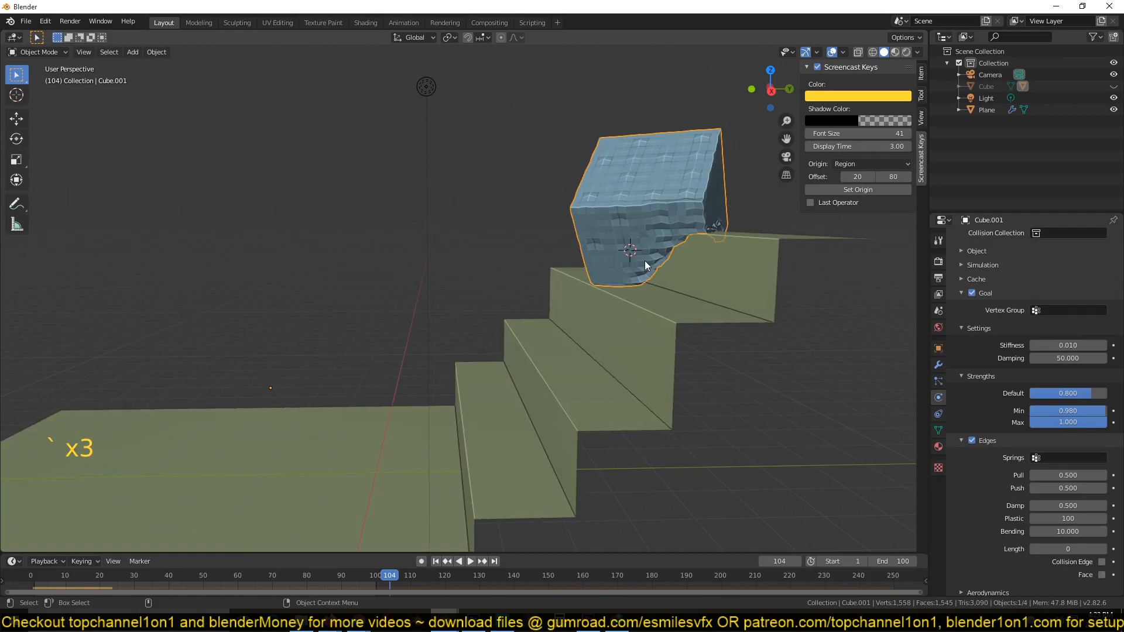
Replay the damped cube simulation from the first frame, pausing and resuming to inspect it
{"action": "key", "text": "space"}
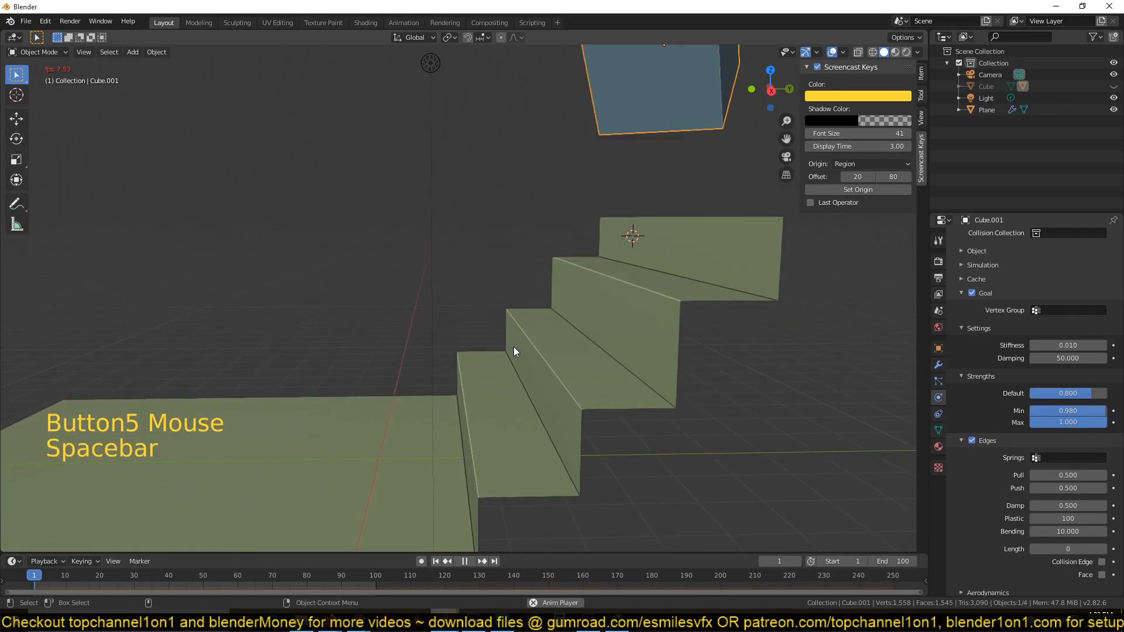
{"action": "key", "text": "space"}
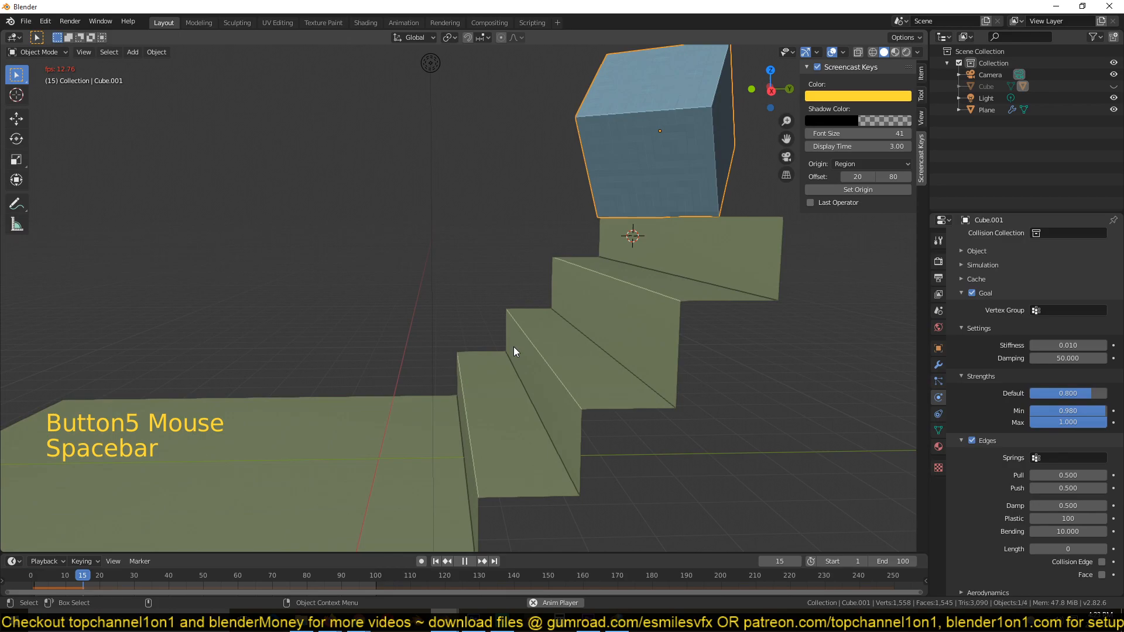
{"action": "key", "text": "space"}
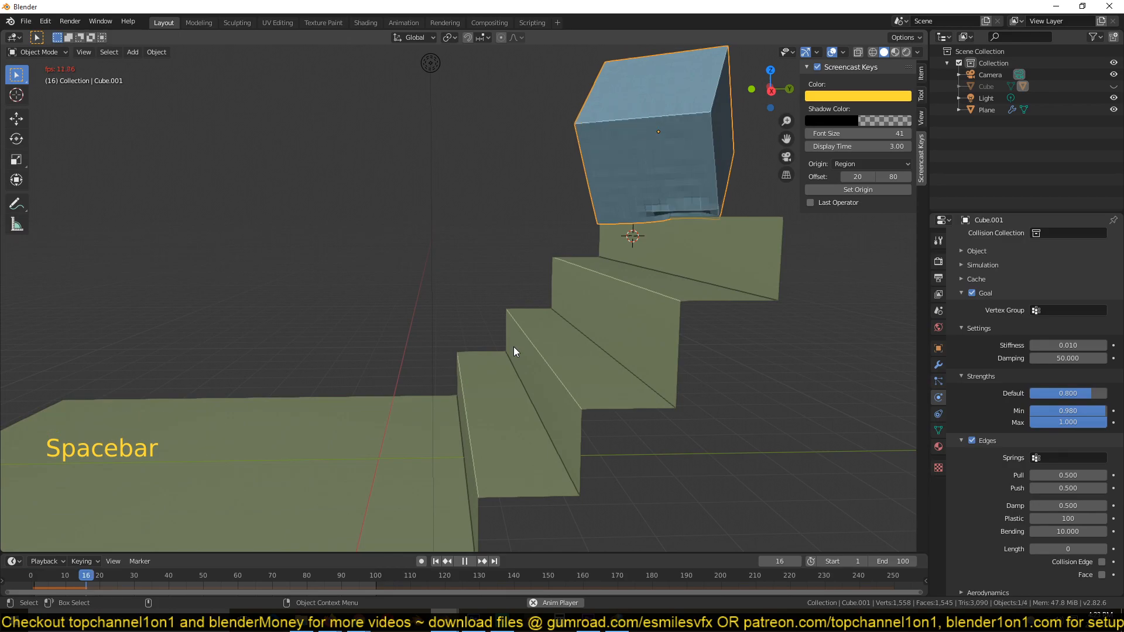
{"action": "key", "text": "space"}
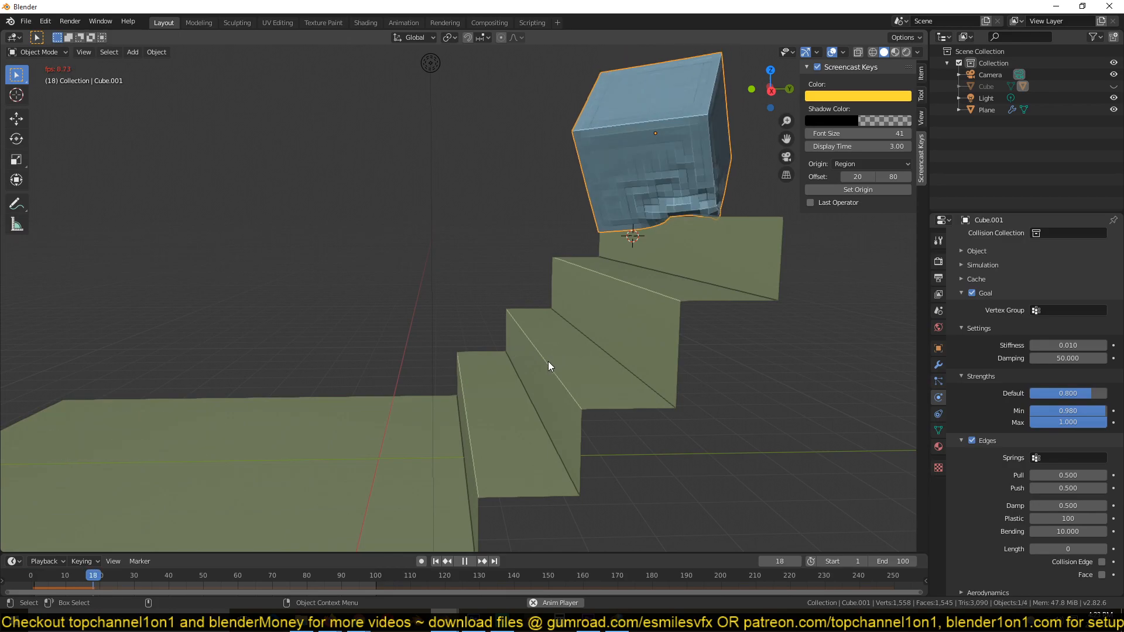
{"action": "mouse_move", "coordinate": [719, 344]}
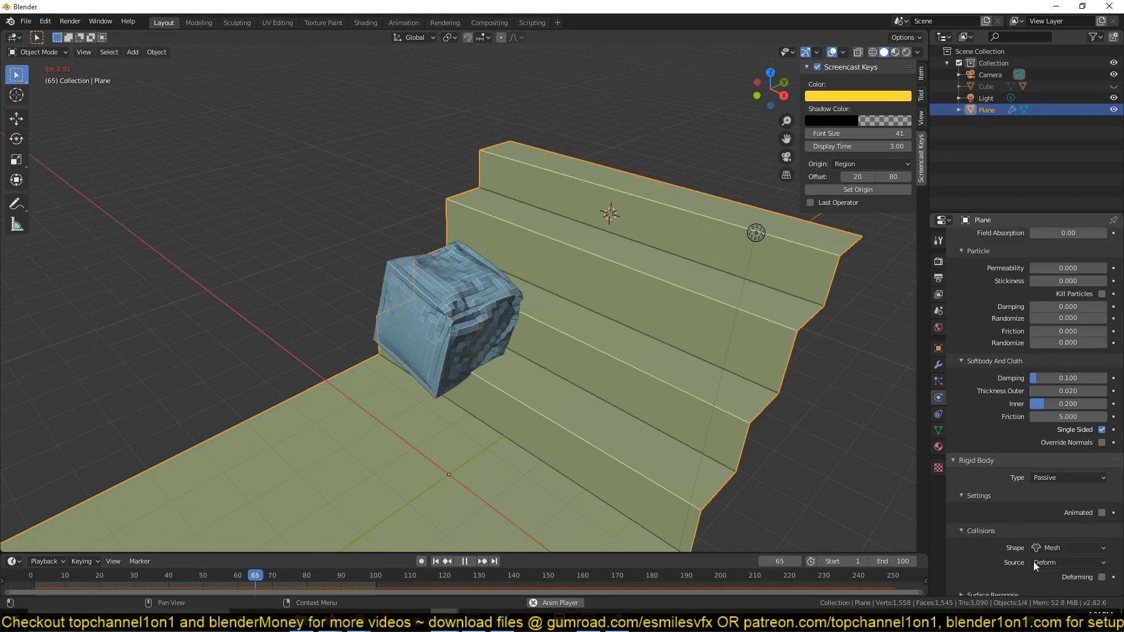
Play the simulation once more, then switch to the finished example scene with Cube.002 above longer stairs
{"action": "scroll", "scroll_direction": "down", "scroll_amount": 3}
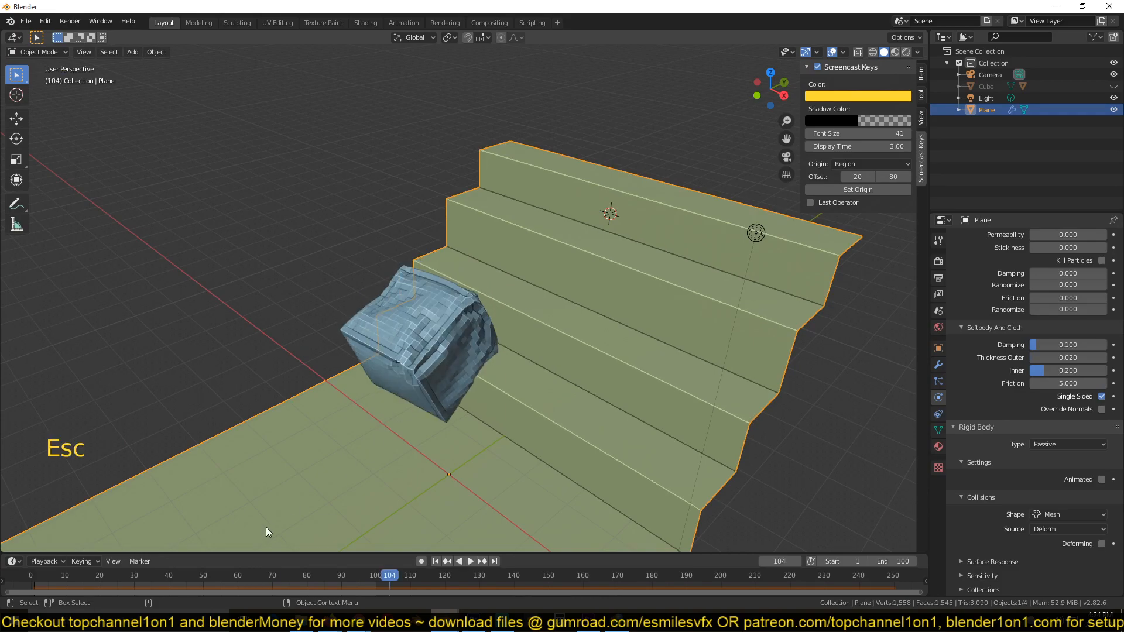
{"action": "key", "text": "space"}
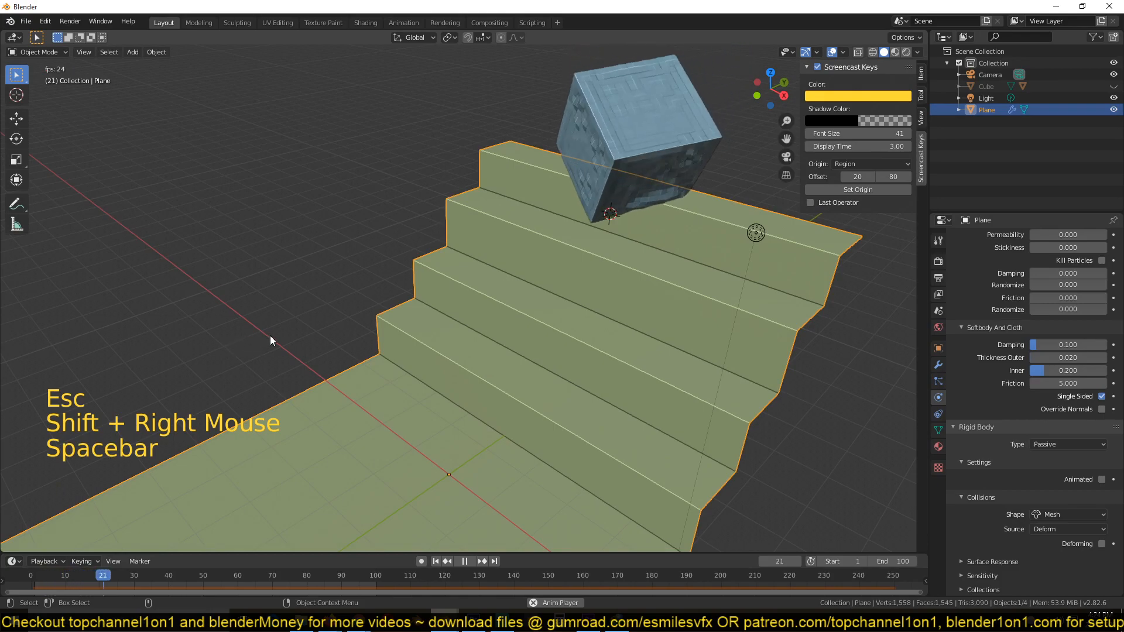
{"action": "key", "text": "space"}
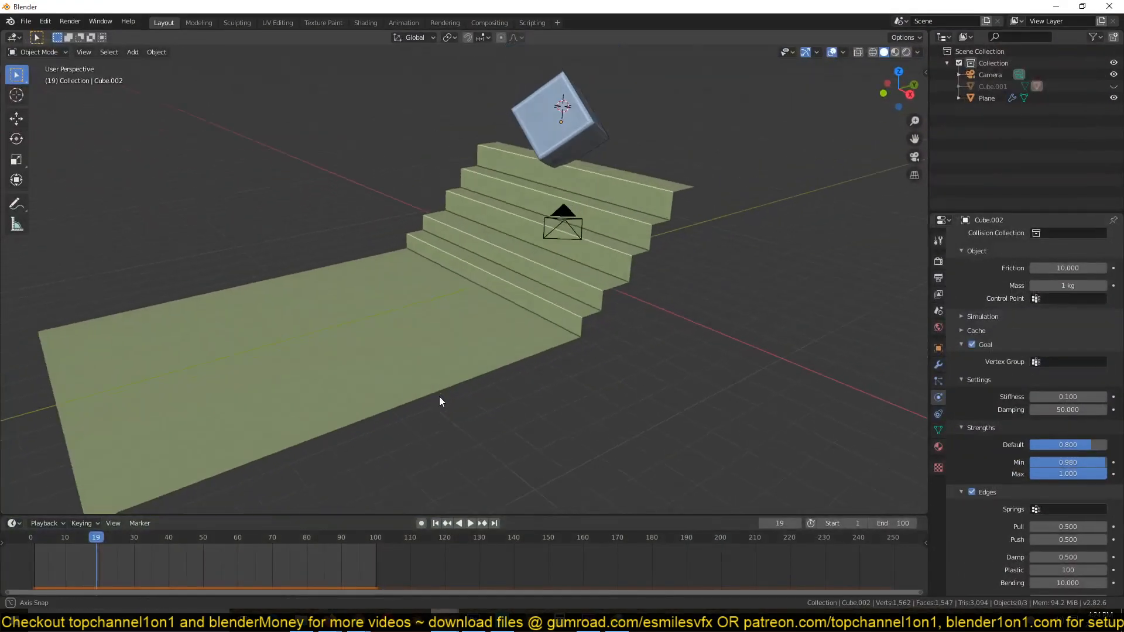
Switch from Blender to the browser showing the BlenderMoney YouTube Videos tab
{"action": "left_click", "coordinate": [470, 524]}
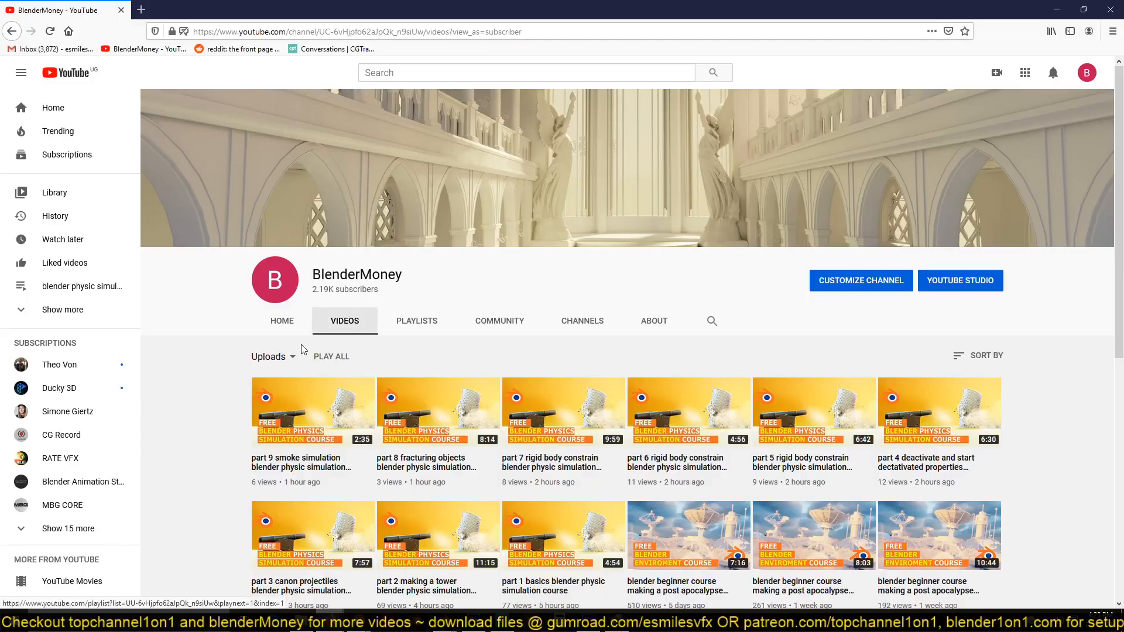
{"action": "mouse_move", "coordinate": [481, 562]}
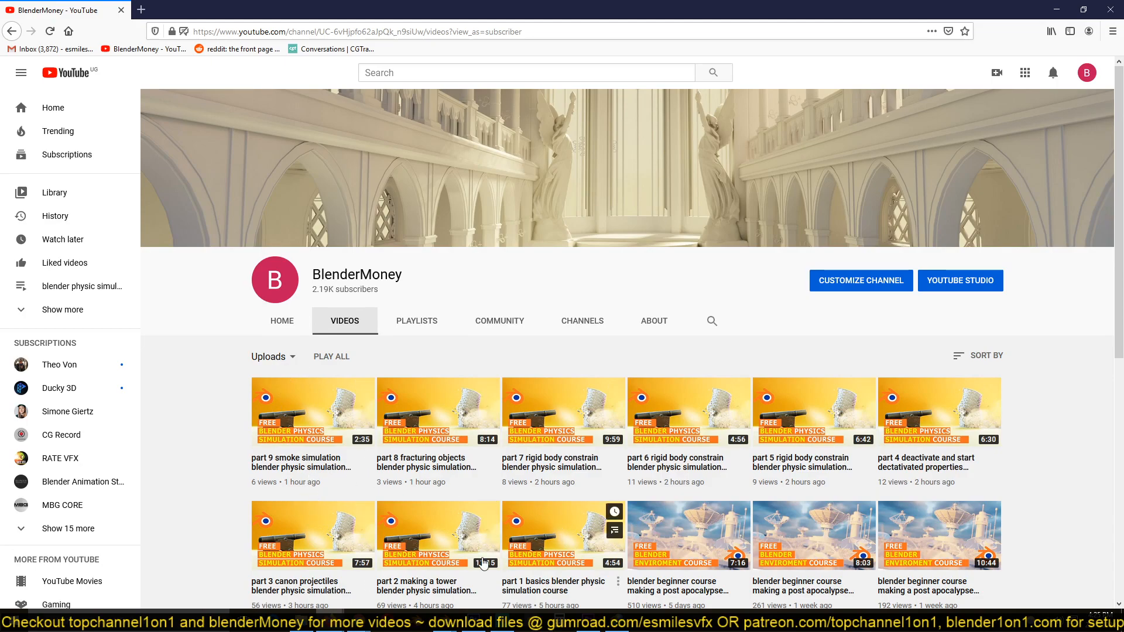
{"action": "scroll", "scroll_direction": "down", "scroll_amount": 3}
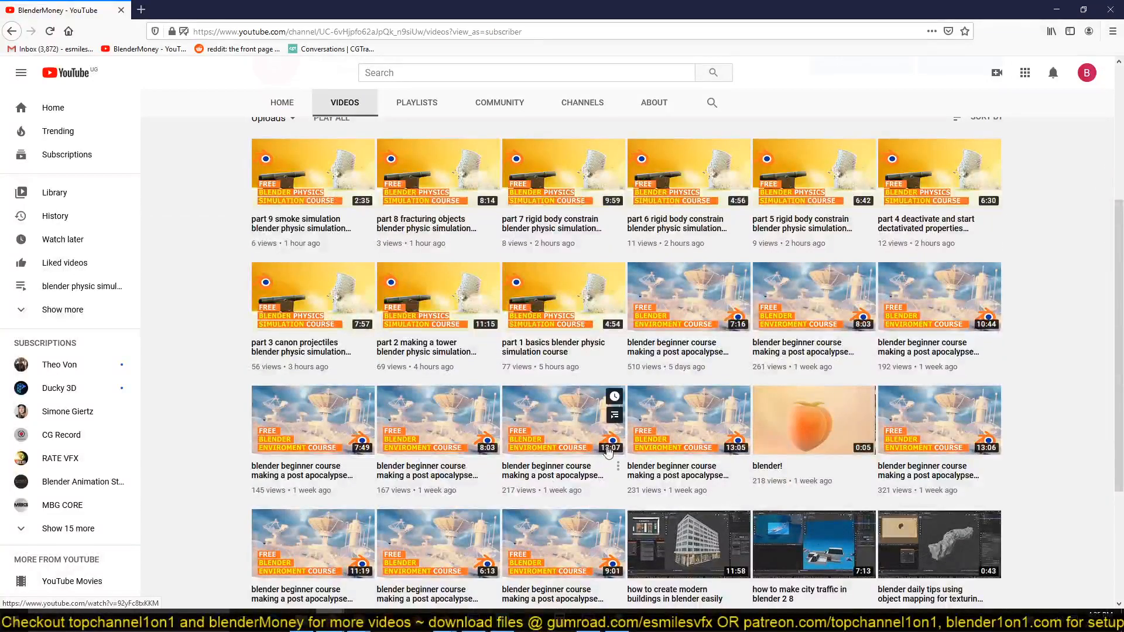
{"action": "scroll", "scroll_direction": "up", "scroll_amount": 3}
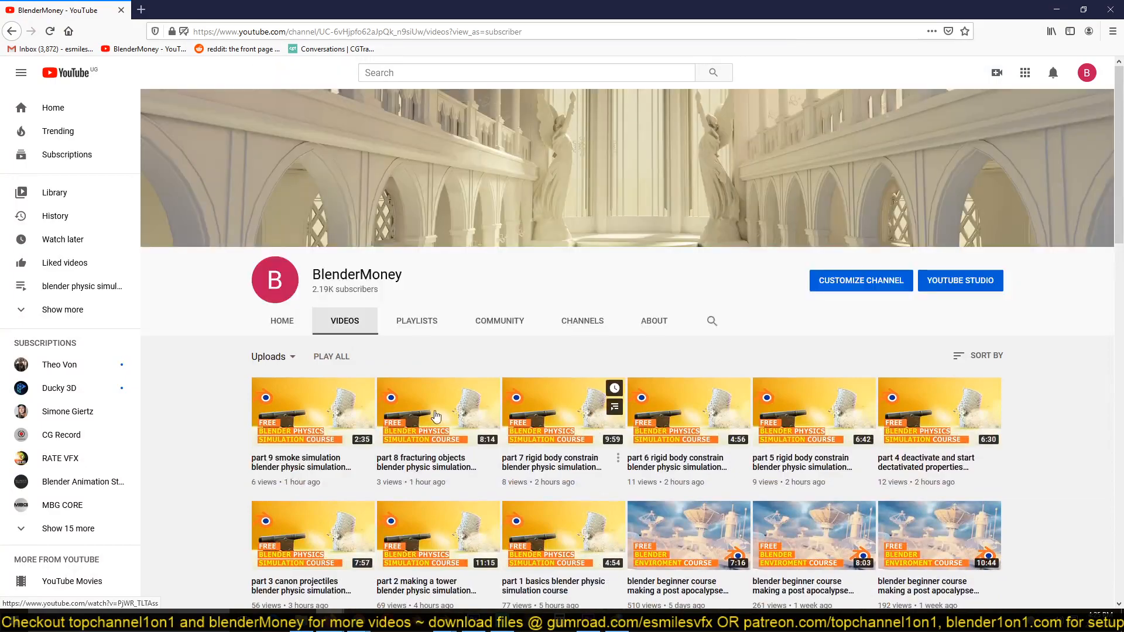
{"action": "mouse_move", "coordinate": [573, 463]}
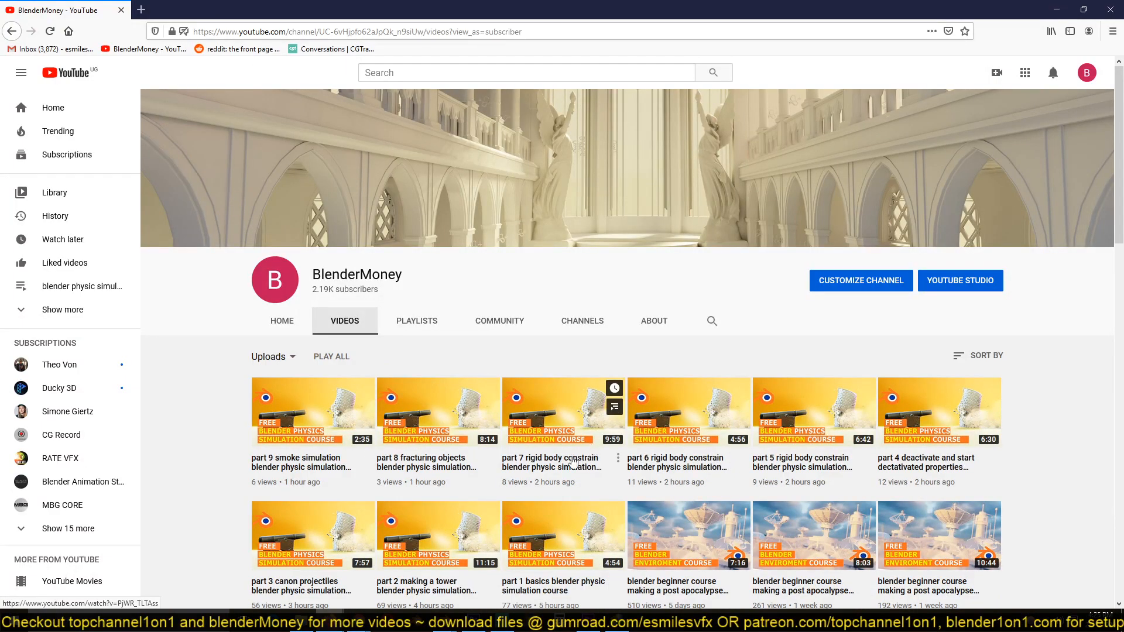